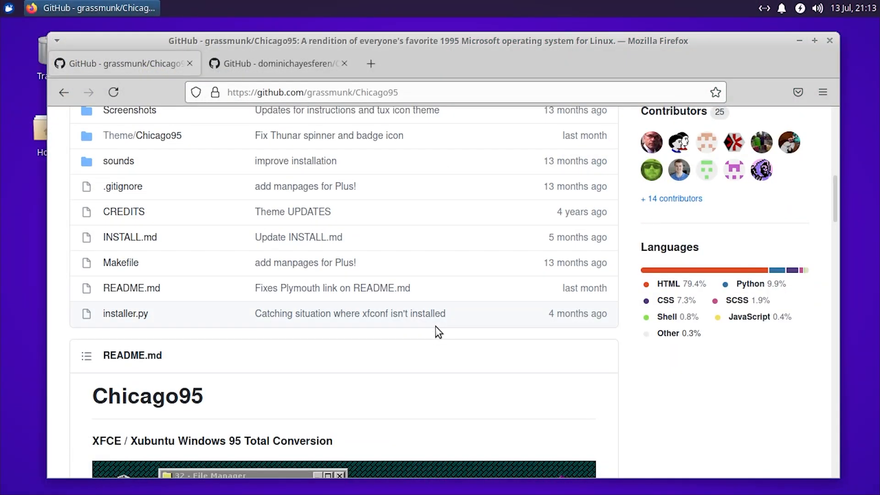
Step: Browse the Chicago95 releases page
scroll("up", 3)
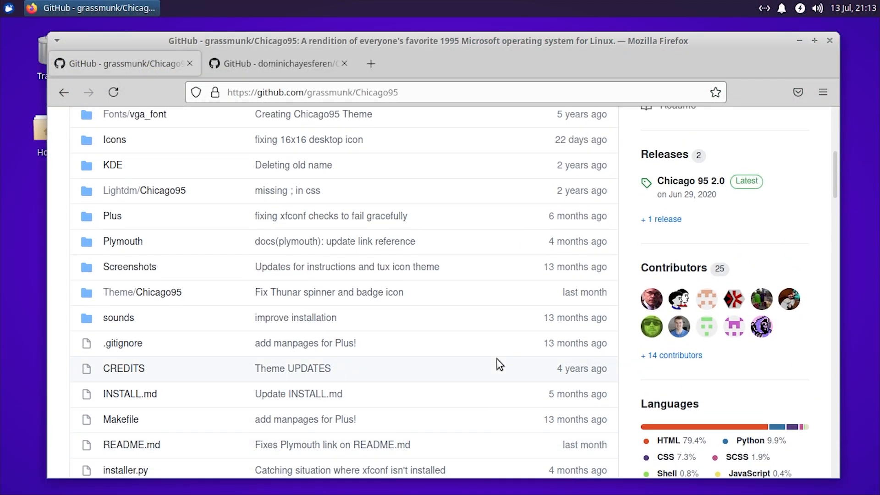
left_click(691, 181)
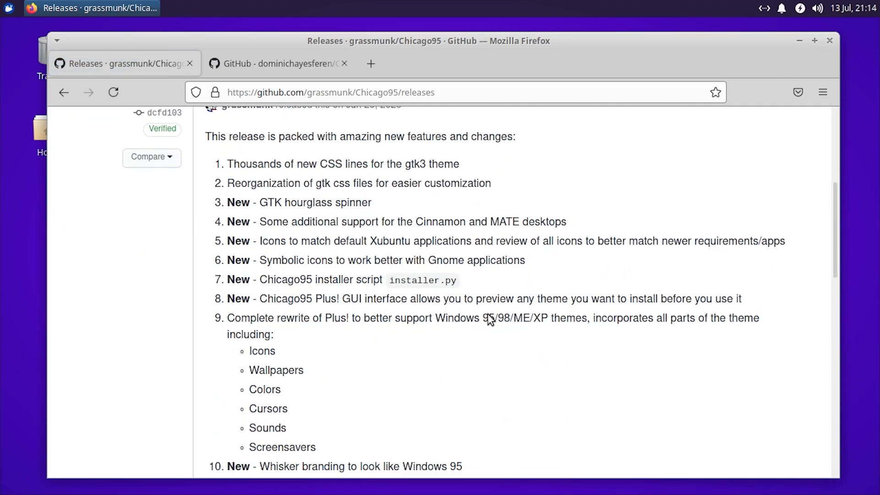
scroll("down", 3)
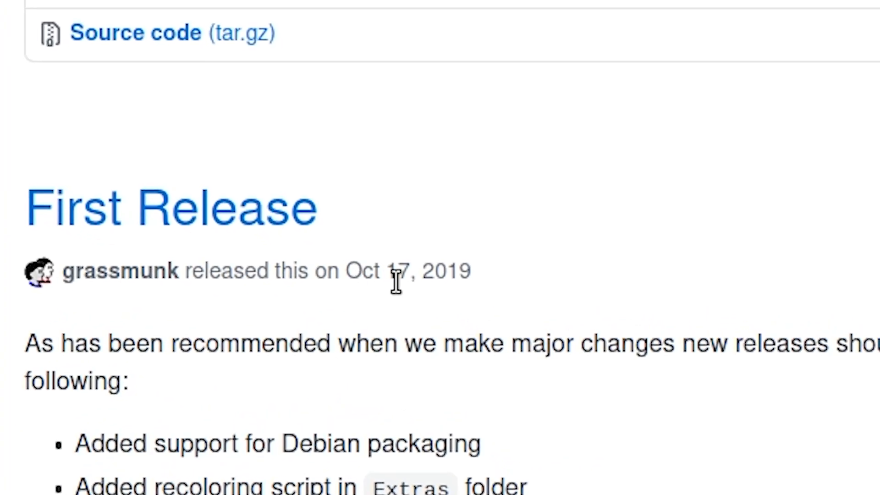
scroll("down", 3)
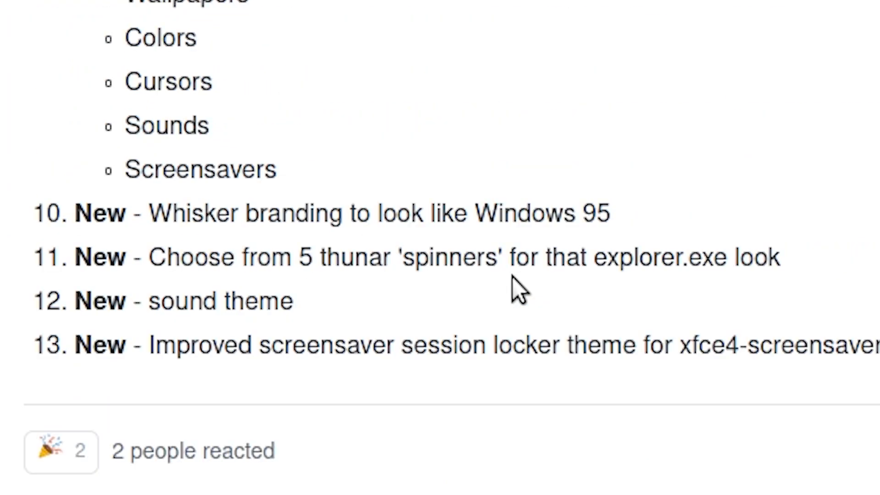
scroll("up", 3)
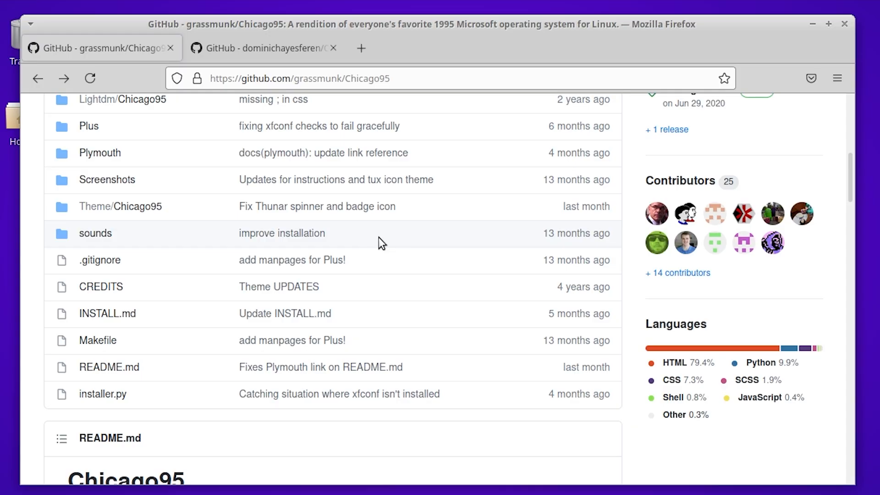
mouse_move(371, 236)
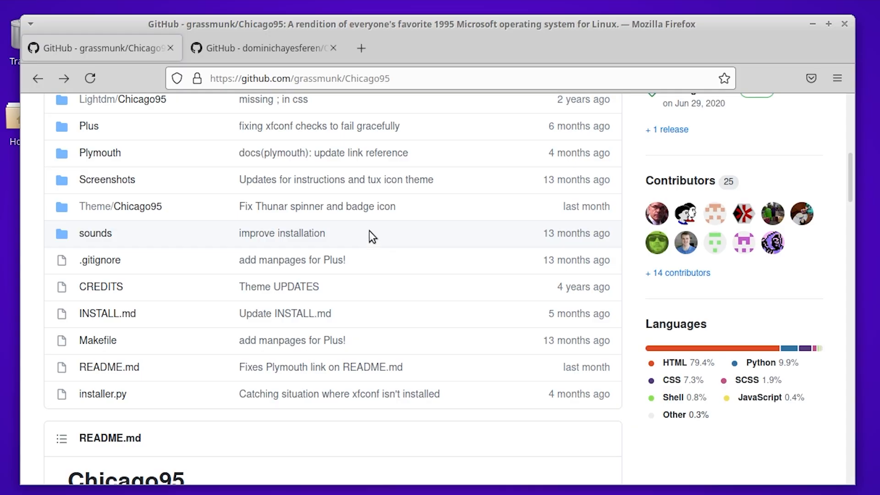
Step: Look at the Chicagofier repository, then scroll through the Chicago95 repository again
left_click(259, 48)
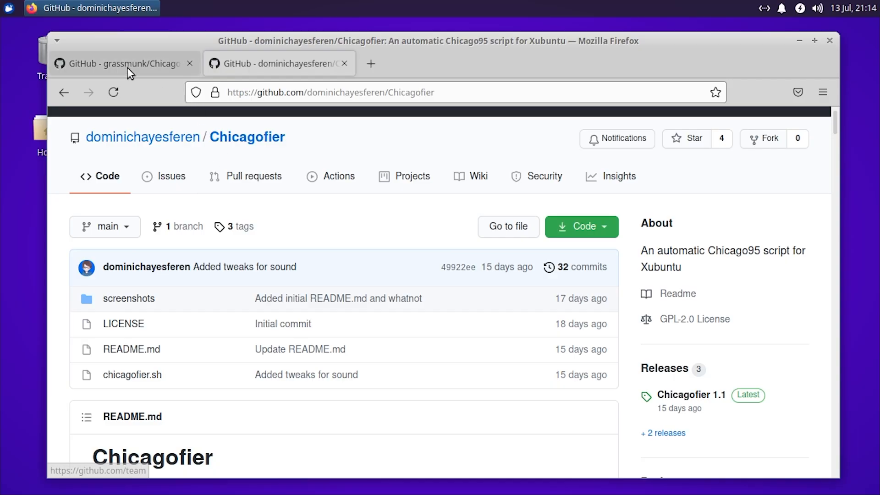
left_click(119, 64)
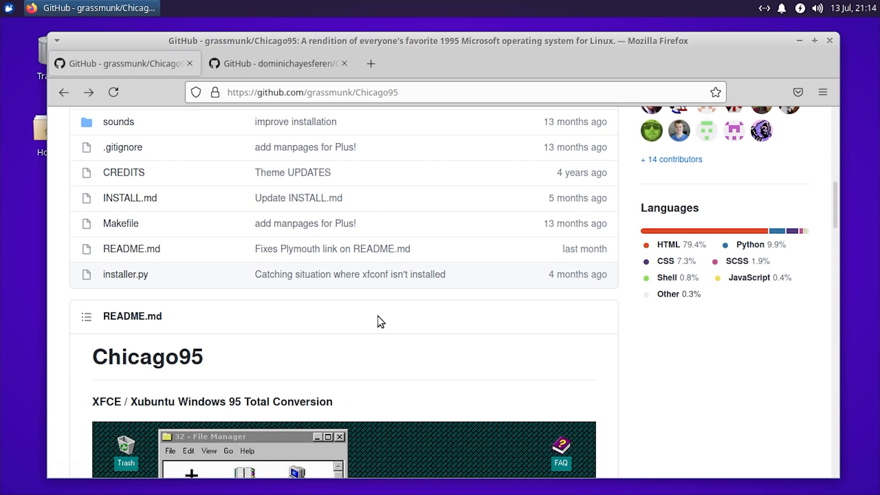
scroll("down", 3)
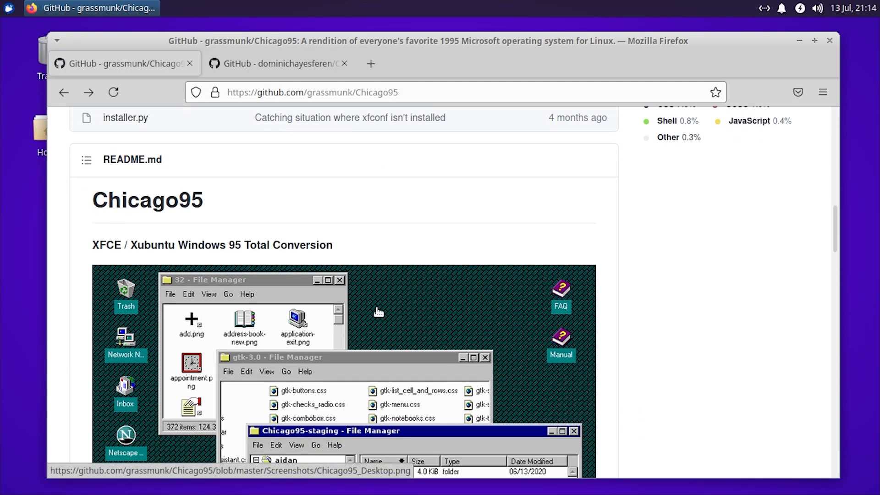
mouse_move(374, 298)
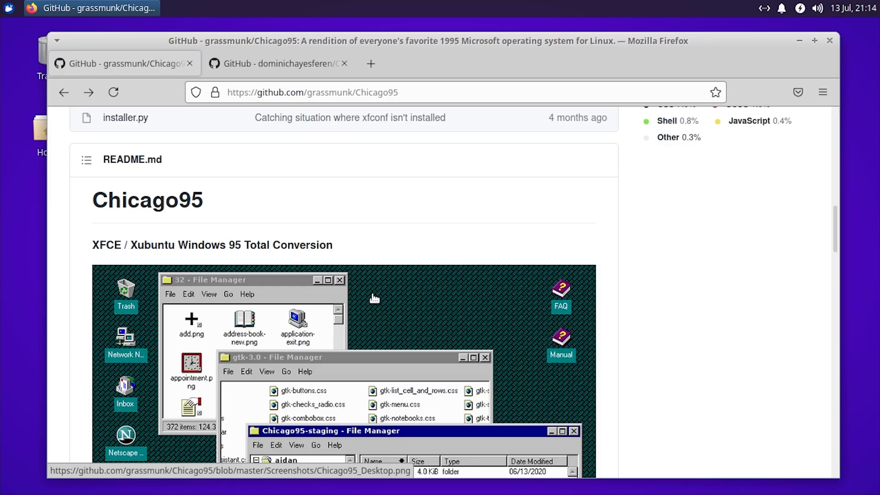
scroll("down", 3)
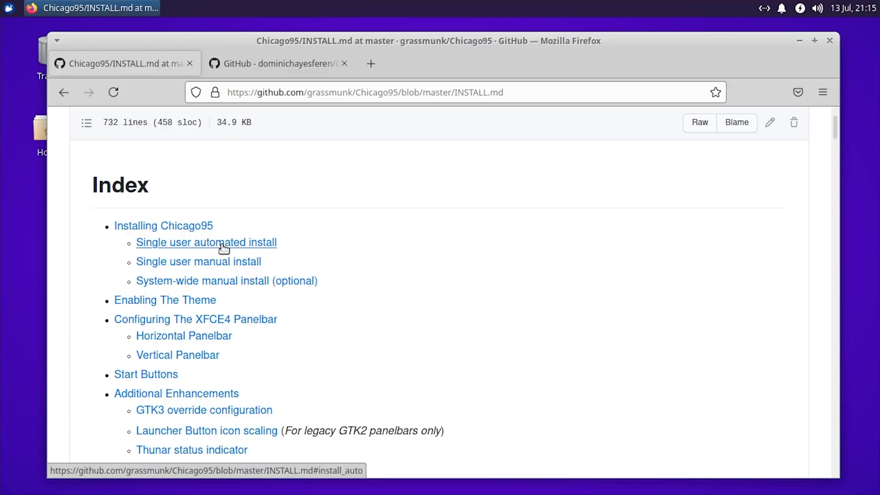
mouse_move(218, 245)
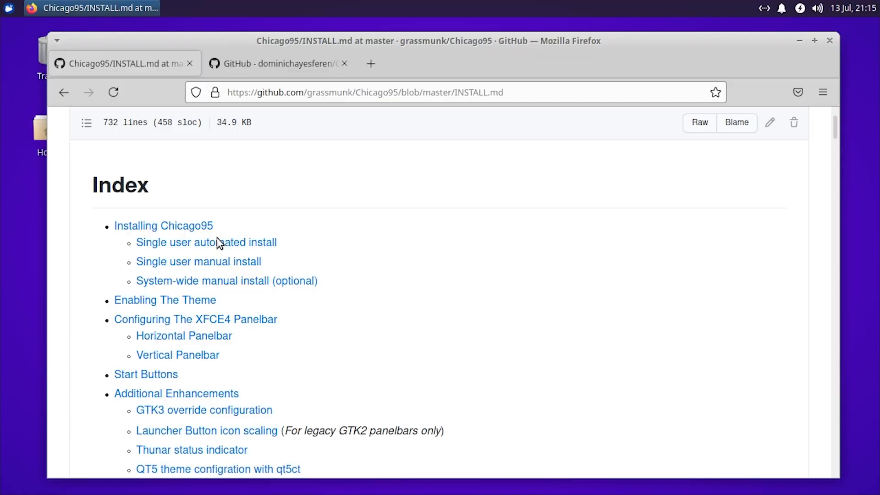
mouse_move(218, 235)
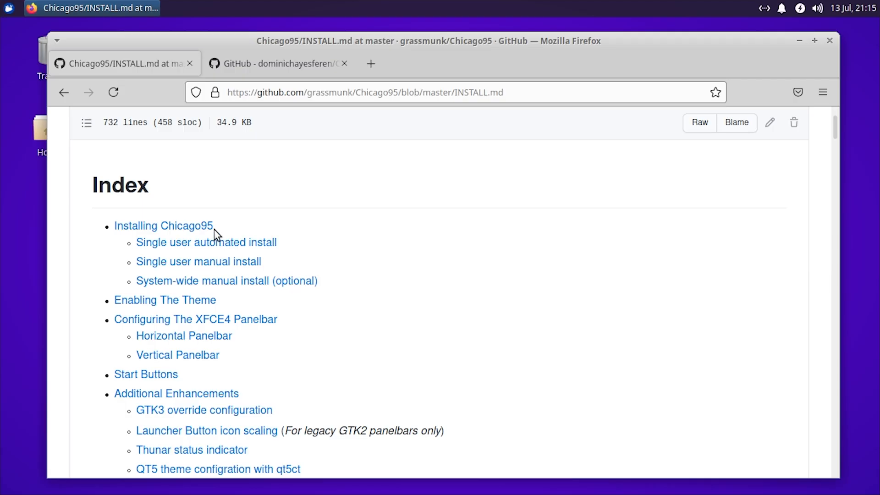
mouse_move(206, 242)
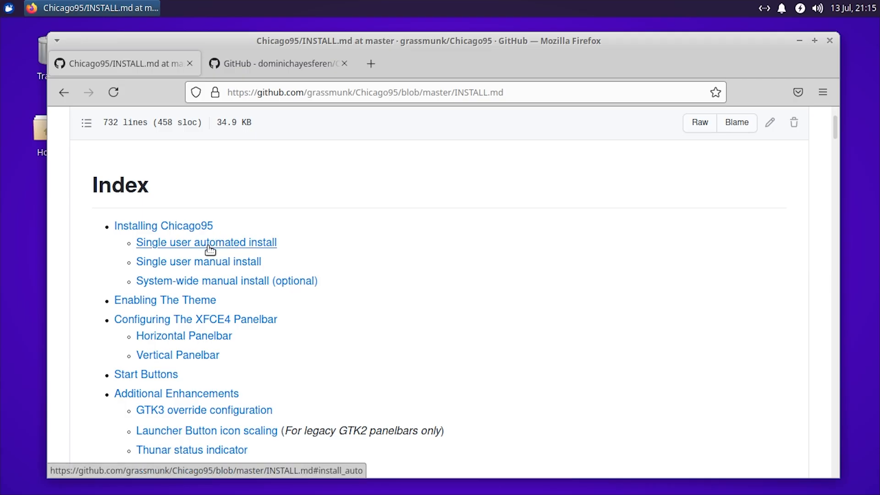
mouse_move(198, 262)
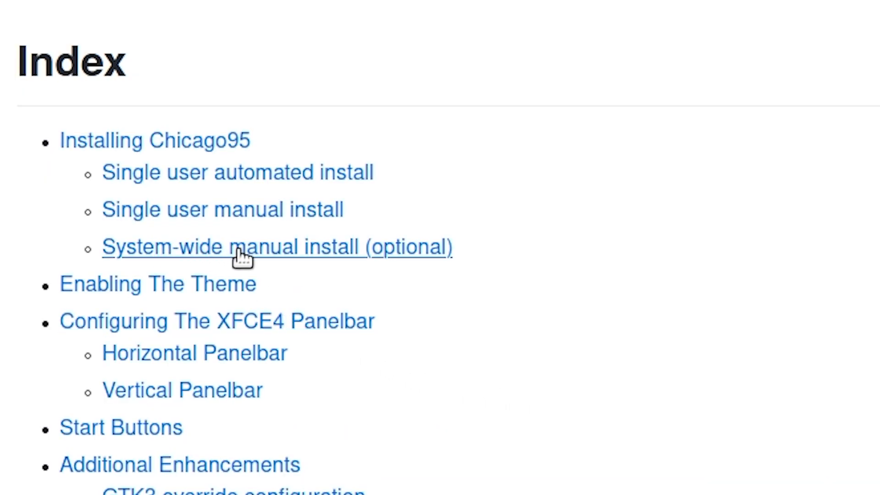
mouse_move(312, 264)
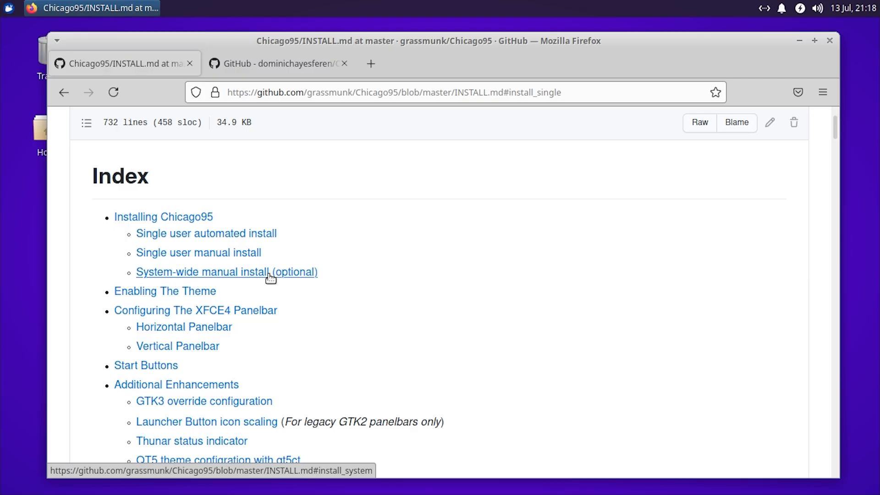
Step: Compare the Chicagofier repository page with the Chicago95 install guide
left_click(275, 63)
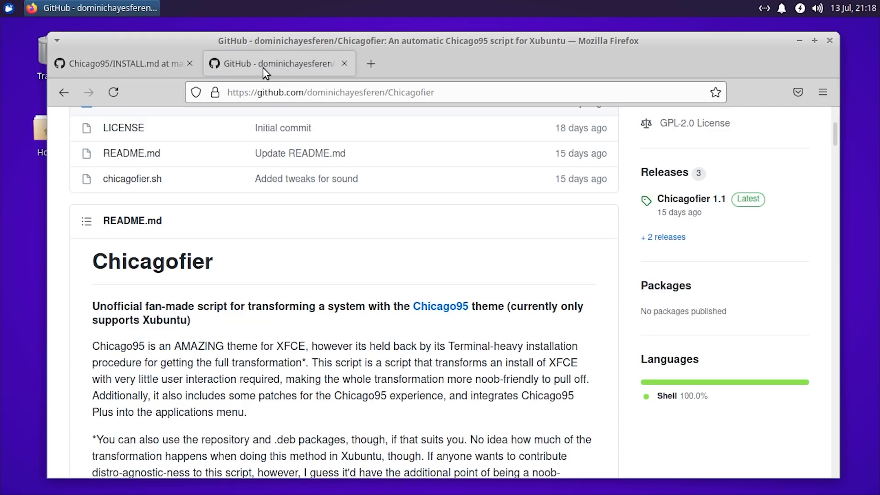
mouse_move(300, 153)
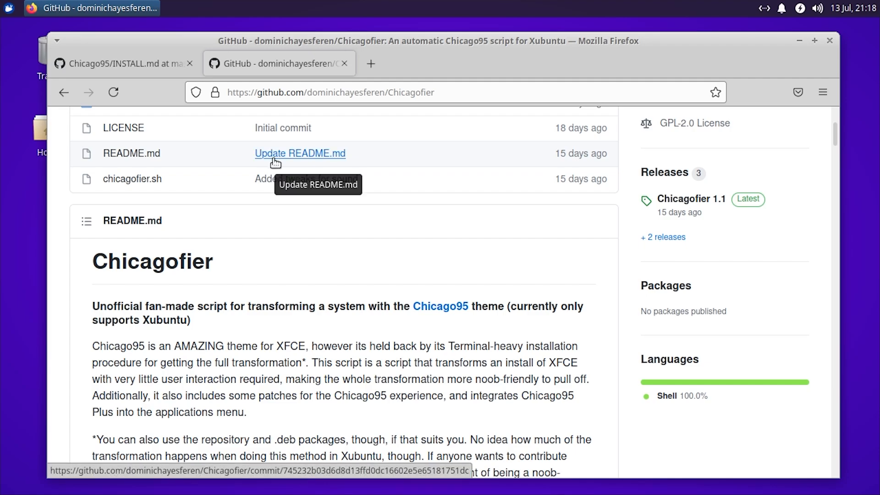
mouse_move(348, 295)
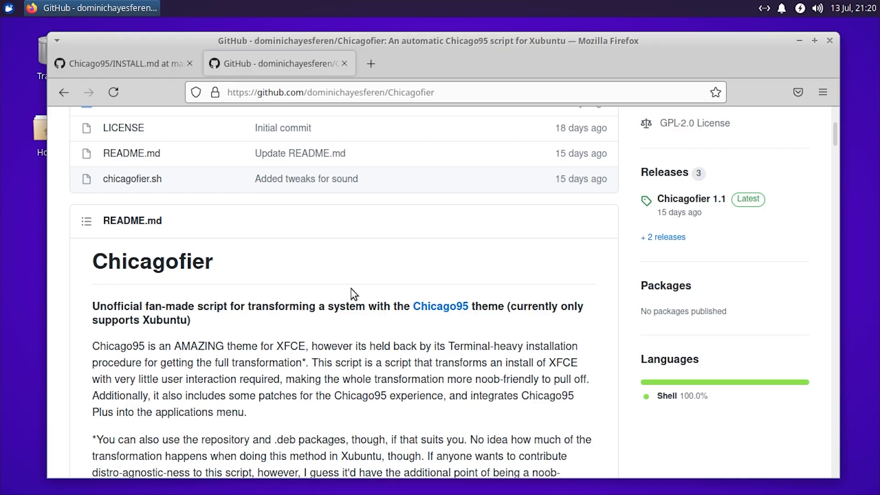
left_click(124, 63)
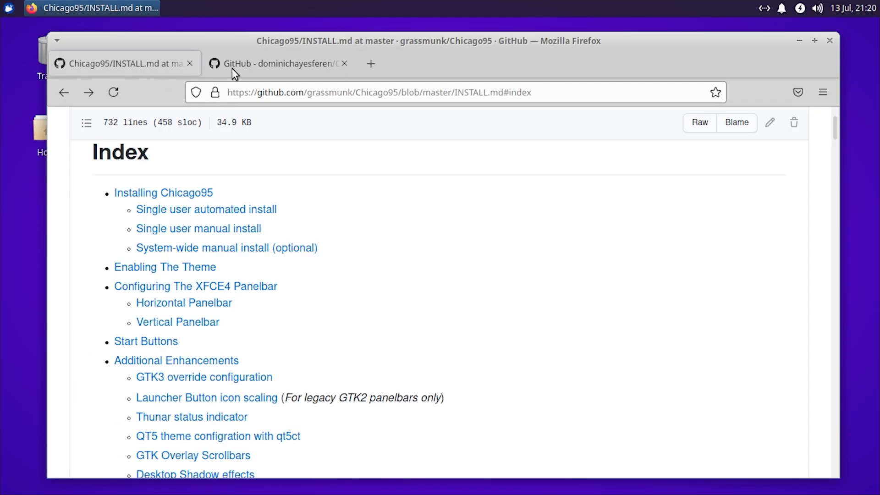
left_click(275, 64)
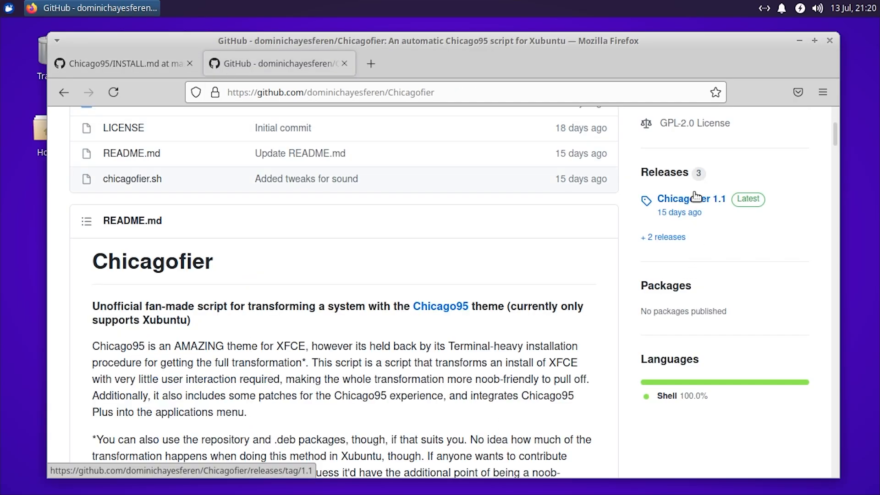
mouse_move(500, 256)
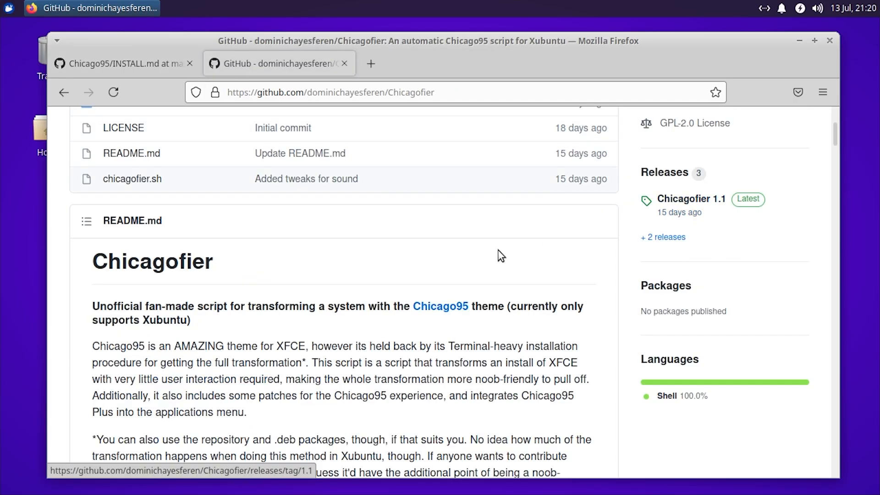
mouse_move(270, 214)
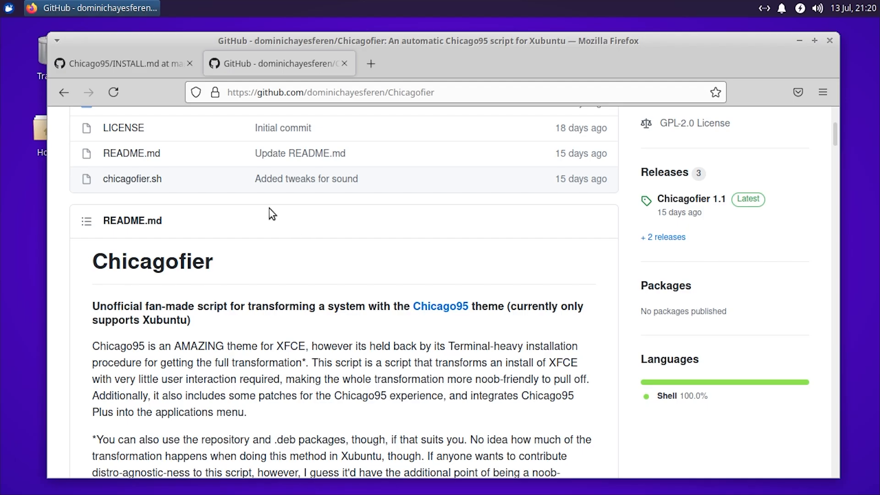
left_click(124, 63)
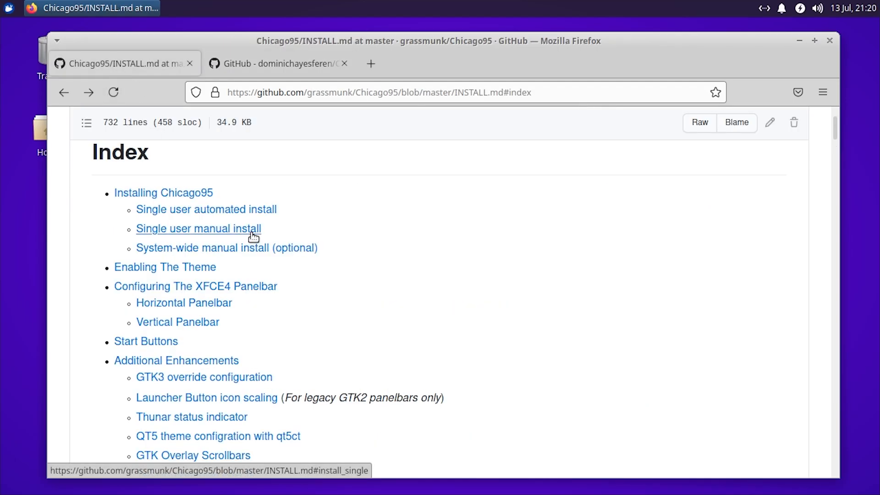
mouse_move(275, 205)
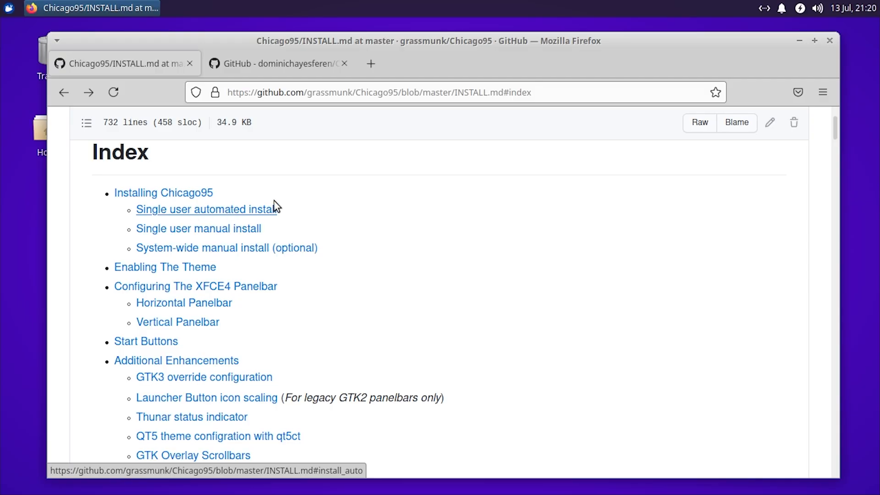
mouse_move(210, 210)
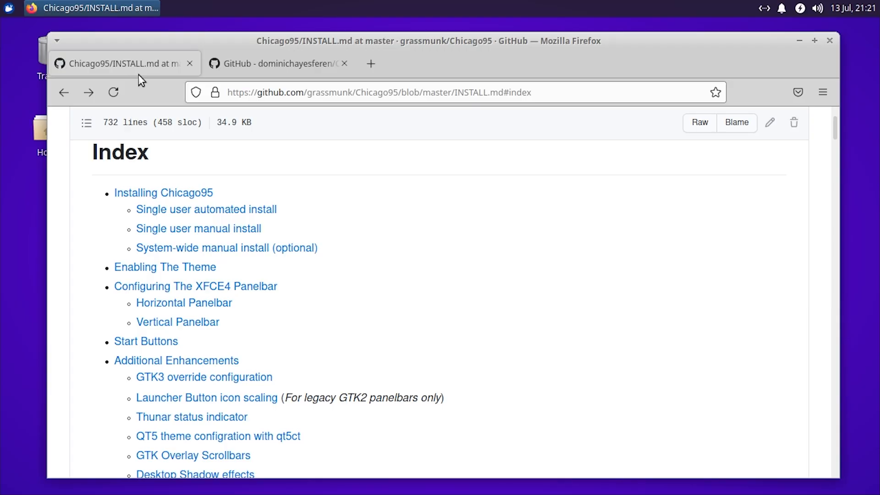
Step: Download the Chicagofier 1.1 source code zip and open it in Engrampa
left_click(275, 63)
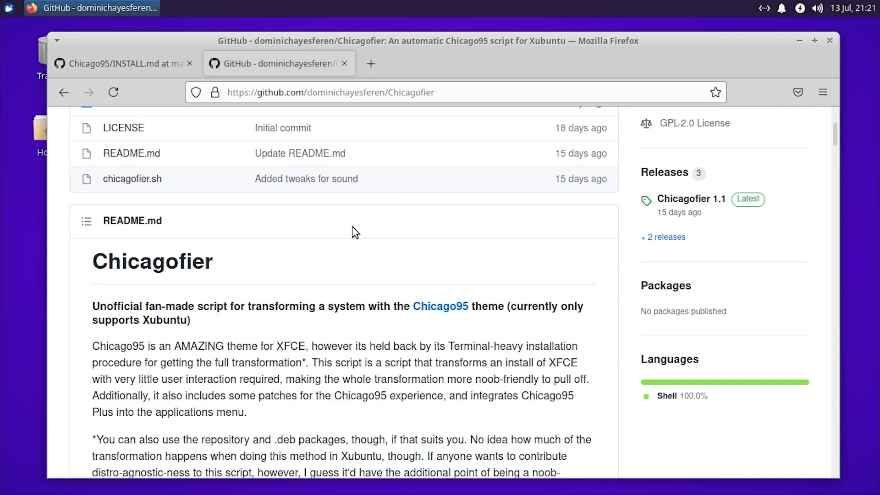
mouse_move(322, 243)
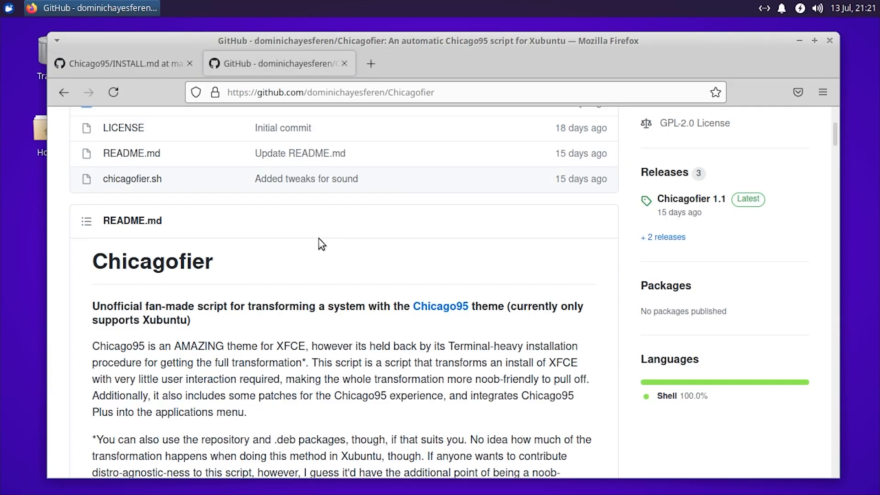
left_click(691, 199)
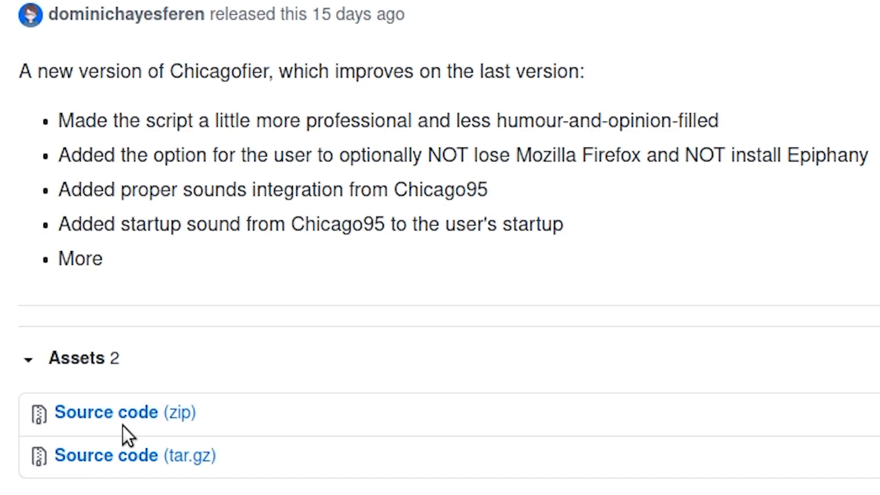
left_click(107, 412)
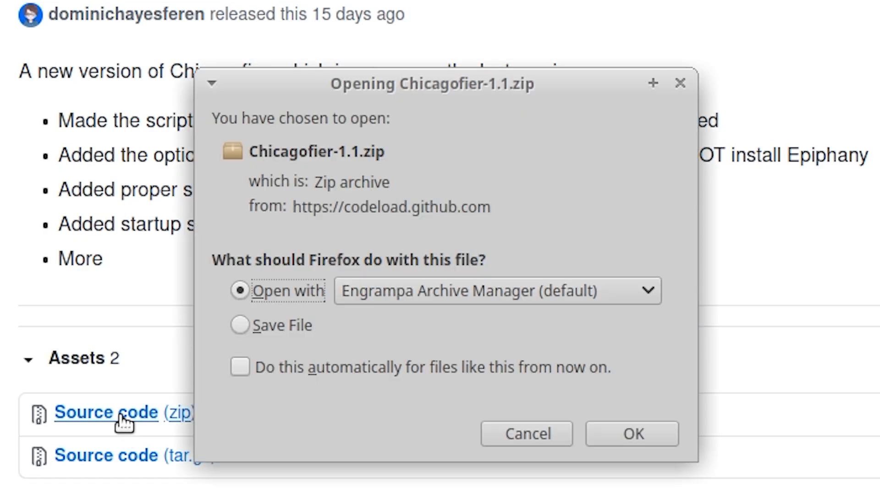
left_click(631, 433)
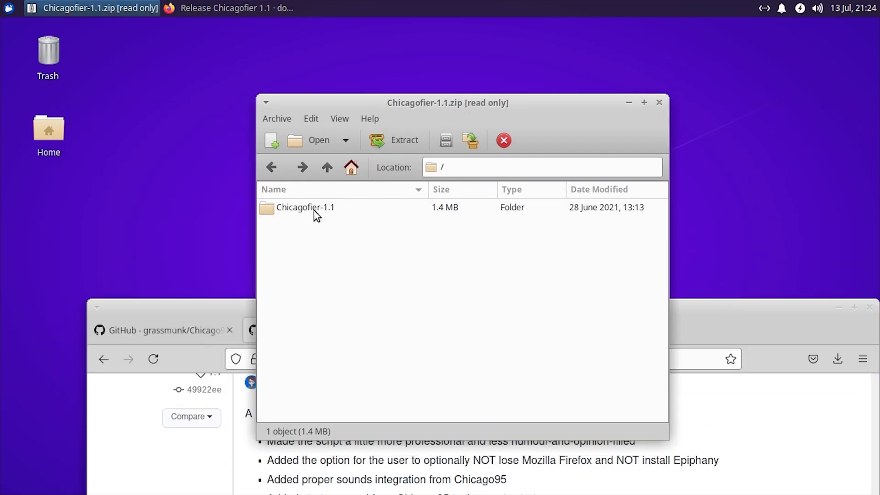
mouse_move(279, 215)
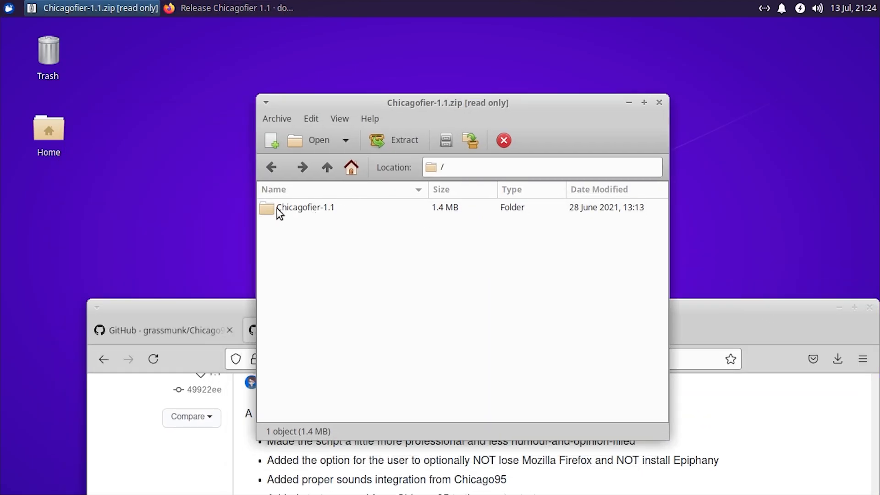
Step: Extract Chicagofier-1.1 to the Desktop and quit Firefox, closing both tabs
left_click(305, 208)
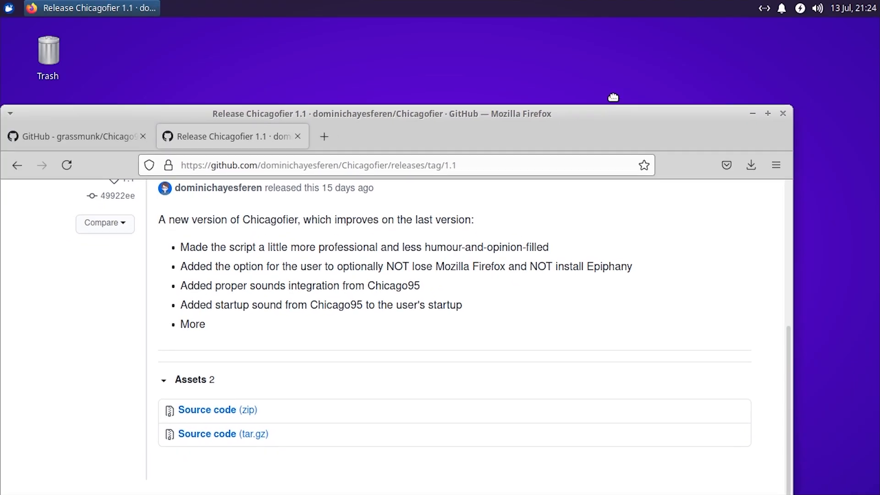
left_click(782, 113)
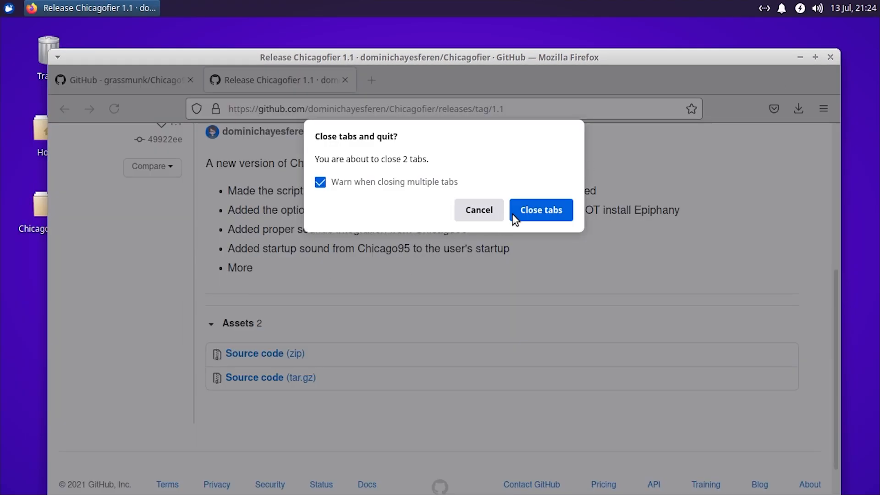
left_click(541, 210)
type("bas")
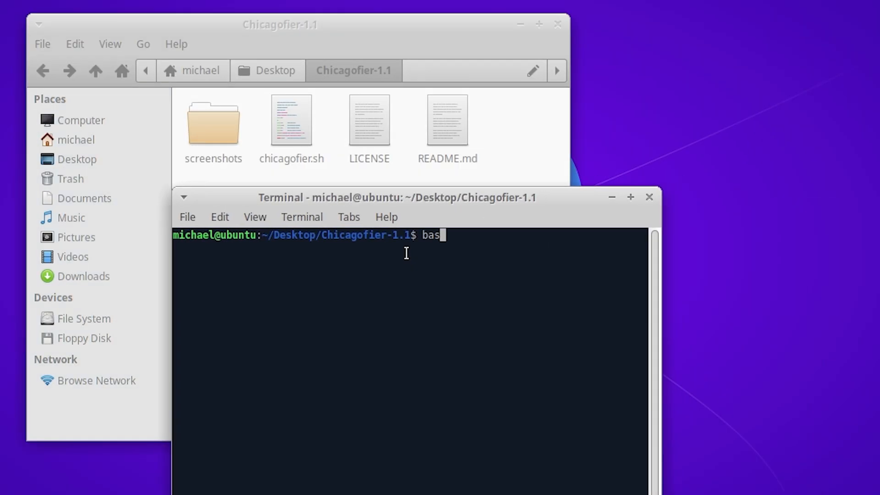
Step: Run bash ./chicagofier.sh and continue past its welcome message
type("h ./c")
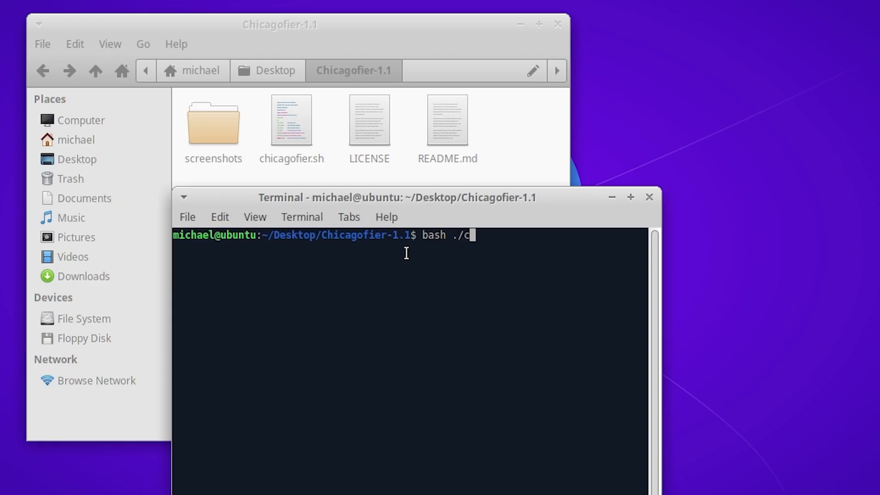
key("Return")
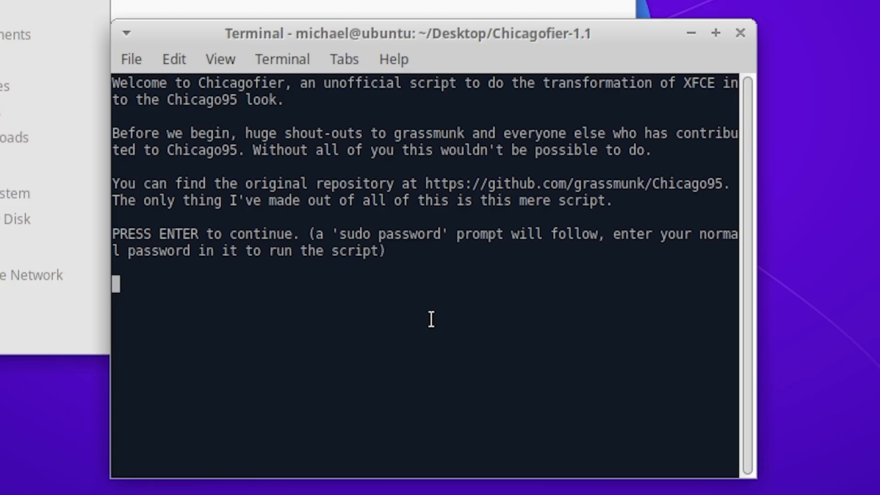
key("Return")
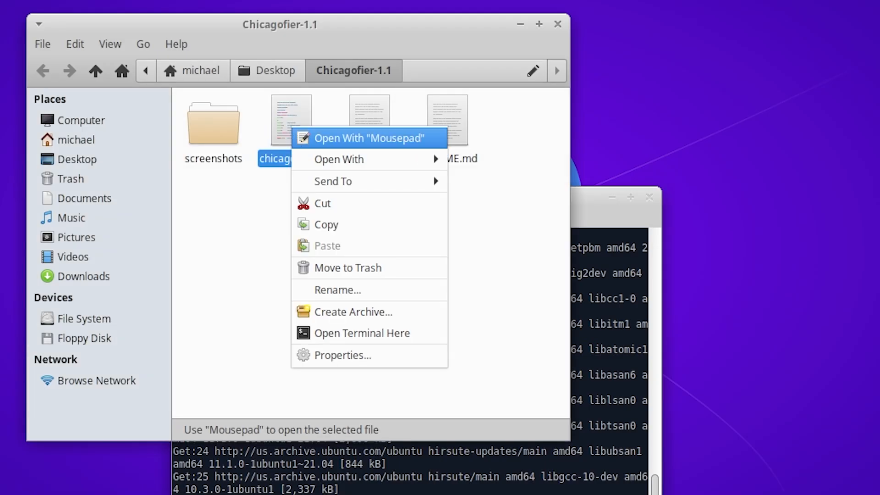
Step: Open chicagofier.sh with Mousepad from Thunar's context menu
left_click(368, 138)
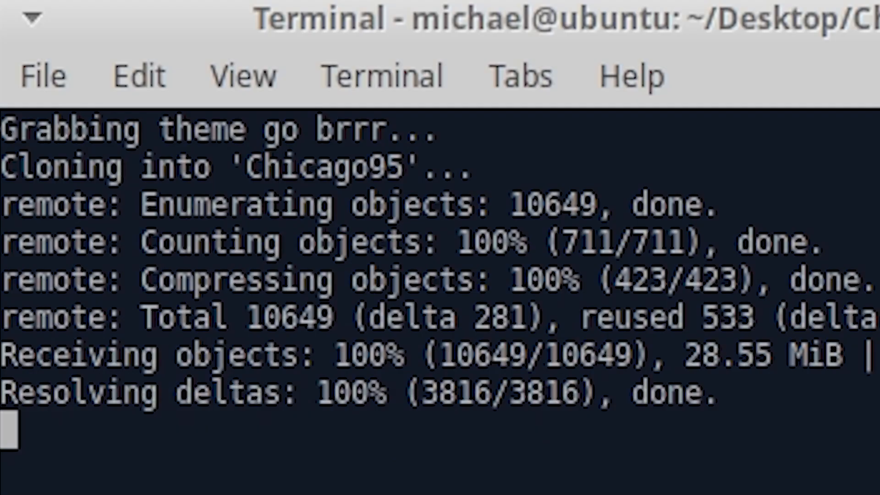
Step: Continue after the Chicago95 clone and answer y to replacing Firefox with Epiphany
key("Return")
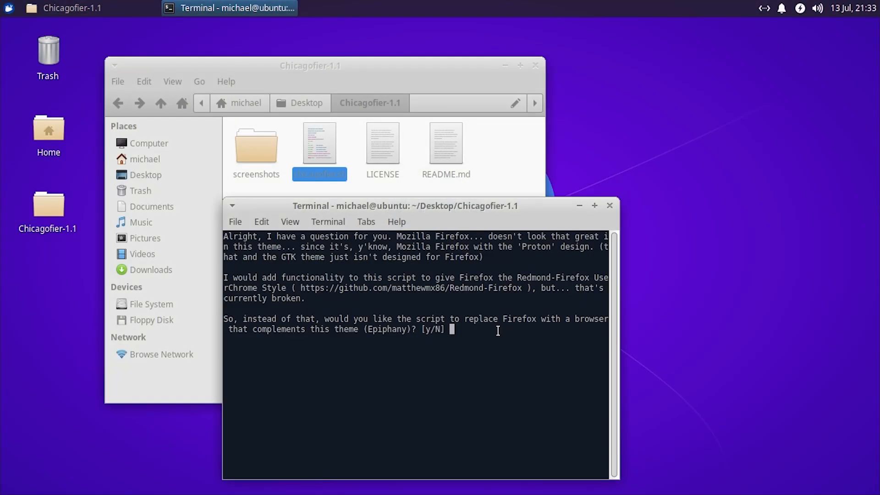
type("y")
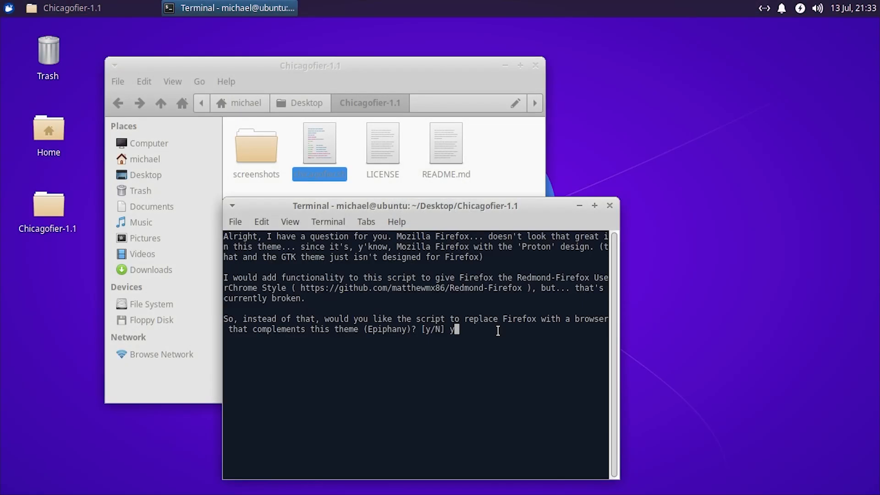
key("Return")
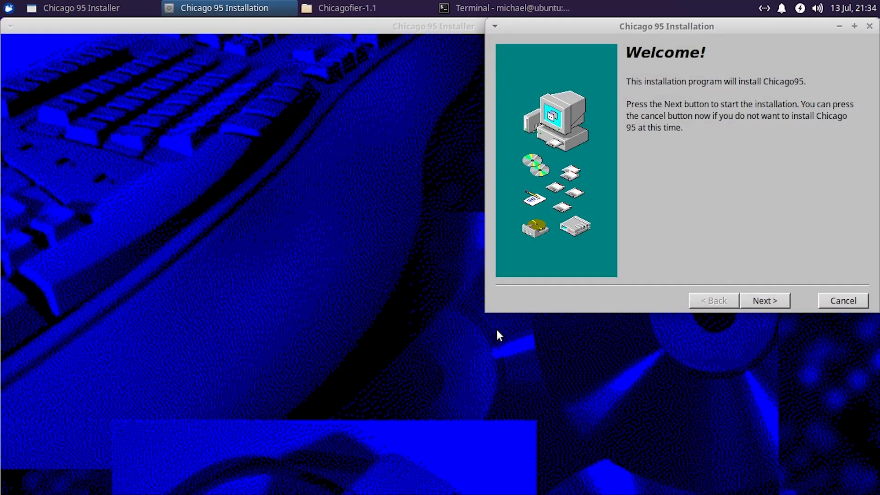
mouse_move(654, 30)
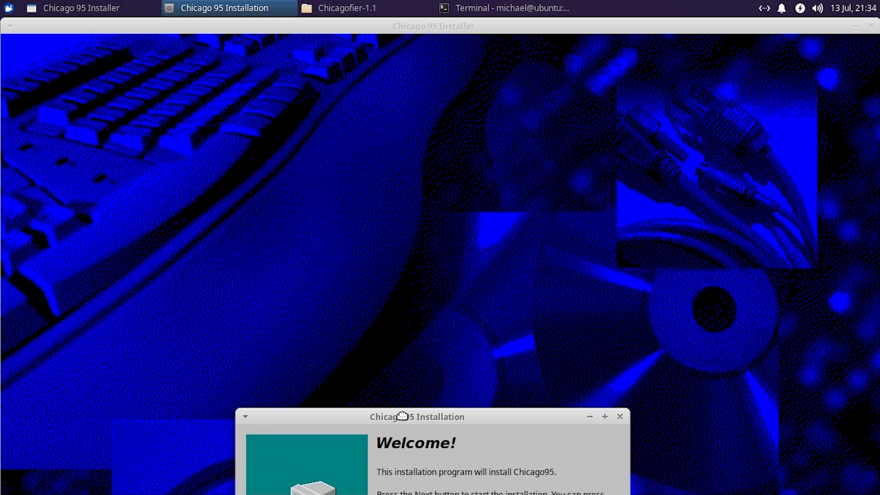
Step: Accept the Welcome page, all components and default customizations, and start installing Chicago95
left_click(551, 443)
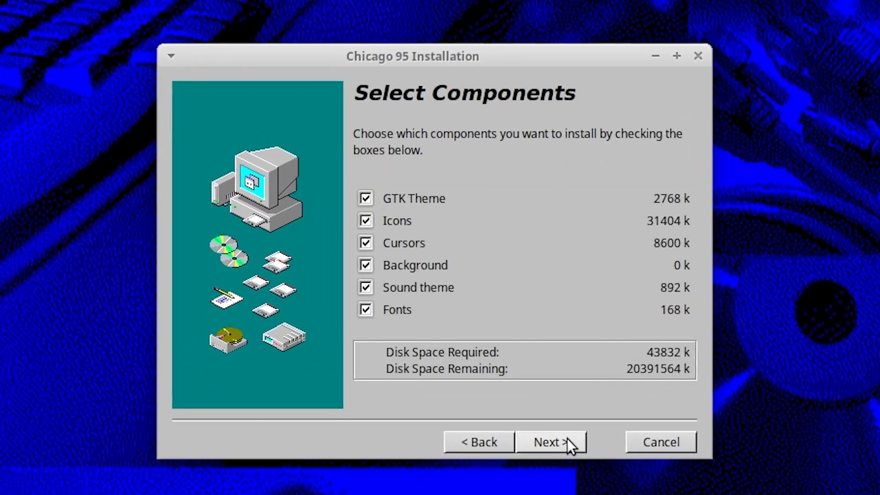
mouse_move(483, 324)
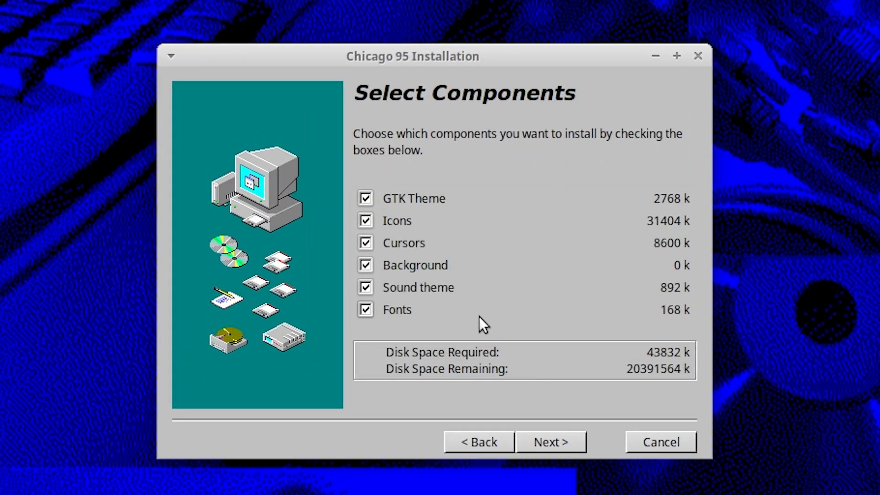
left_click(550, 442)
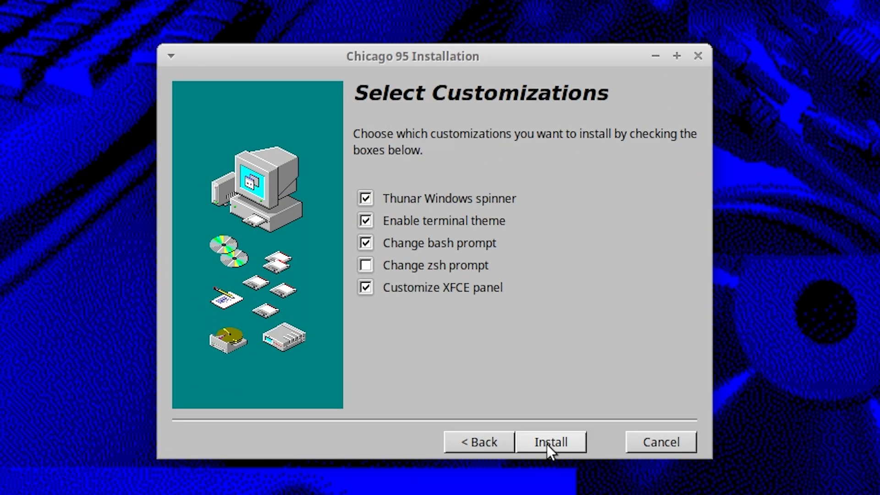
mouse_move(495, 398)
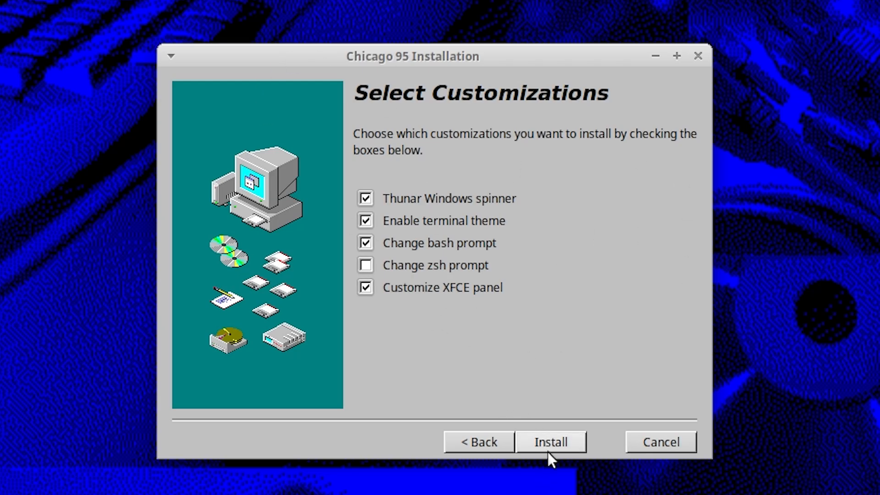
left_click(551, 442)
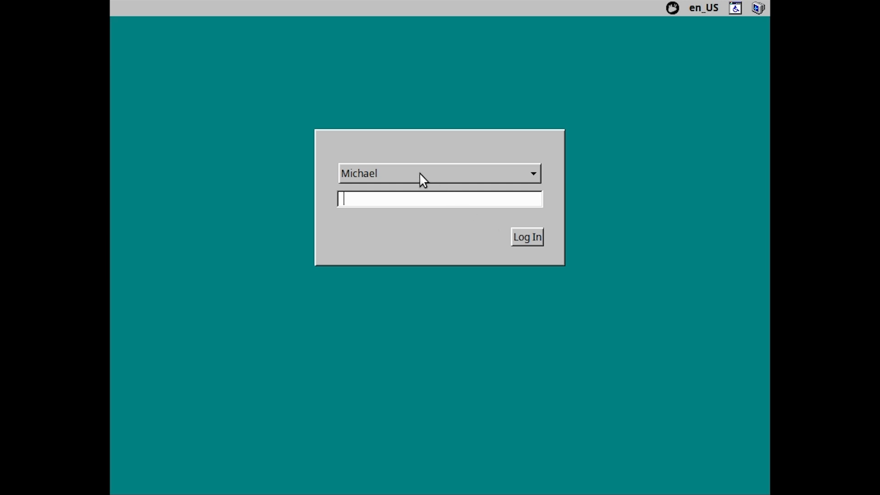
mouse_move(456, 198)
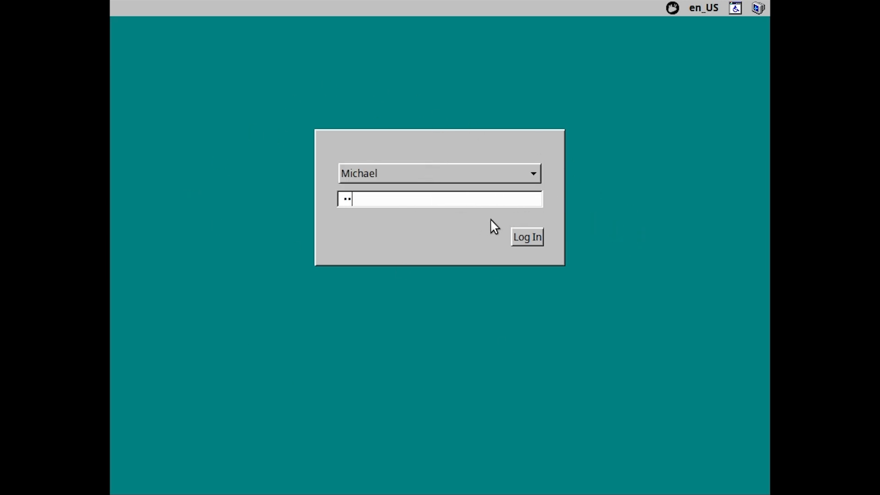
Step: Log in at the Chicago95-styled LightDM greeter
left_click(526, 236)
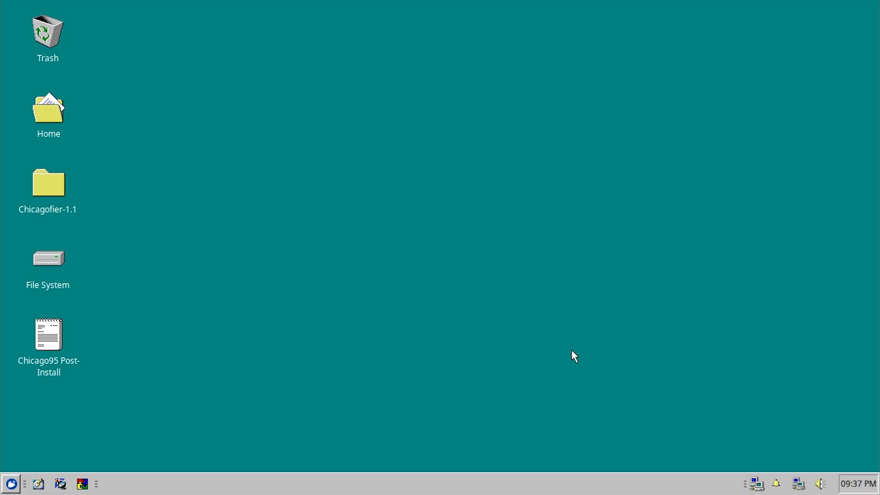
mouse_move(385, 350)
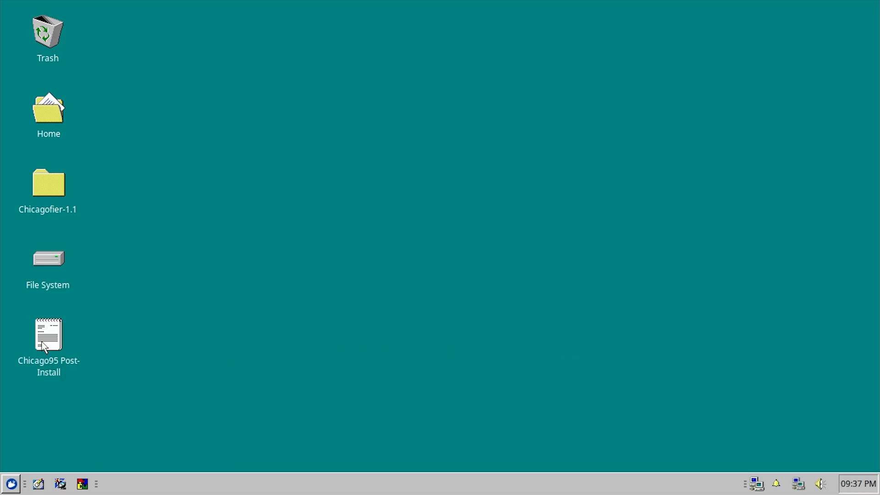
double_click(47, 335)
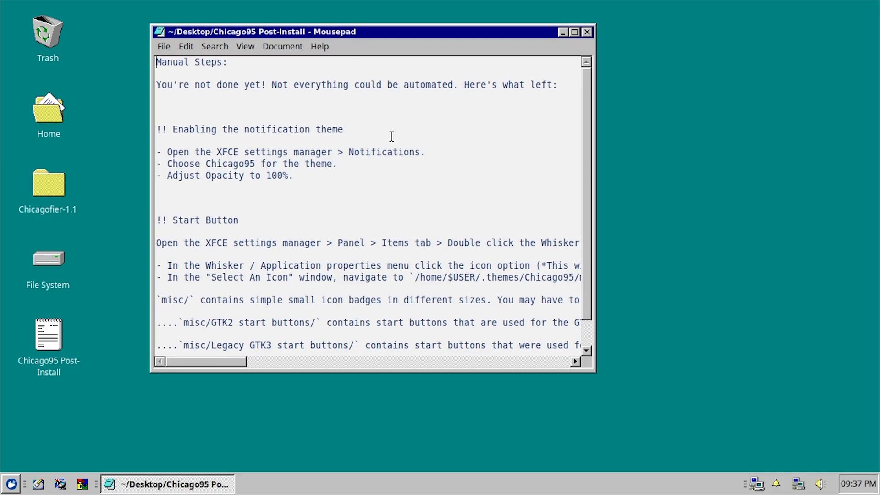
mouse_move(589, 368)
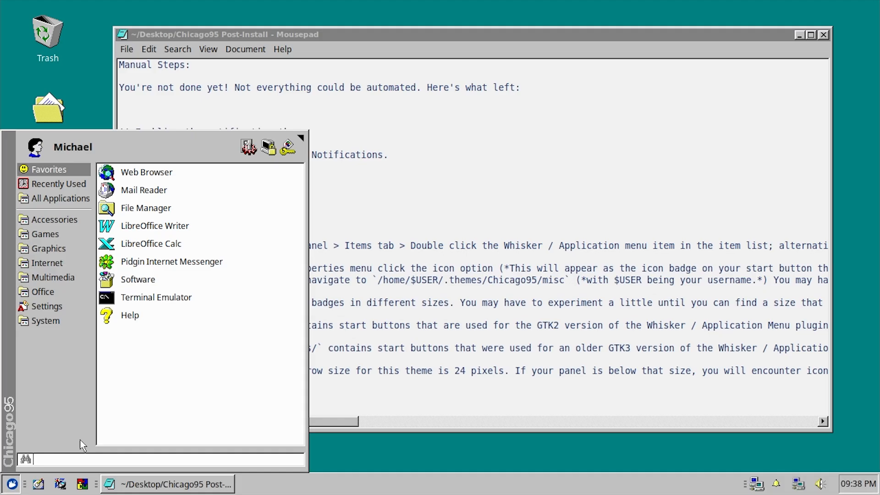
mouse_move(82, 443)
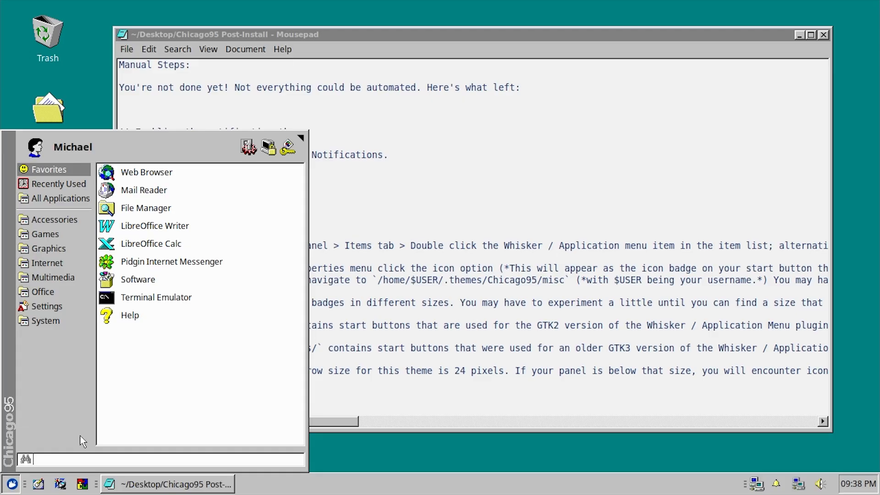
mouse_move(45, 234)
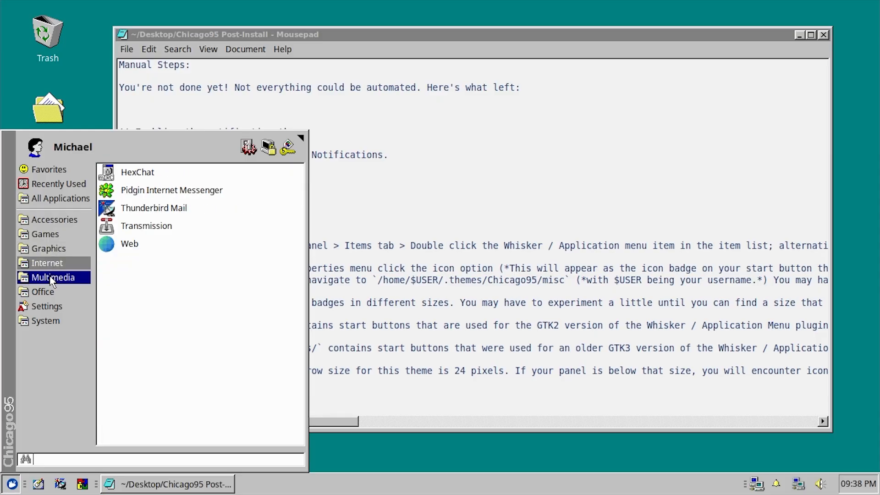
left_click(42, 291)
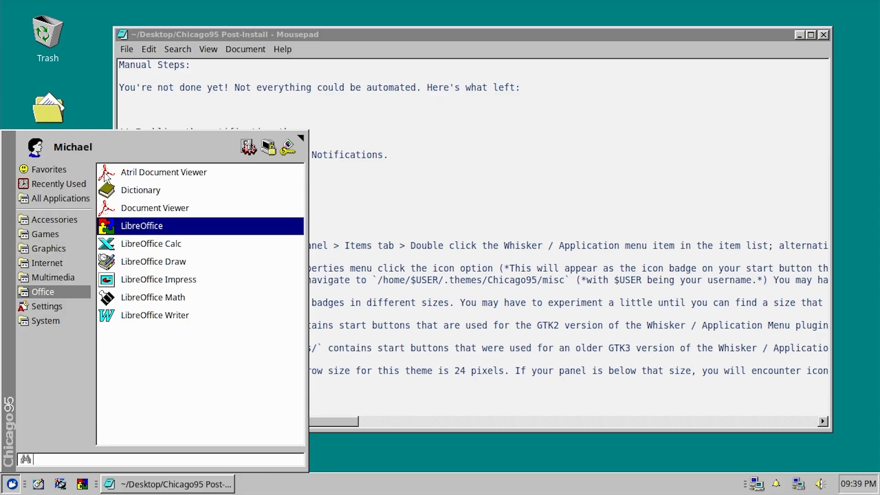
mouse_move(153, 212)
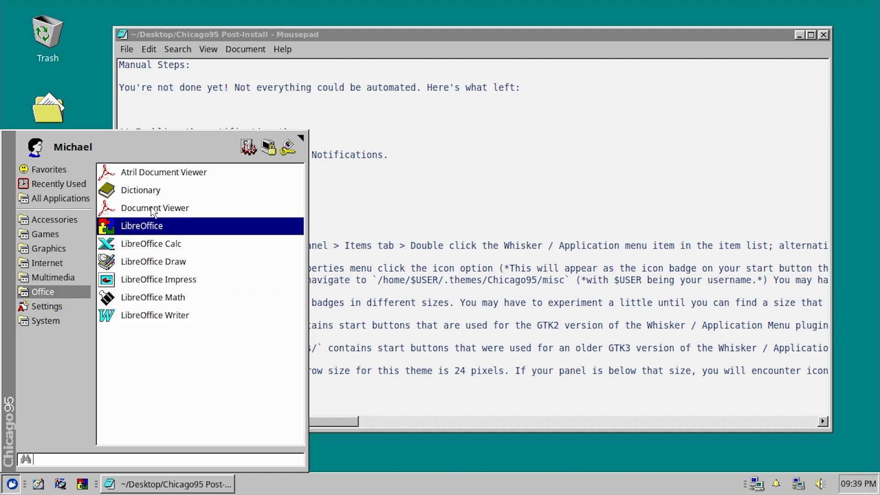
mouse_move(133, 334)
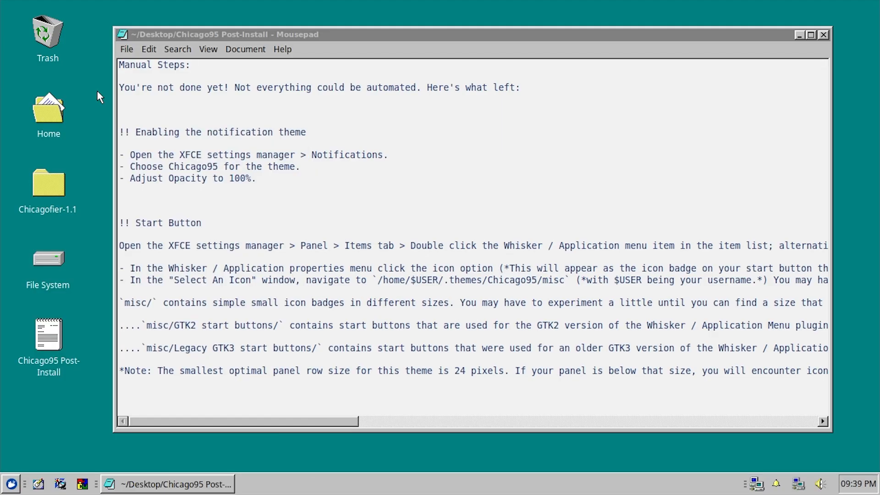
mouse_move(221, 41)
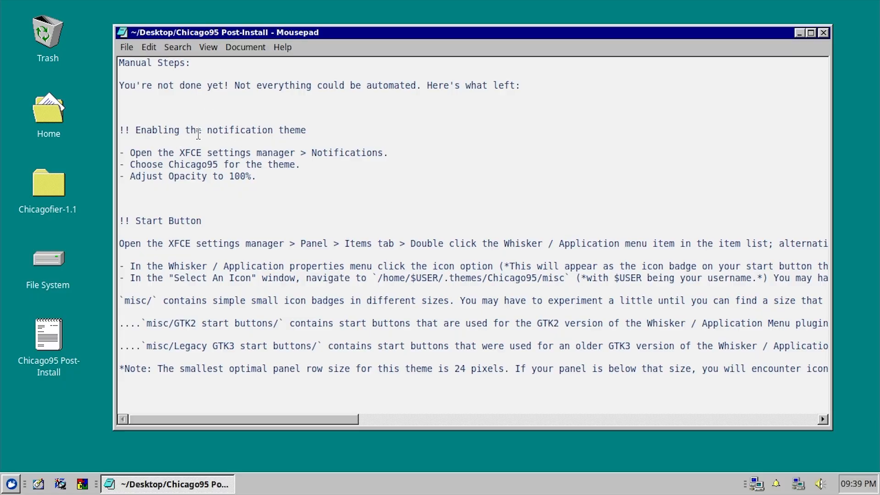
left_click(820, 483)
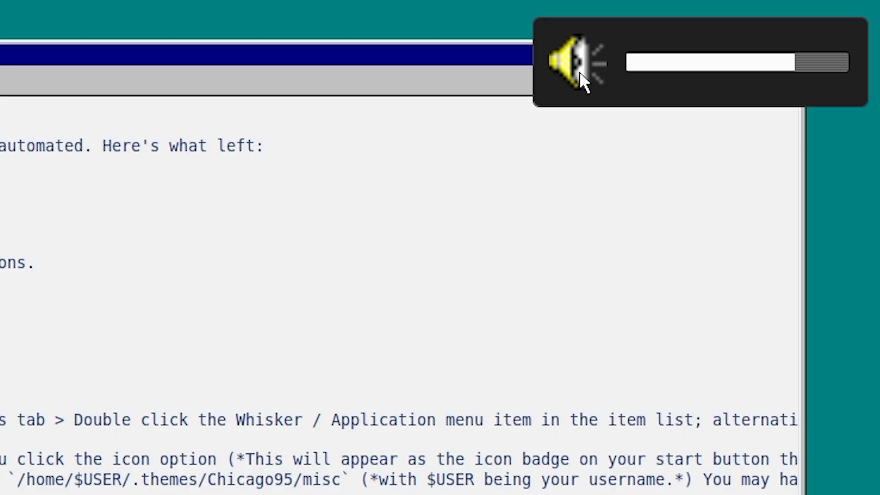
mouse_move(631, 47)
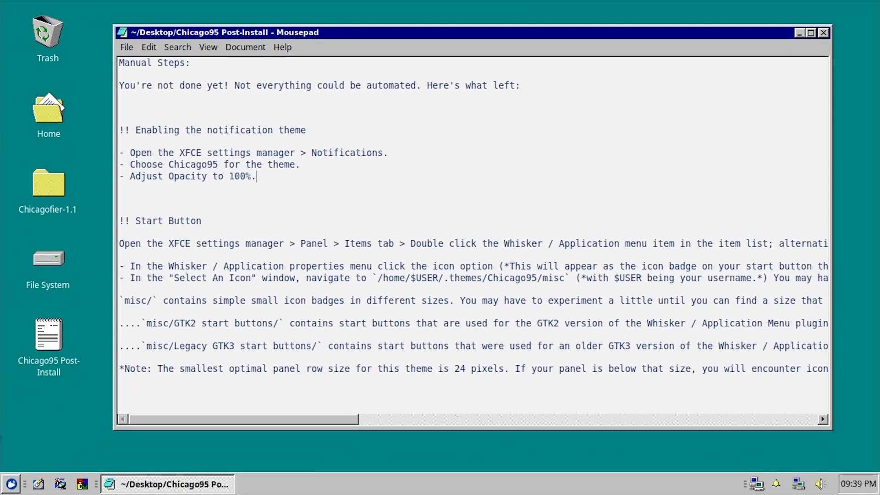
Step: Set the Xfce notification theme to Chicago95 with 100% opacity in Settings Manager
left_click(10, 485)
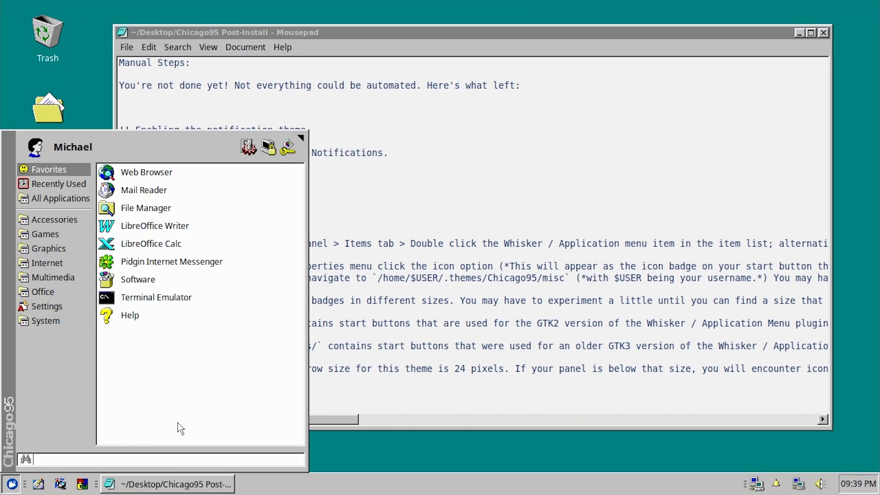
type("seting")
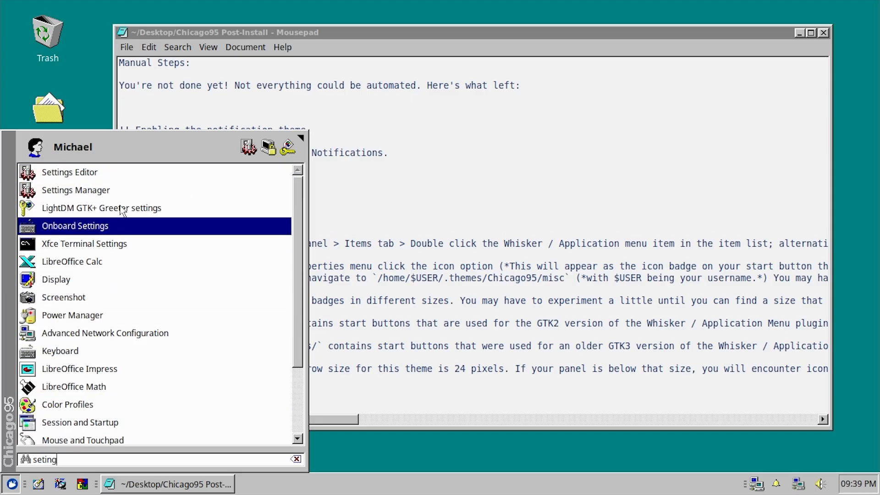
left_click(75, 190)
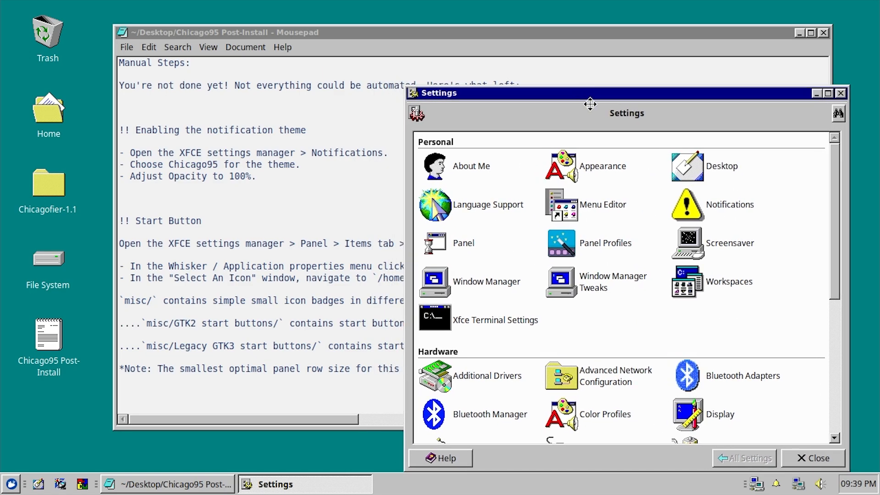
left_click(730, 204)
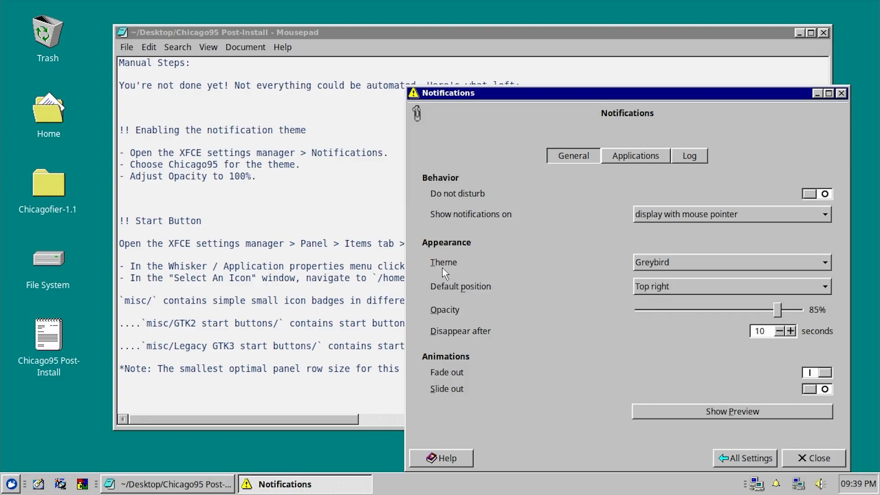
left_click(732, 262)
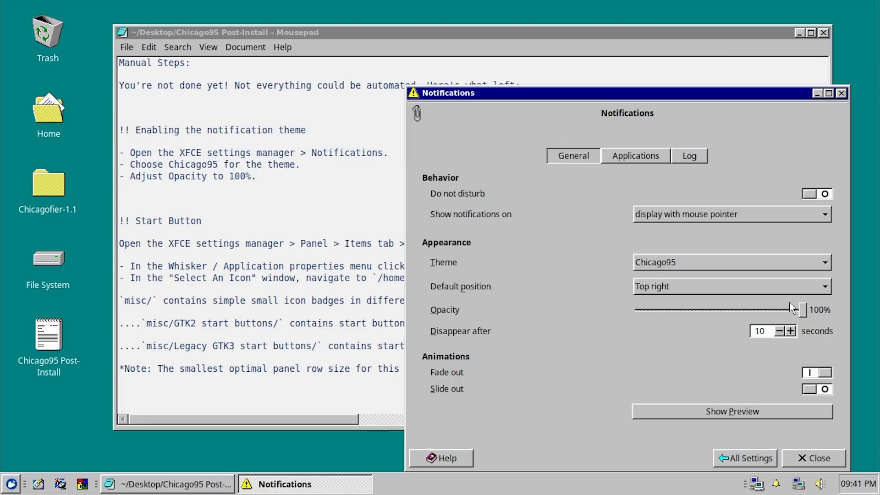
left_click(733, 411)
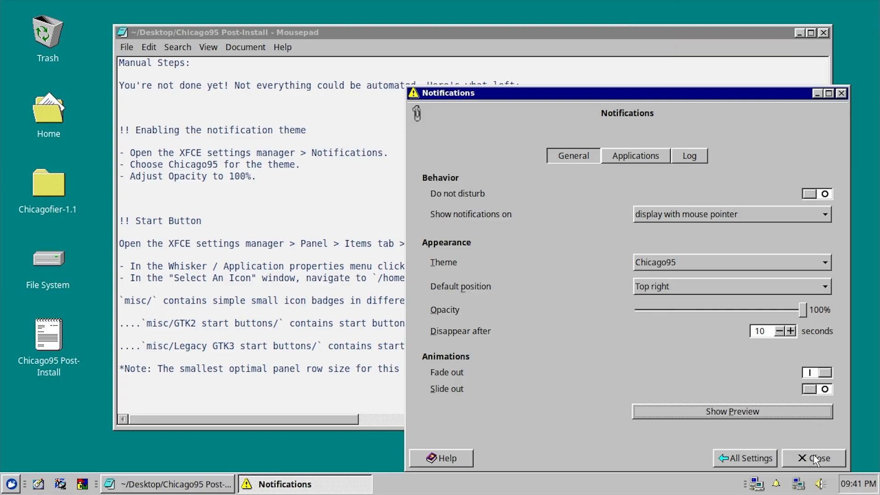
left_click(814, 458)
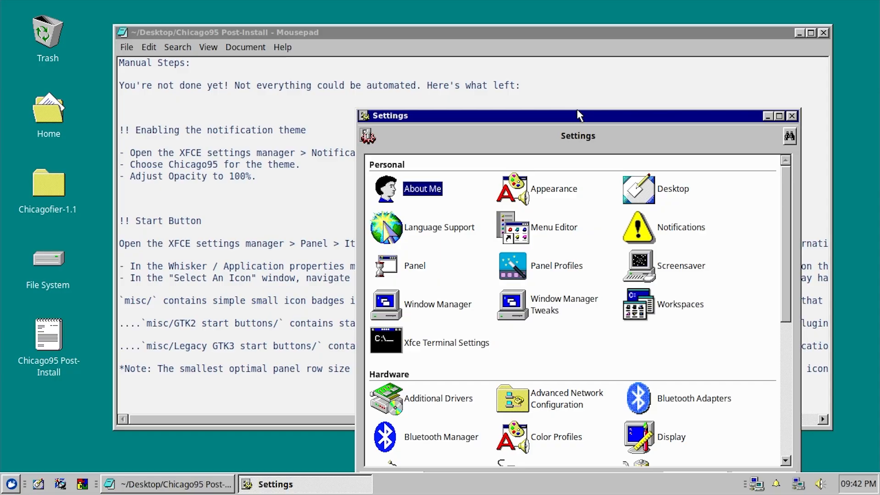
Step: Open Whisker Menu properties from the panel Items list and select its 'Start Menu' button title
left_click(414, 265)
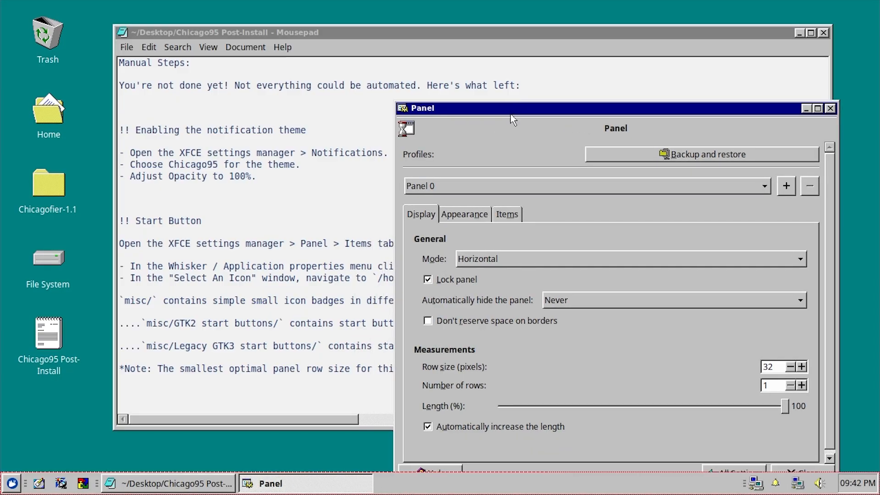
mouse_move(23, 482)
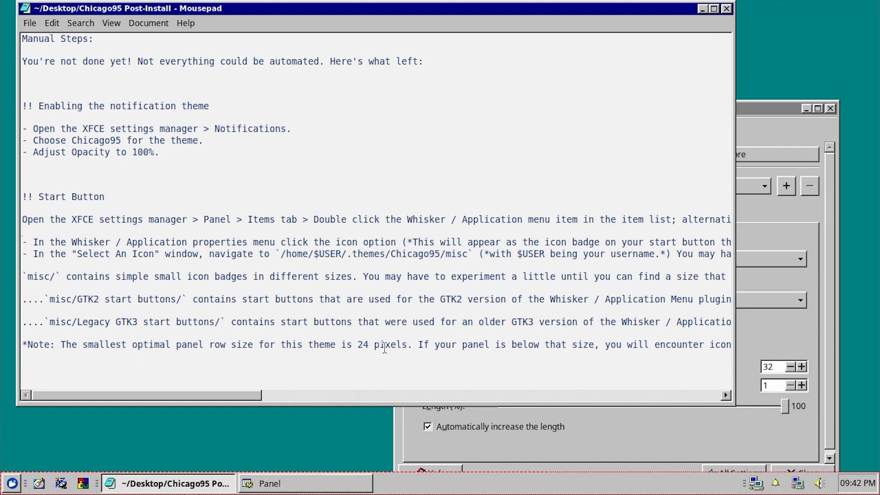
left_click(508, 214)
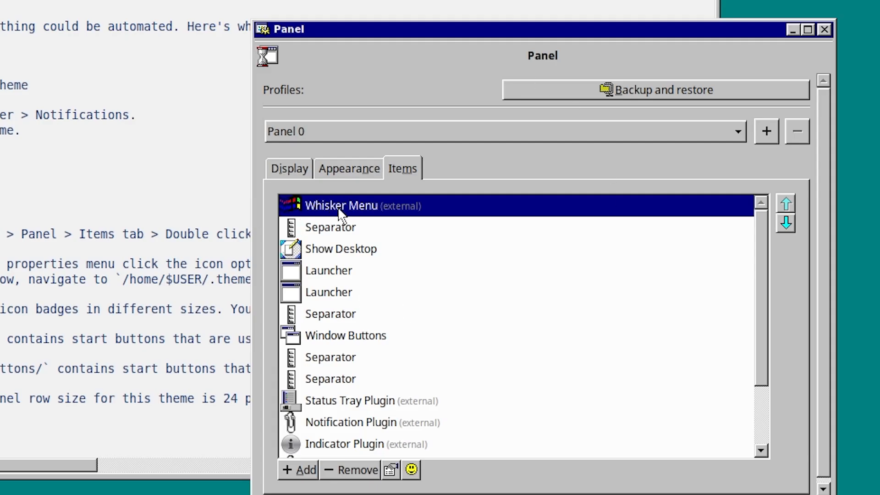
double_click(341, 205)
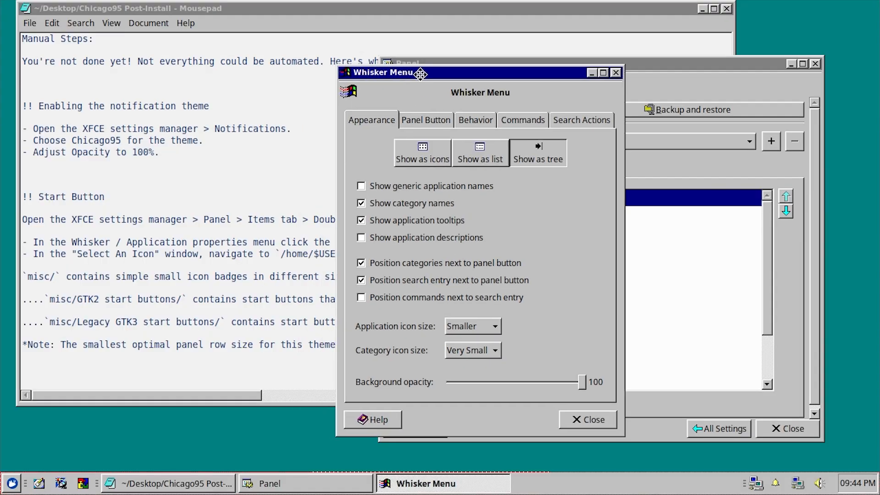
left_click(427, 120)
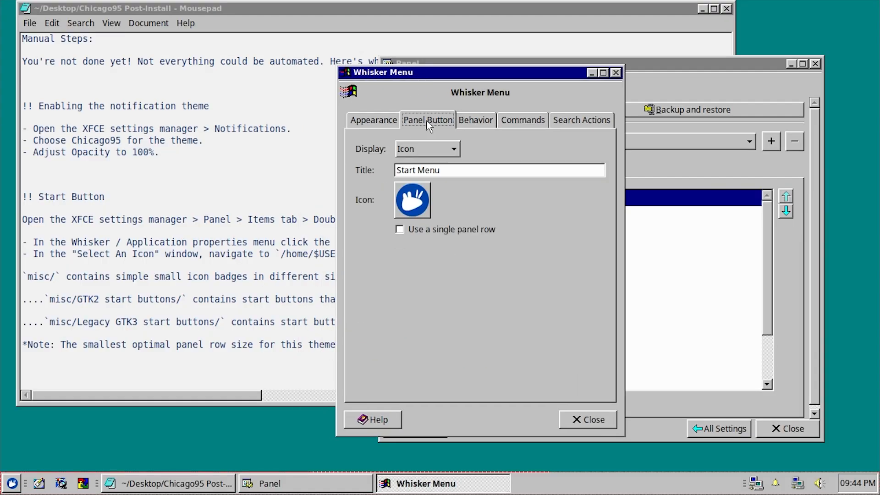
triple_click(498, 170)
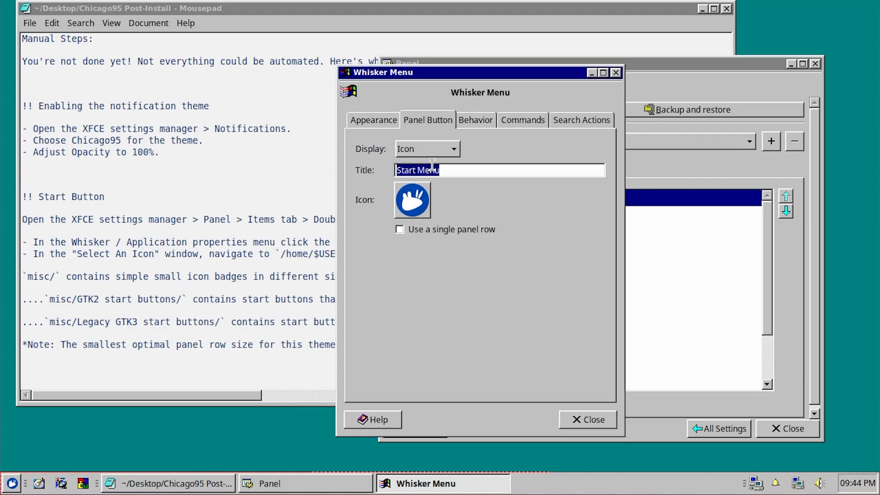
mouse_move(431, 170)
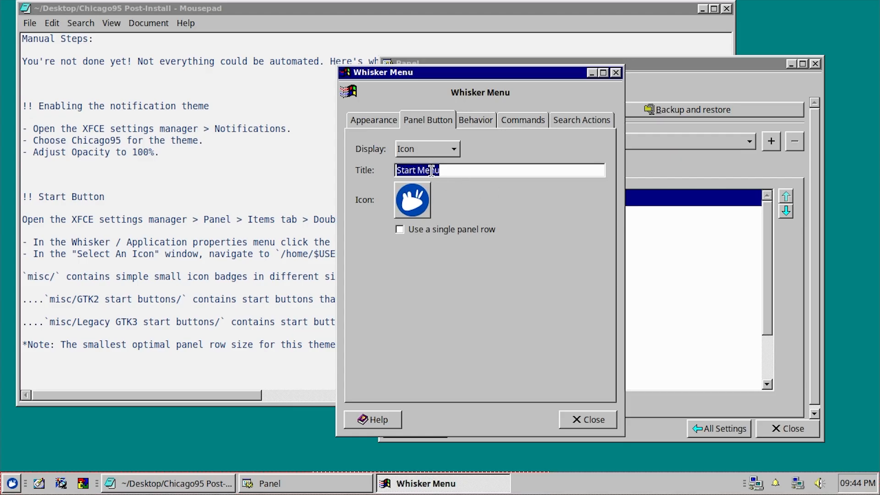
mouse_move(467, 215)
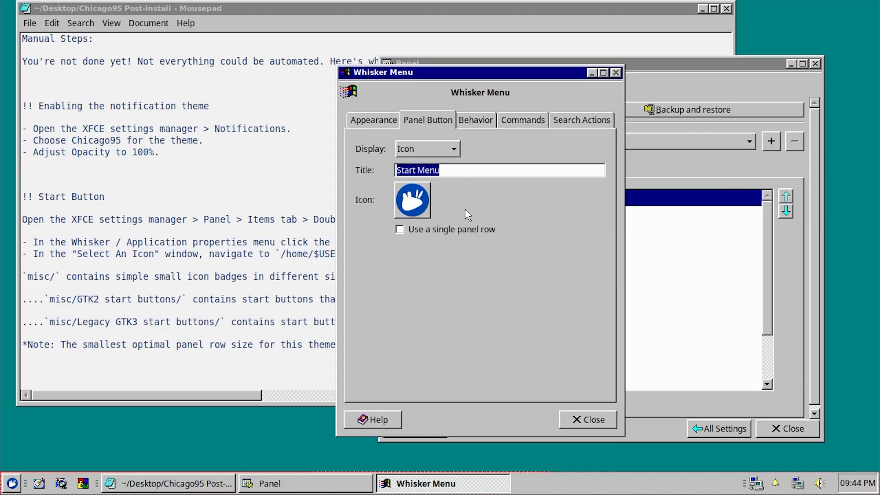
Step: Set the menu button image to windows.png from Chicago95's hidden theme folder legacy start buttons
left_click(412, 200)
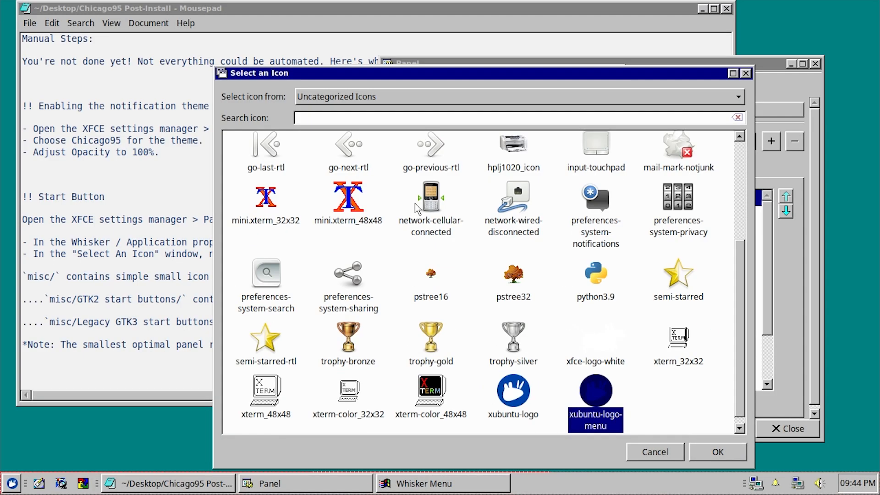
mouse_move(299, 80)
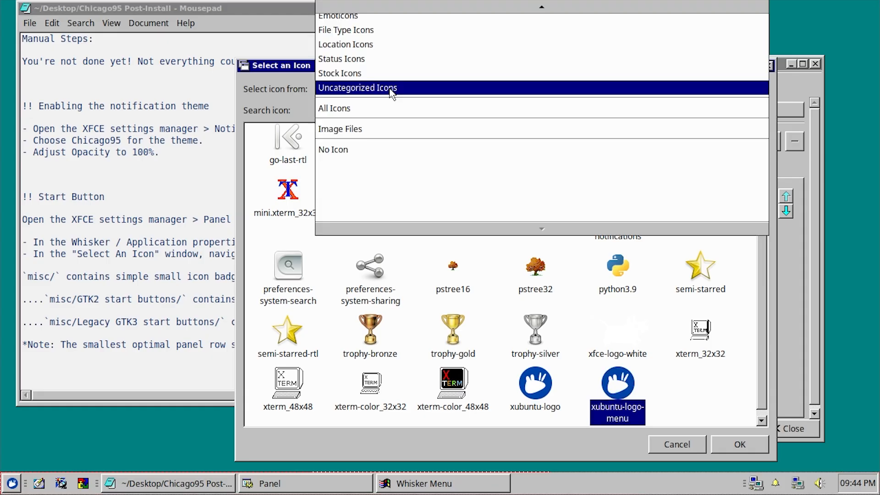
left_click(340, 128)
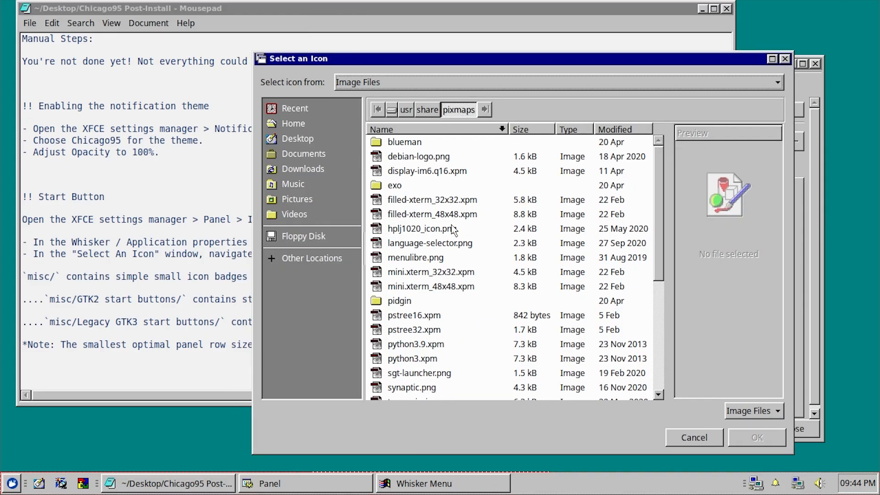
left_click(293, 123)
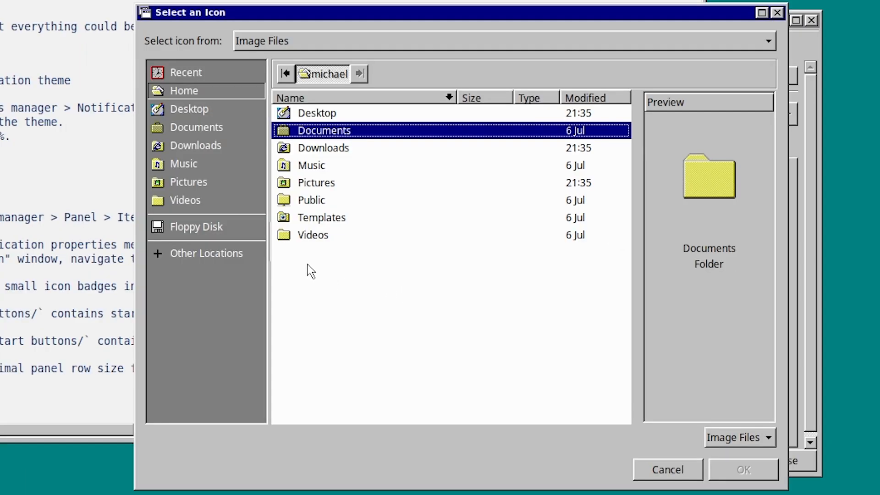
right_click(311, 270)
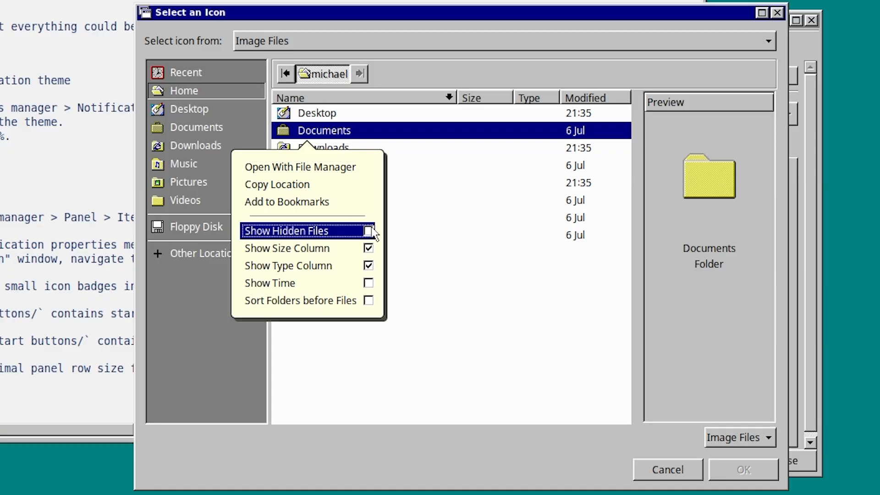
left_click(286, 231)
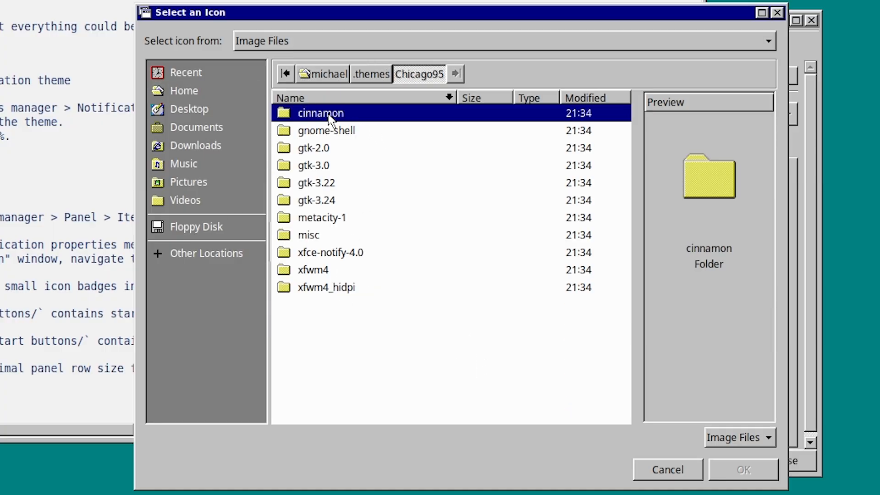
double_click(308, 234)
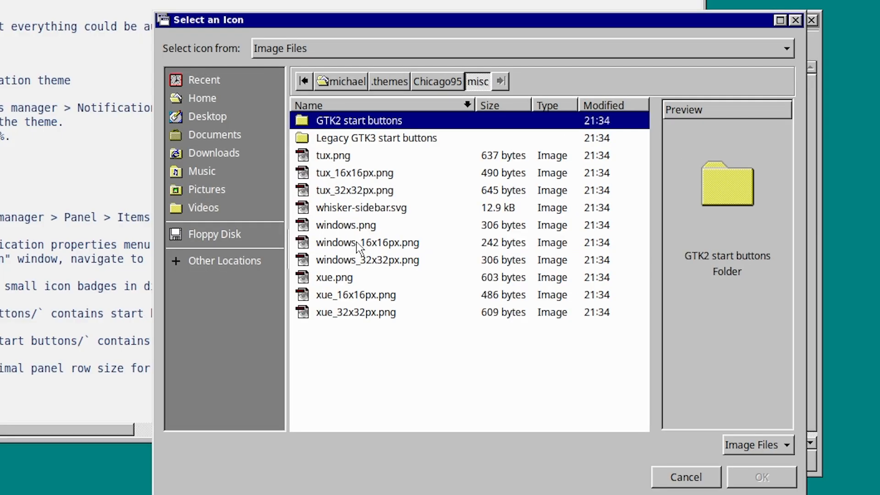
left_click(345, 312)
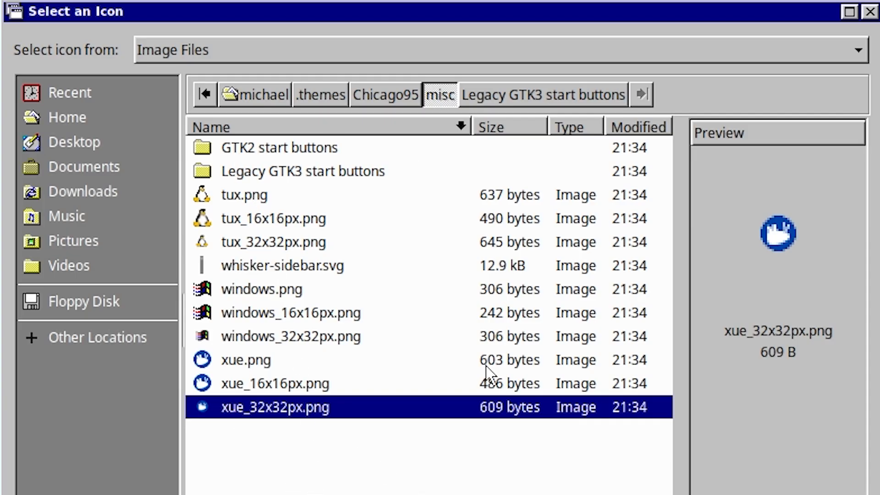
mouse_move(357, 393)
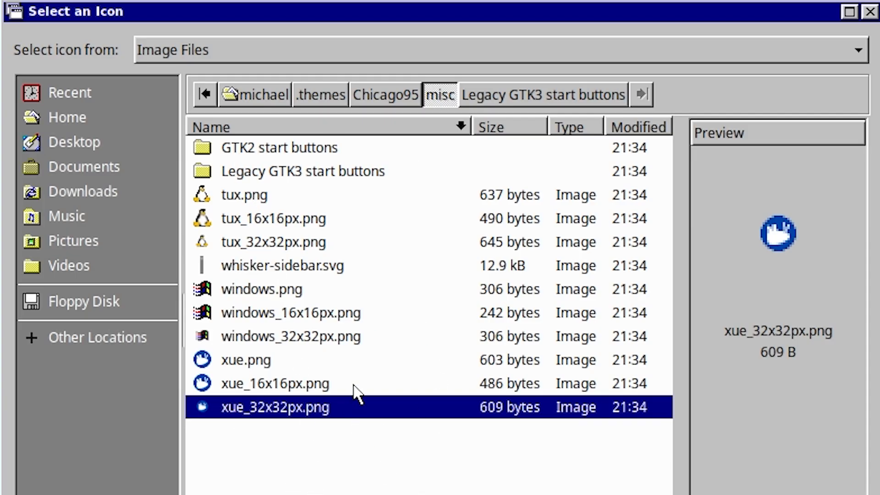
mouse_move(358, 389)
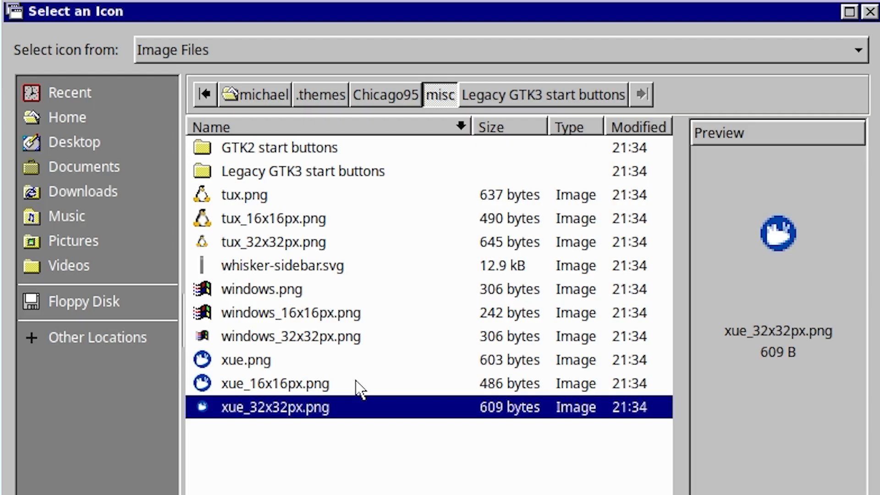
mouse_move(325, 185)
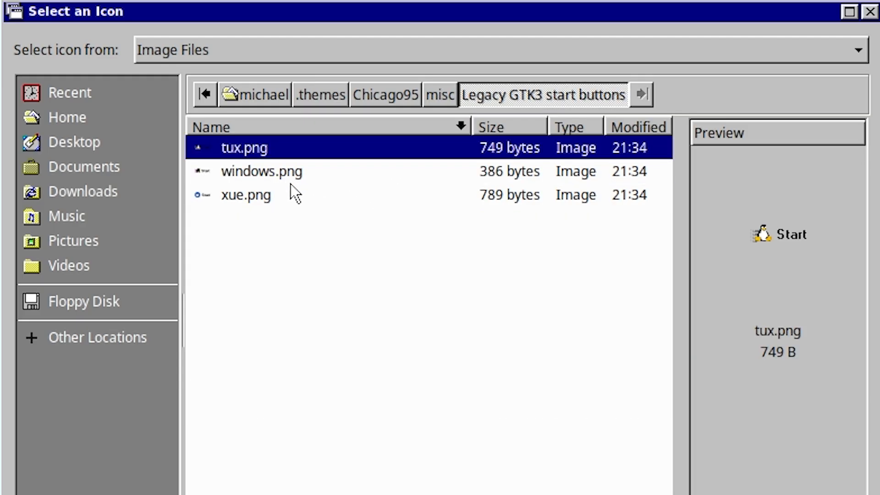
left_click(262, 171)
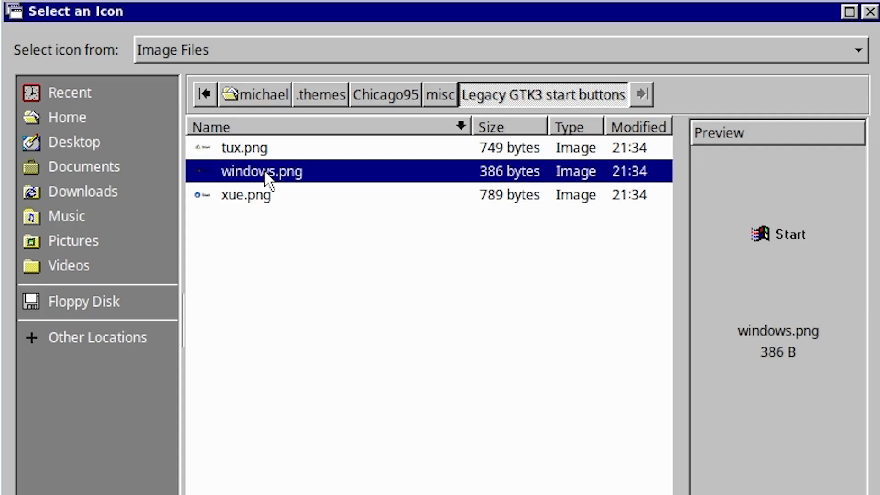
left_click(246, 194)
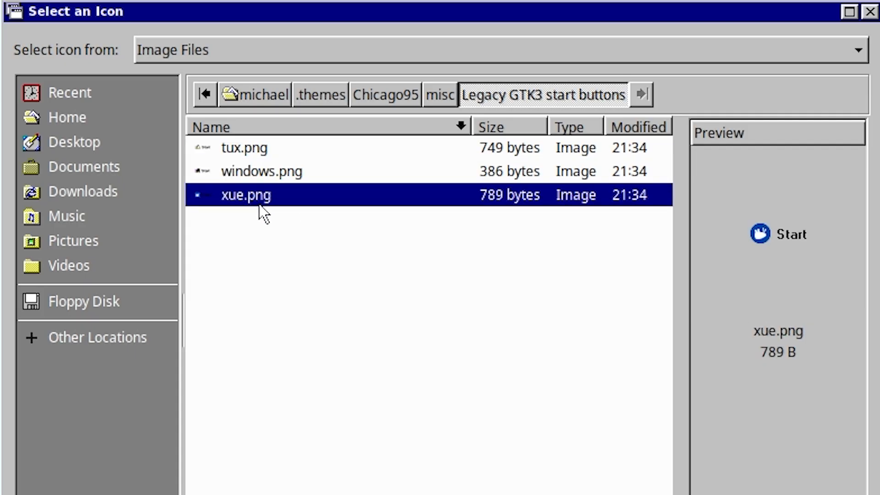
left_click(261, 171)
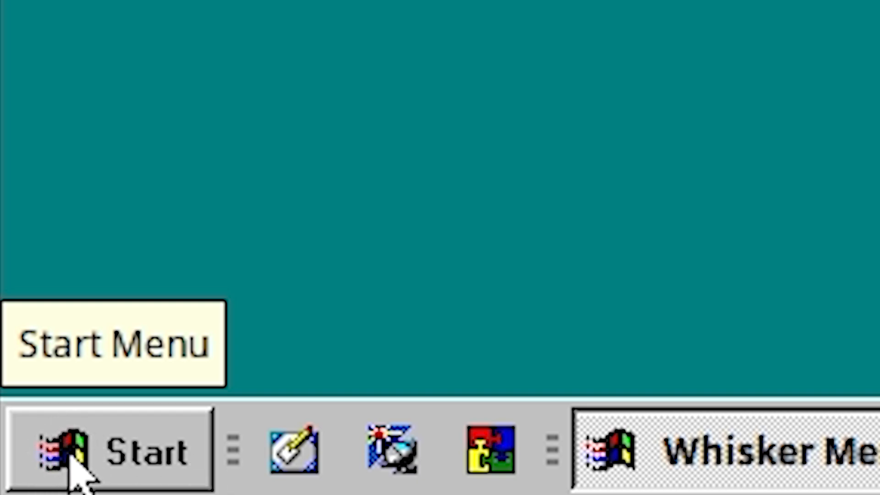
mouse_move(109, 468)
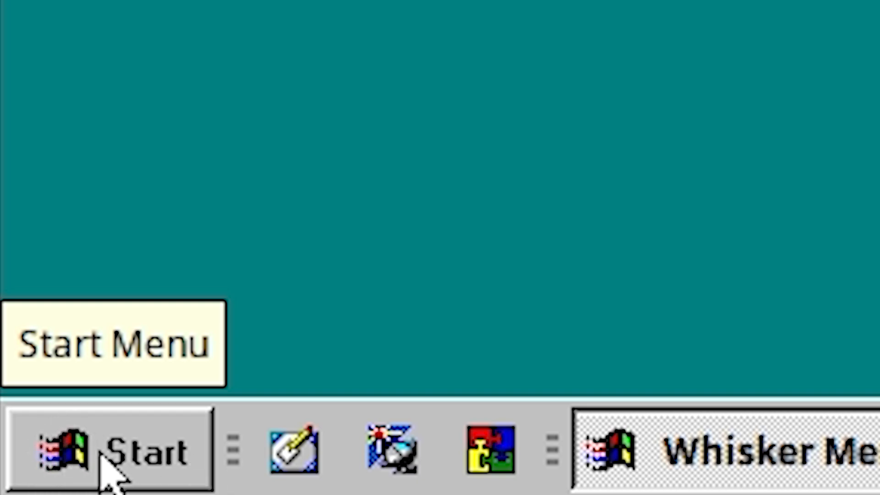
mouse_move(151, 477)
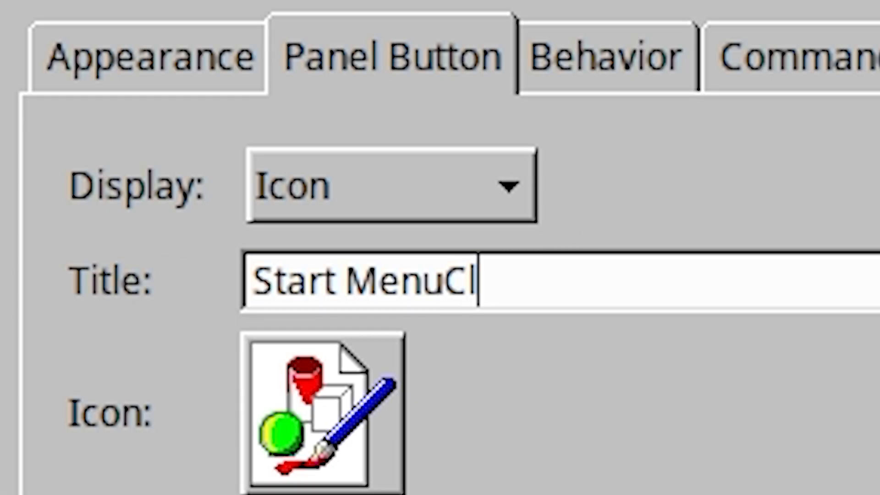
Step: Enter 'Click here to begin' as the Whisker Menu button title
type("Click")
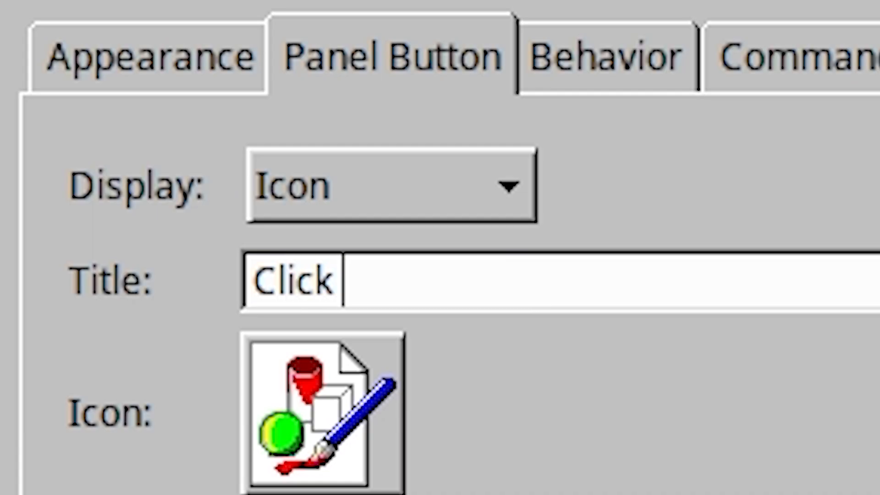
type("here to begin")
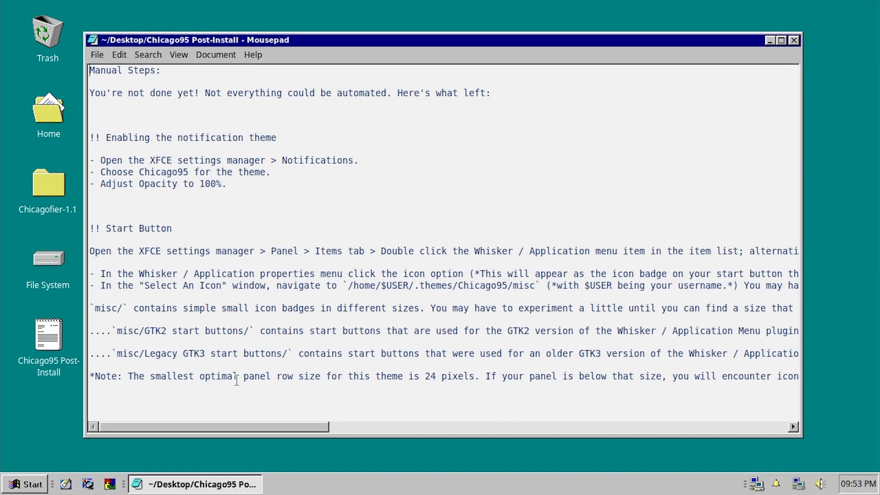
mouse_move(202, 410)
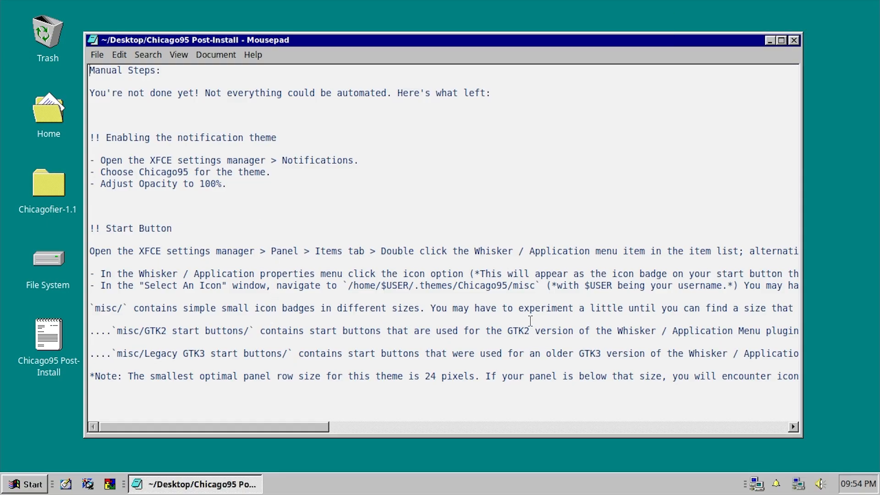
Step: Close the Mousepad window with the Chicago95 post-install notes
left_click(795, 40)
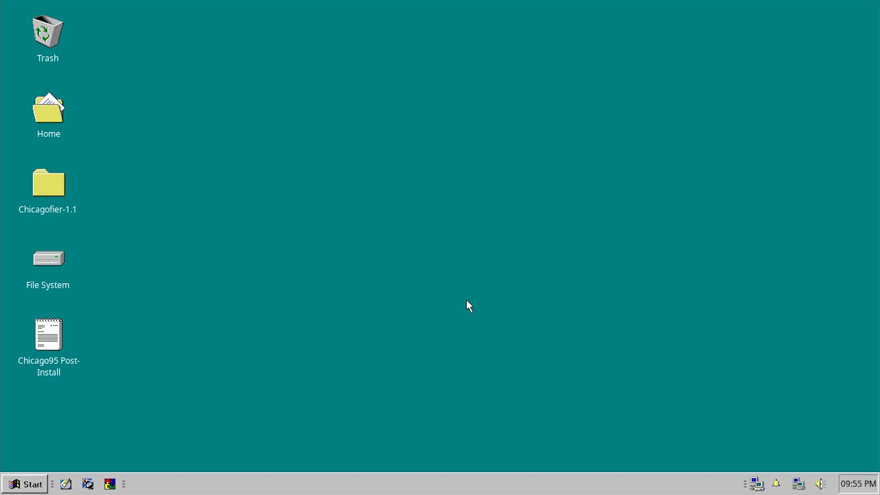
mouse_move(386, 338)
type("f")
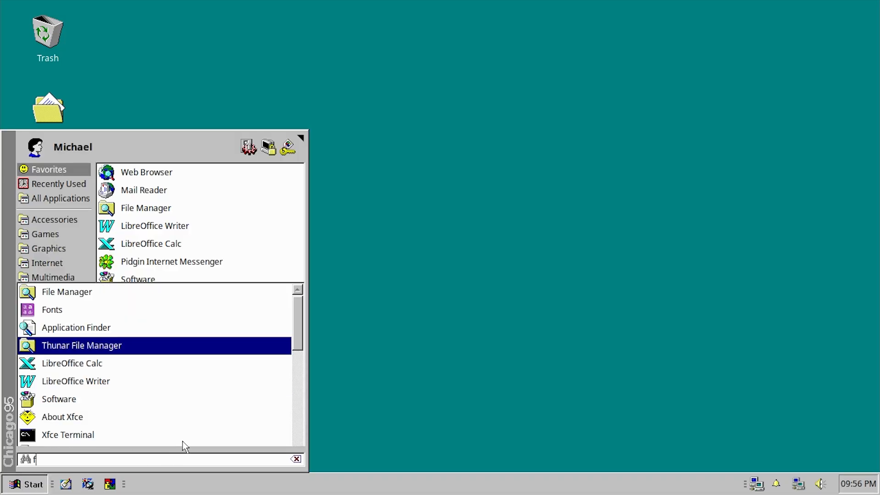
Step: Search the Whisker Menu for 'web', launch Web Browser, and choose Epiphany as preferred browser
type("ire")
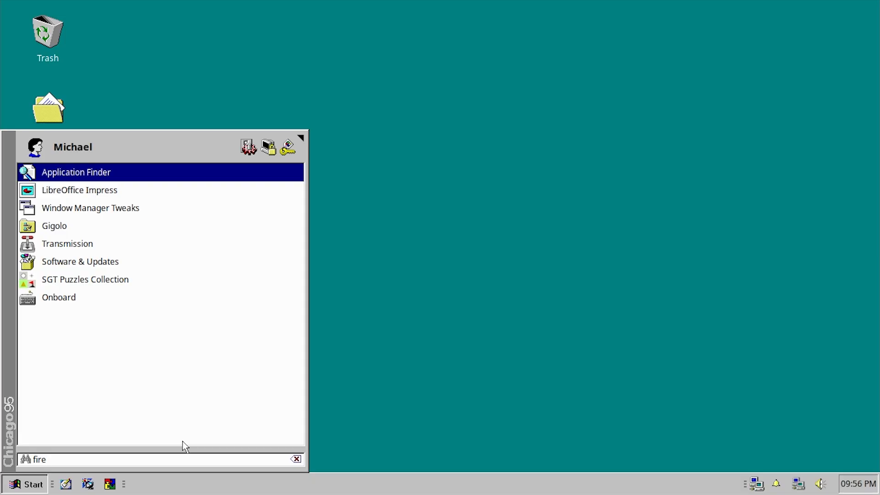
left_click(296, 459)
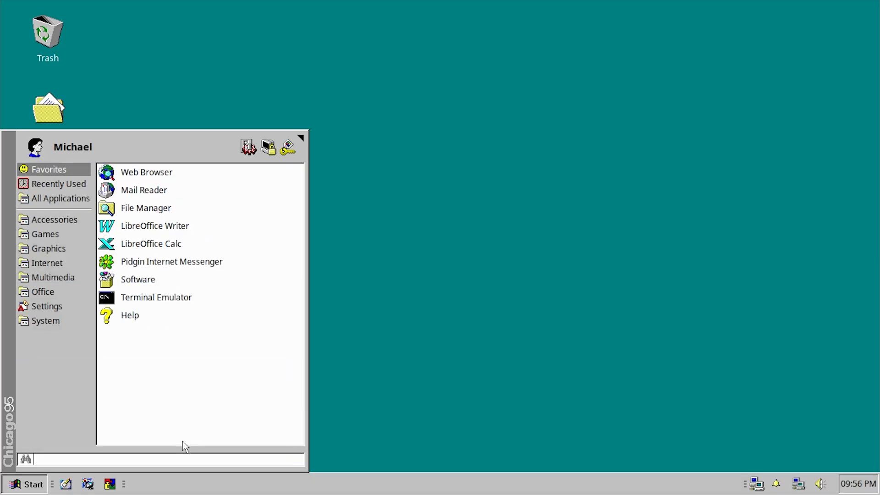
type("web")
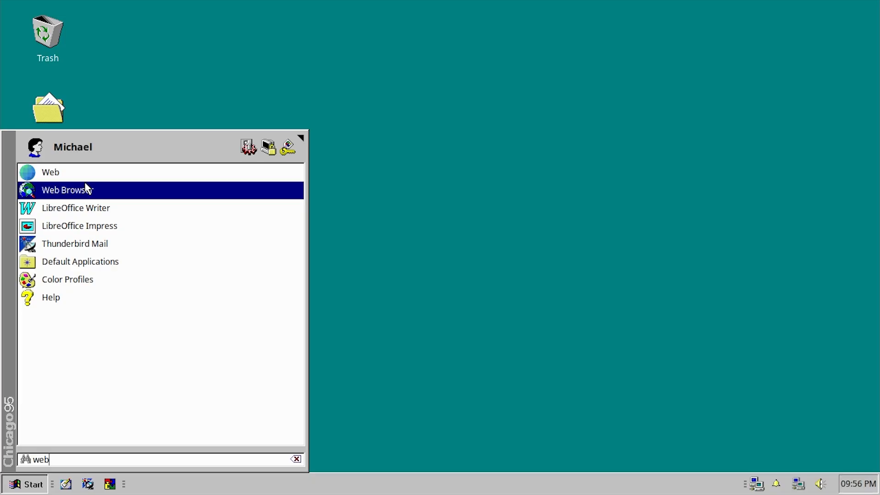
mouse_move(90, 185)
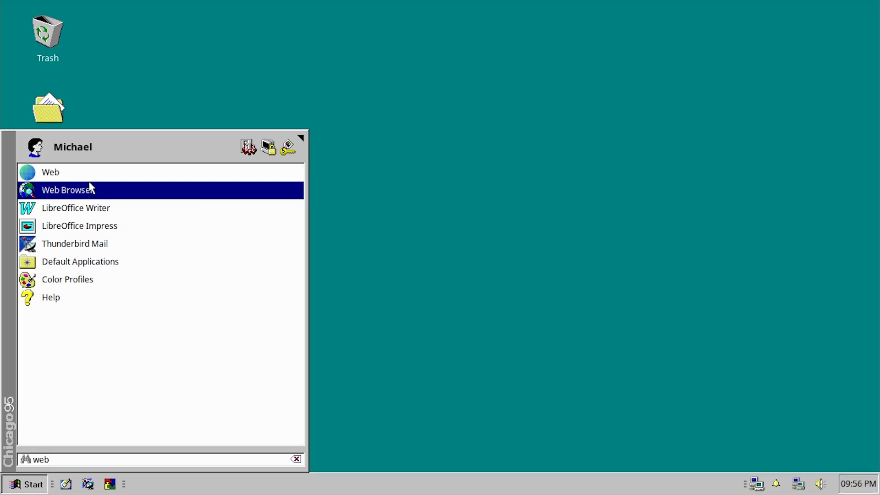
left_click(68, 190)
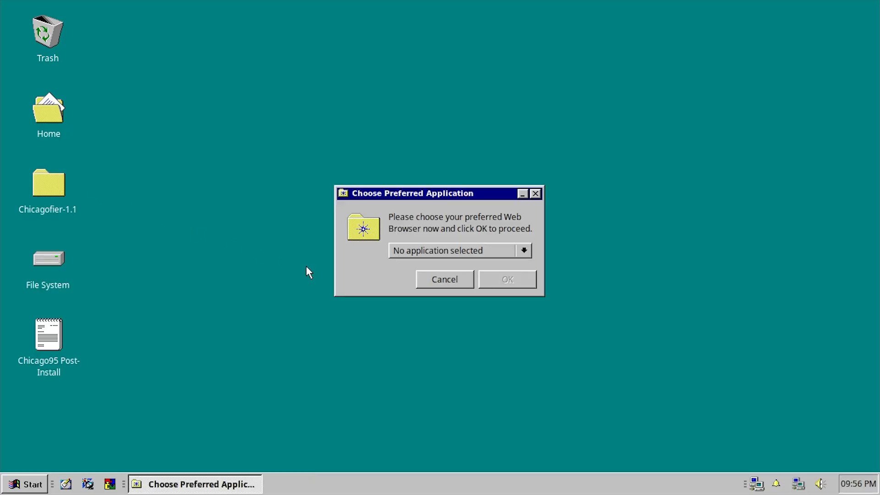
left_click(523, 250)
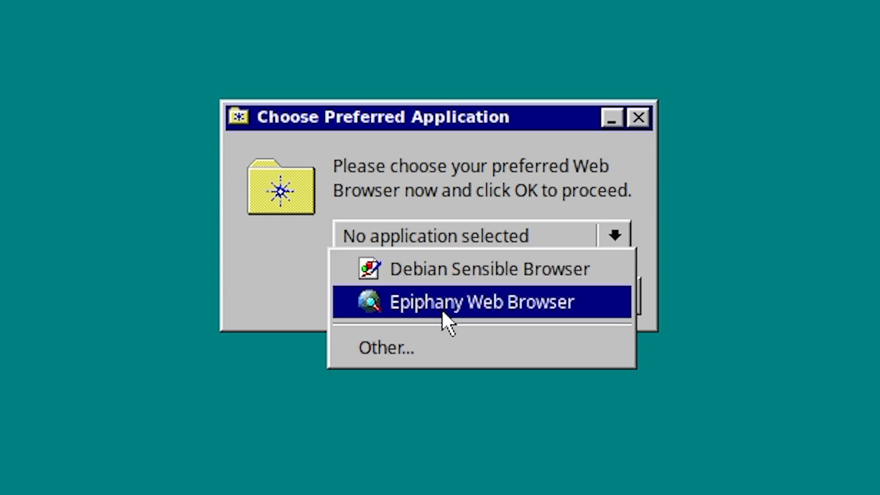
mouse_move(368, 318)
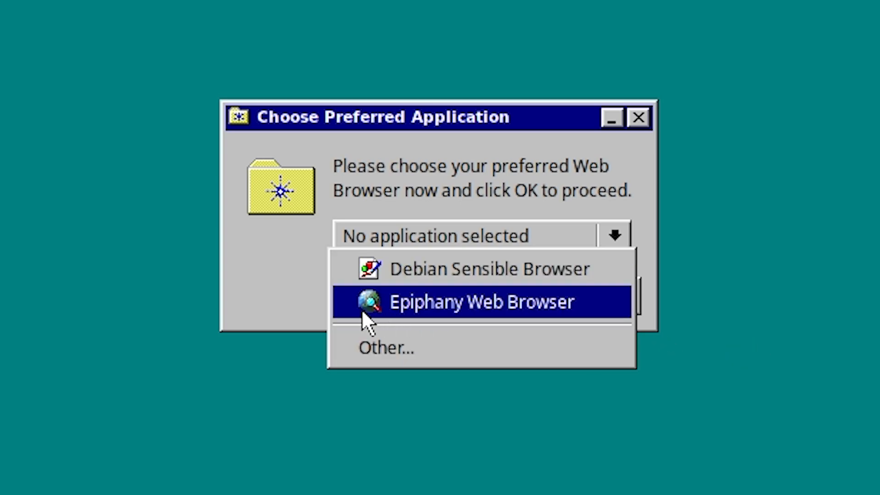
left_click(480, 302)
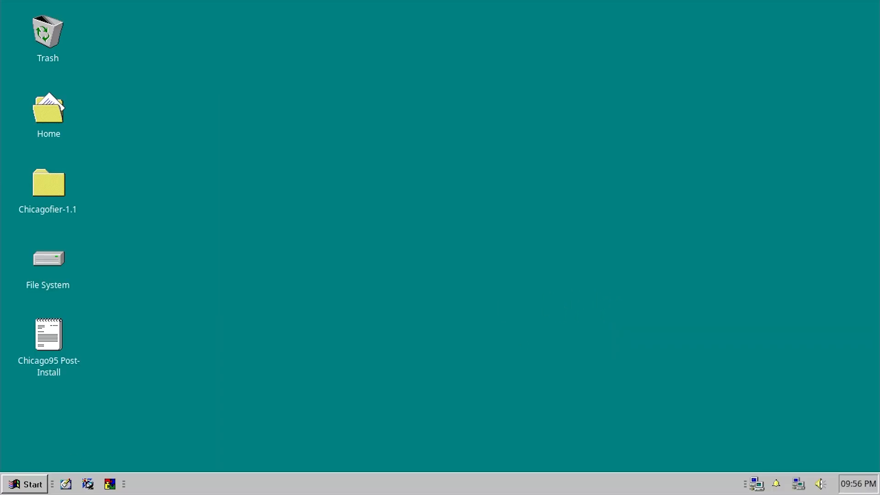
Step: Launch the web browser from the application menu and open Google from Most Visited
left_click(25, 484)
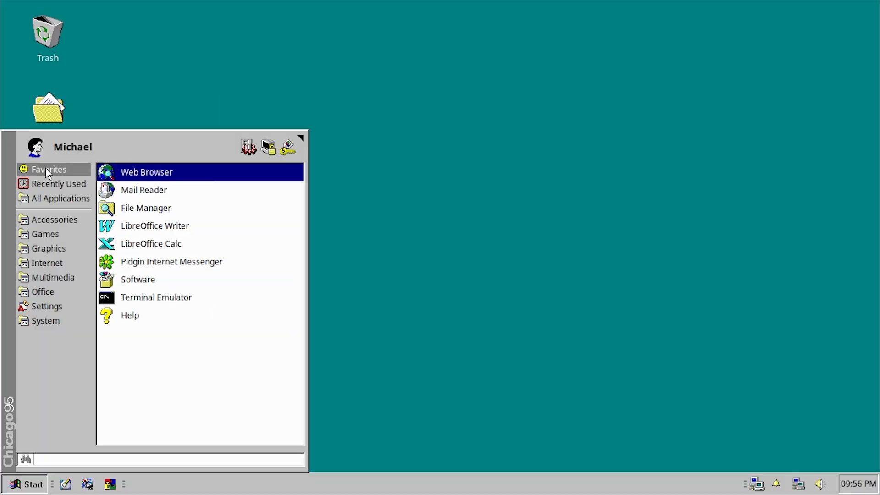
mouse_move(163, 184)
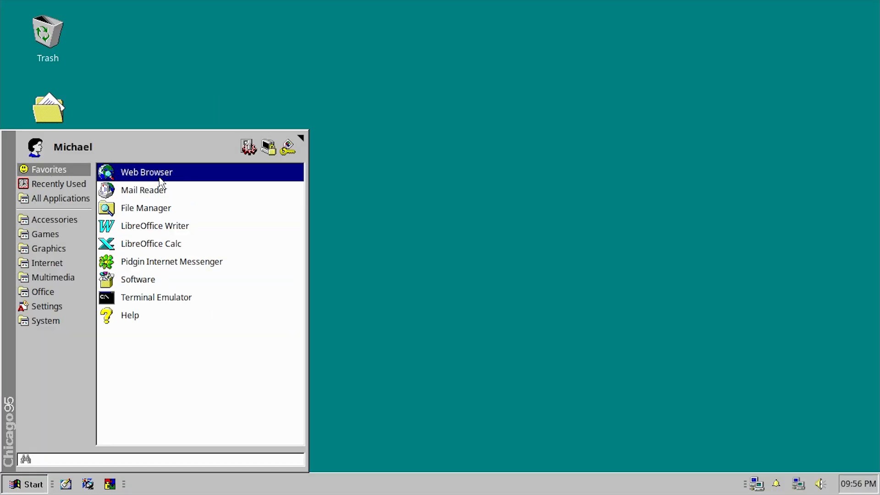
left_click(147, 172)
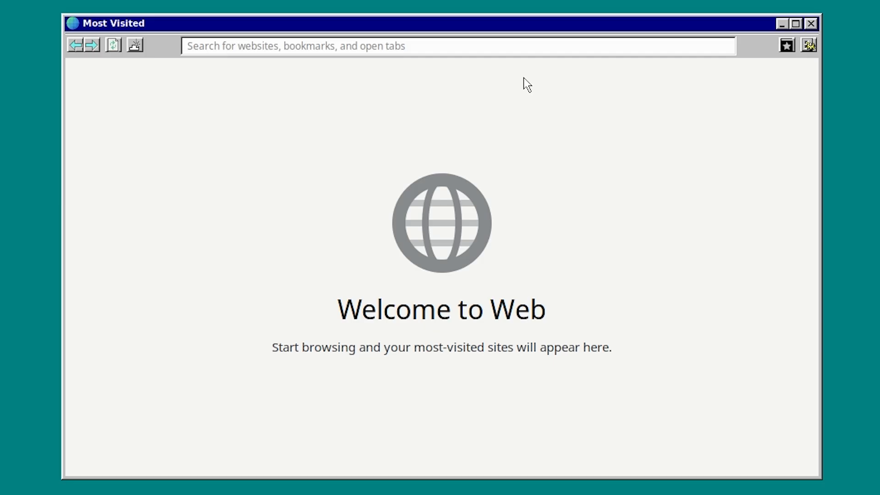
mouse_move(449, 87)
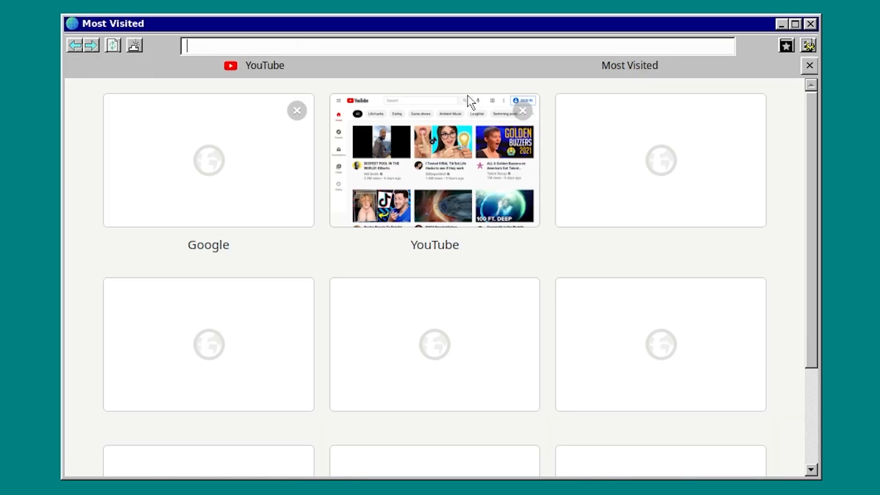
mouse_move(670, 77)
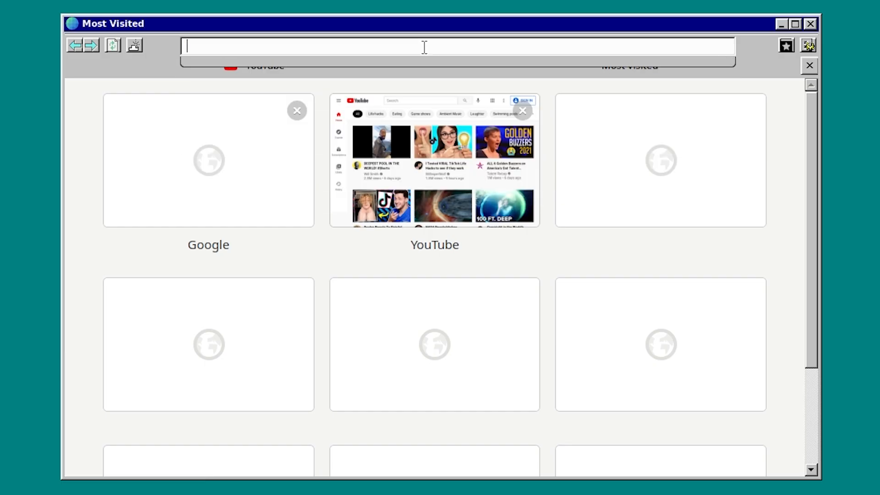
left_click(208, 160)
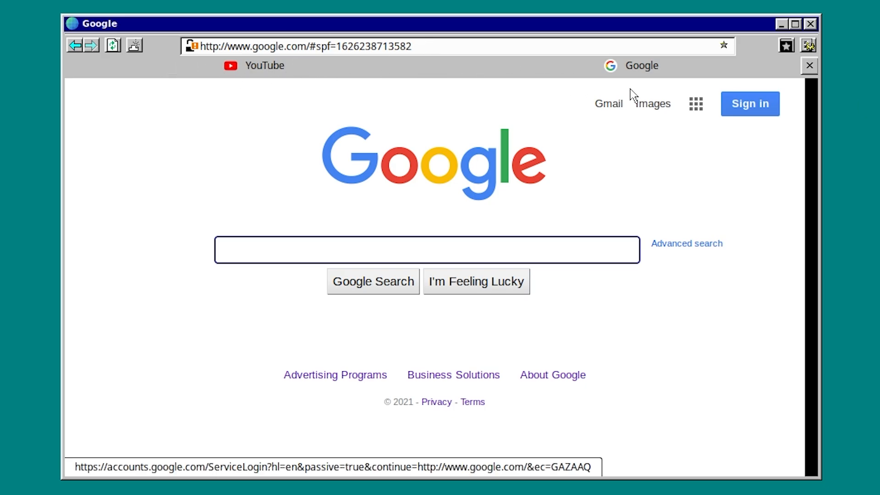
Step: Open a new tab, view the browser's main menu, then close GNOME Web
left_click(133, 45)
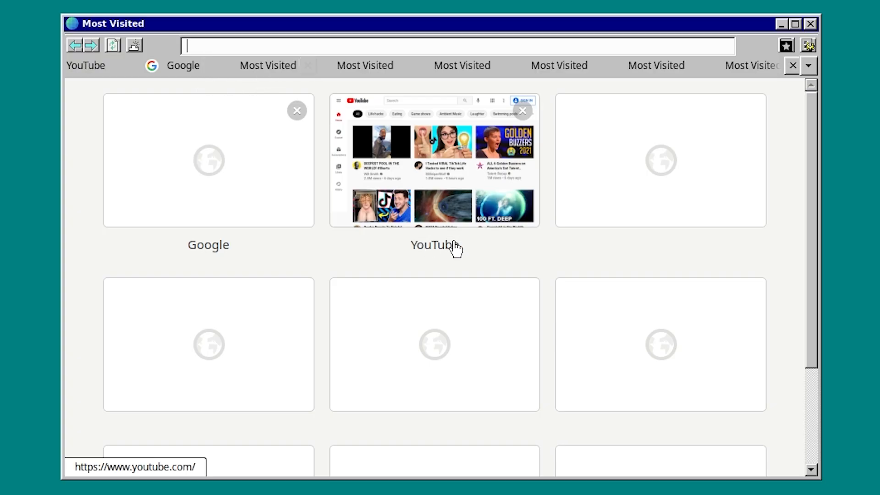
mouse_move(115, 56)
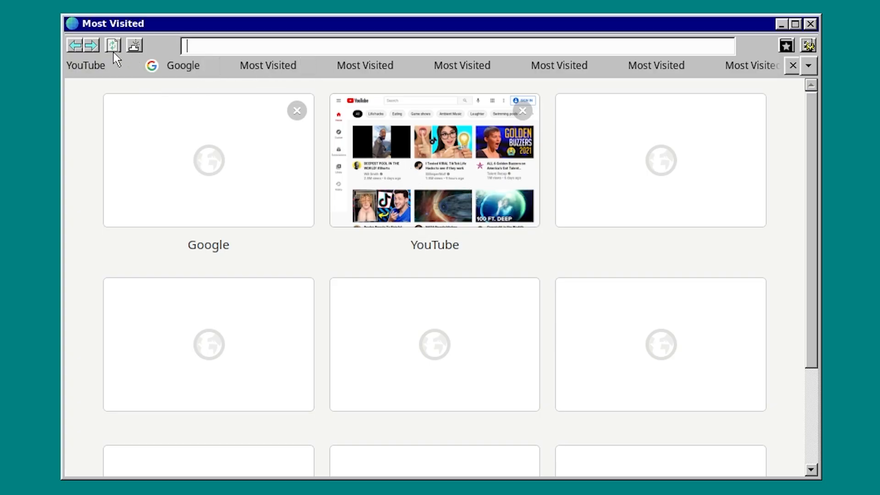
mouse_move(112, 45)
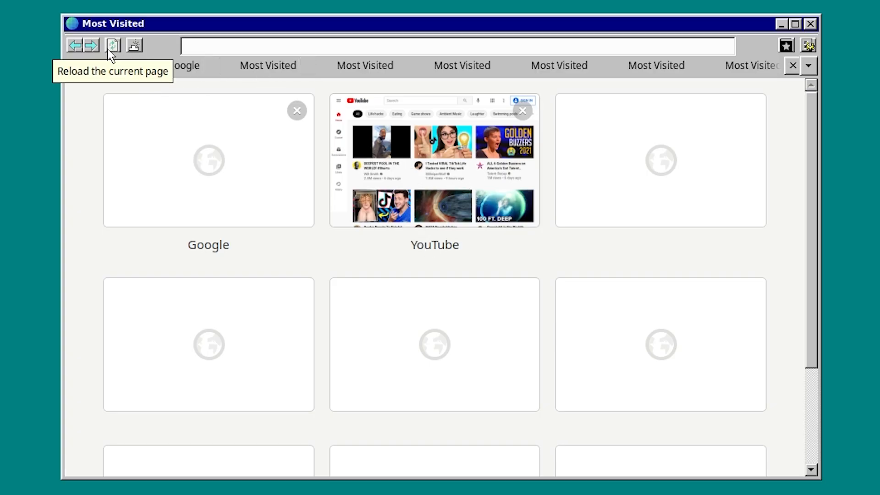
mouse_move(74, 45)
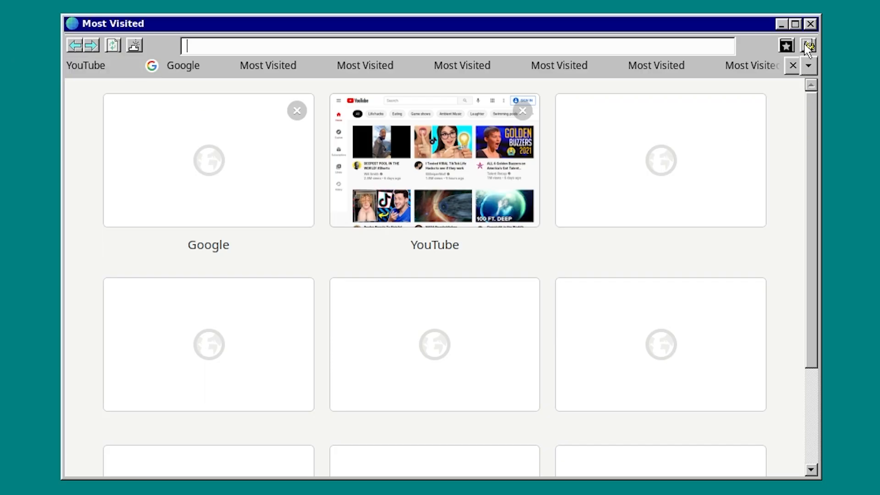
left_click(808, 45)
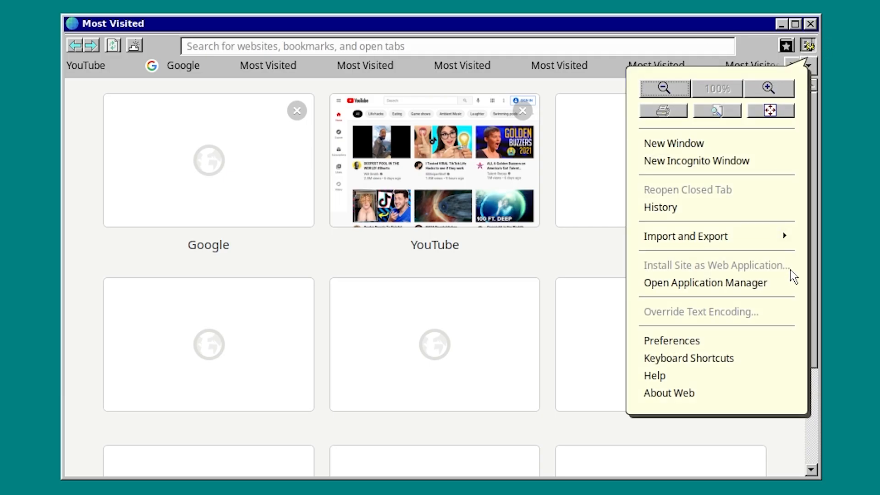
mouse_move(628, 126)
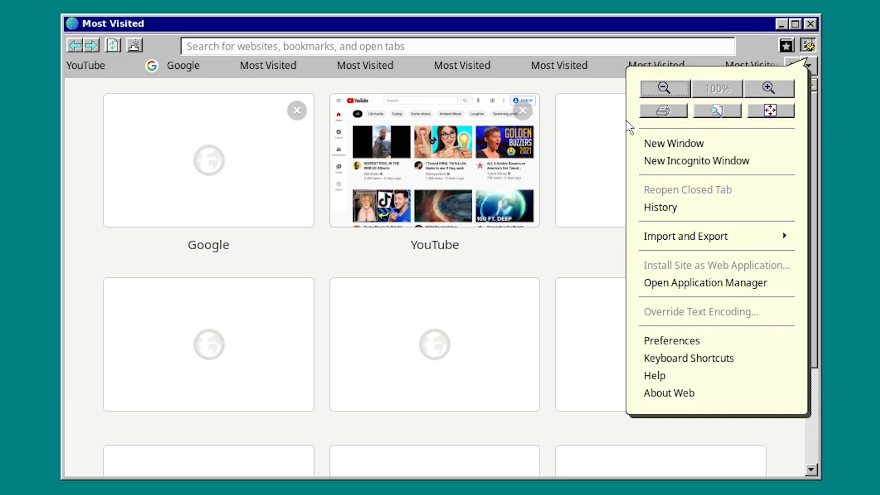
mouse_move(717, 340)
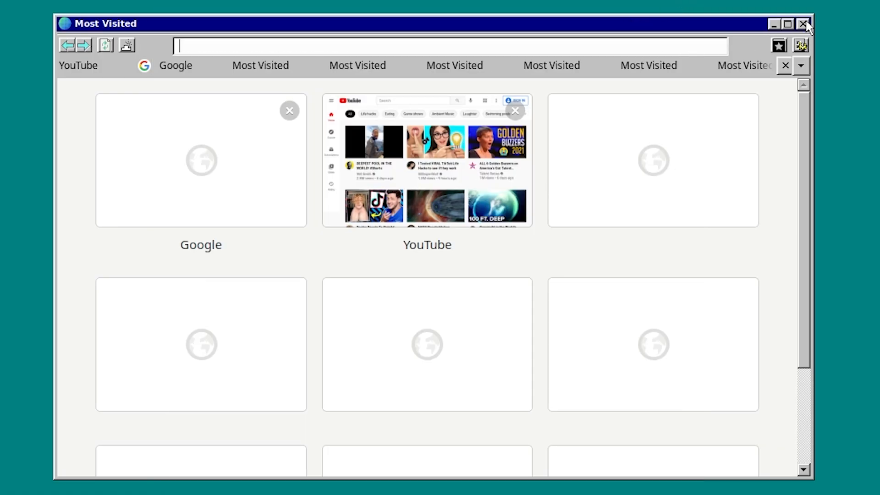
left_click(807, 23)
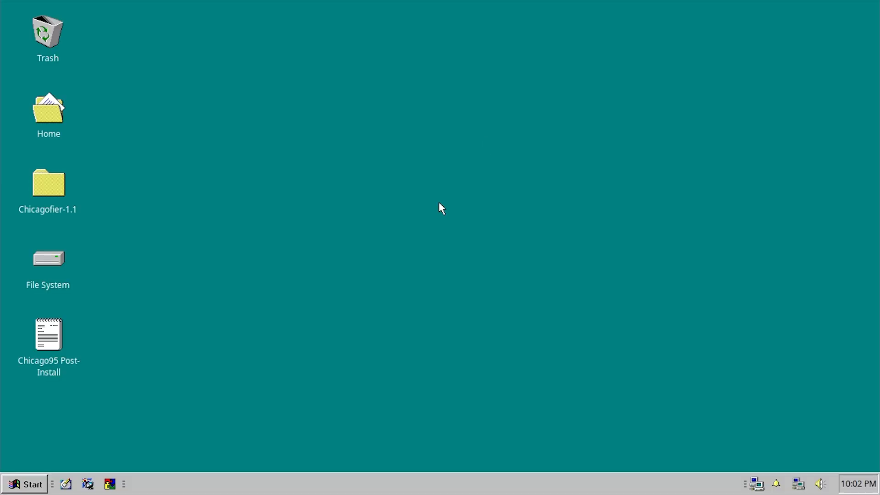
Step: Launch Terminal Emulator from the Start menu and focus its Windows 95-style prompt
left_click(25, 485)
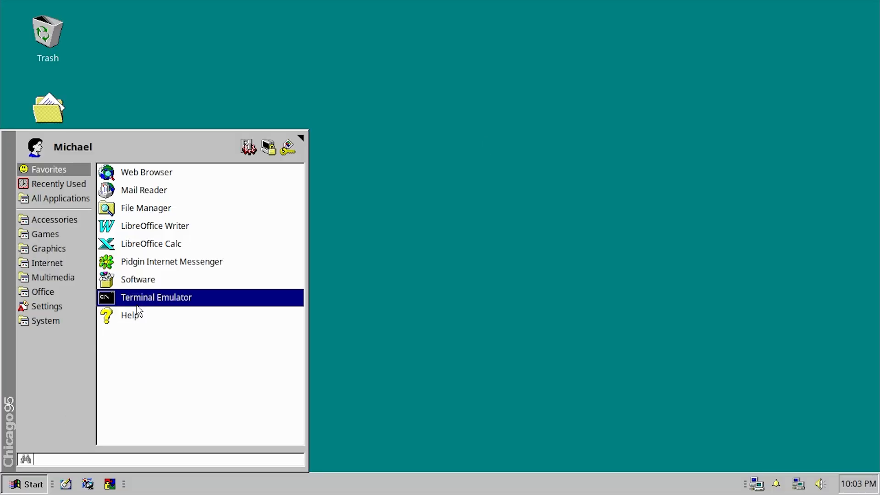
left_click(156, 297)
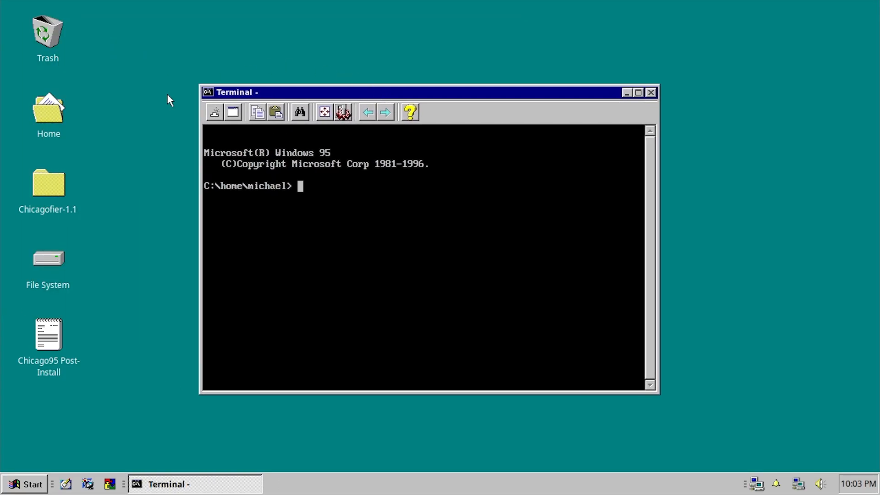
left_click(637, 92)
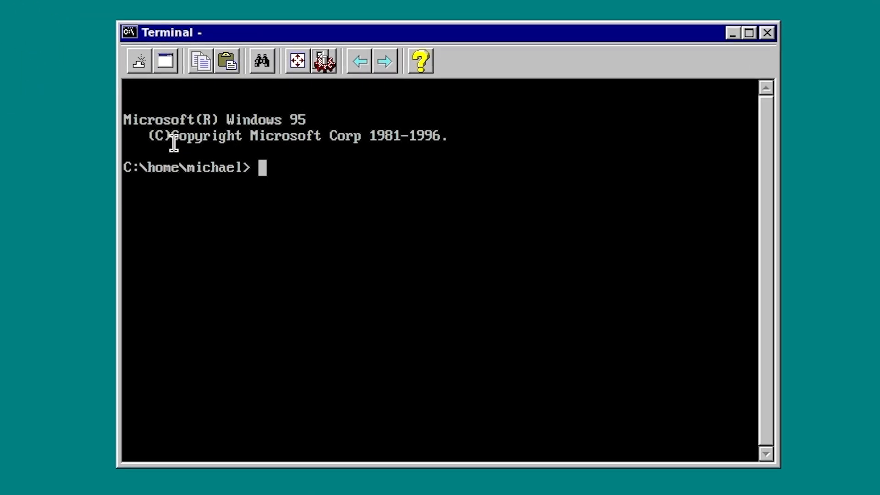
mouse_move(169, 148)
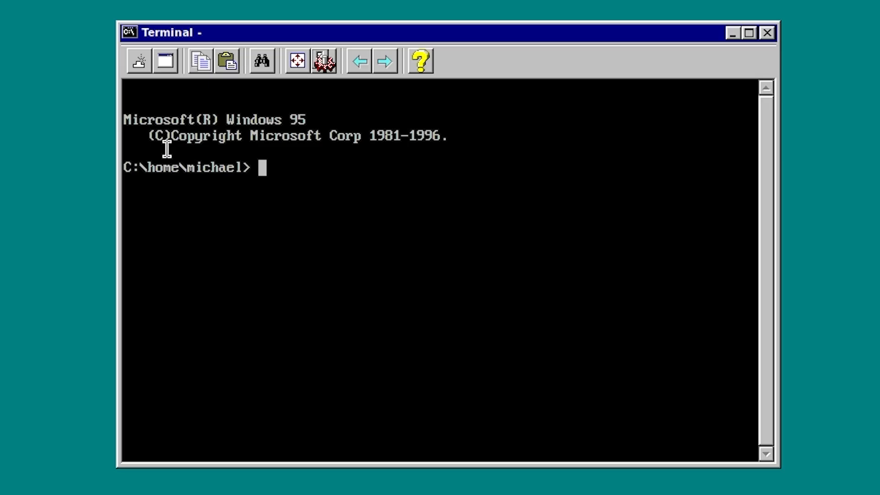
mouse_move(126, 174)
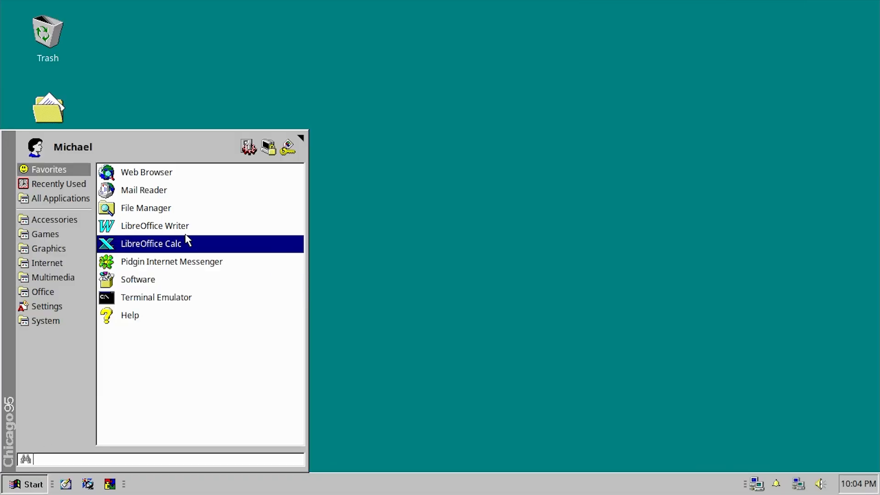
mouse_move(155, 225)
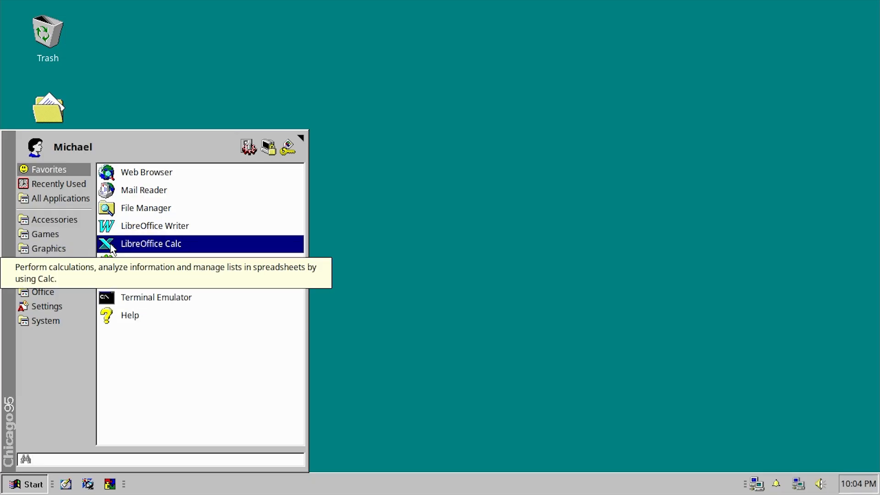
Step: Browse the Office and Internet categories, then launch LibreOffice Writer from Office
left_click(43, 291)
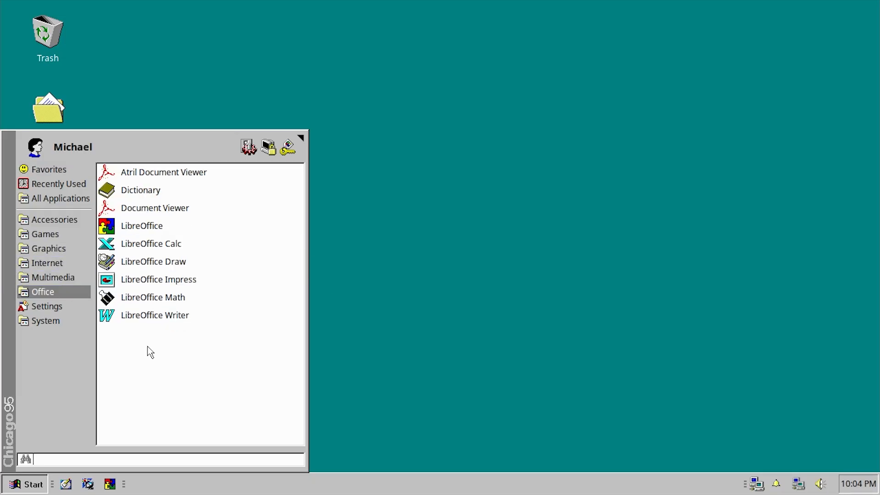
mouse_move(111, 332)
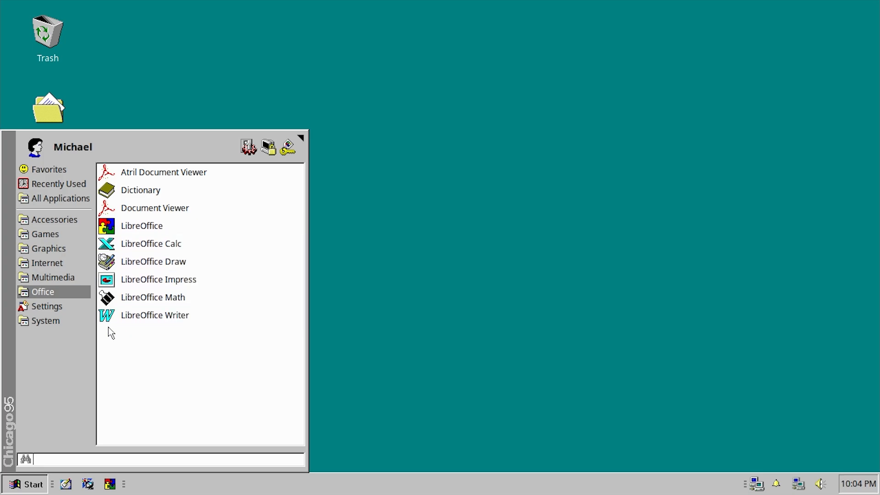
mouse_move(131, 355)
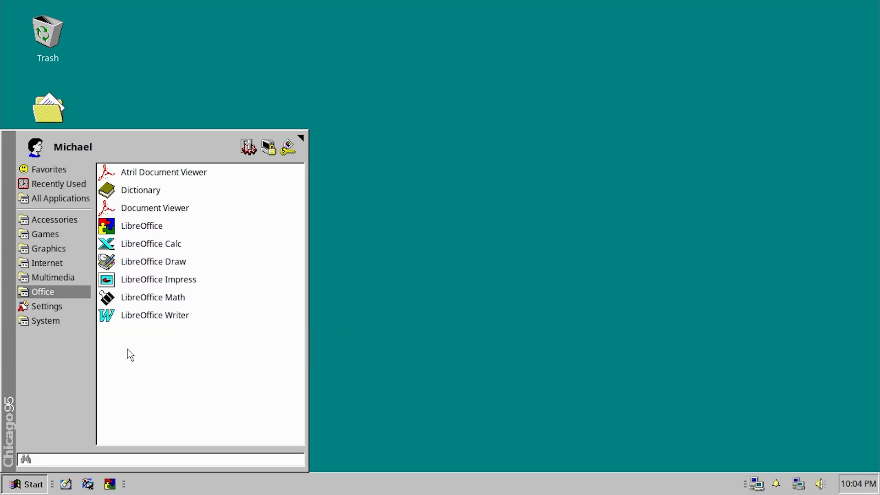
mouse_move(150, 243)
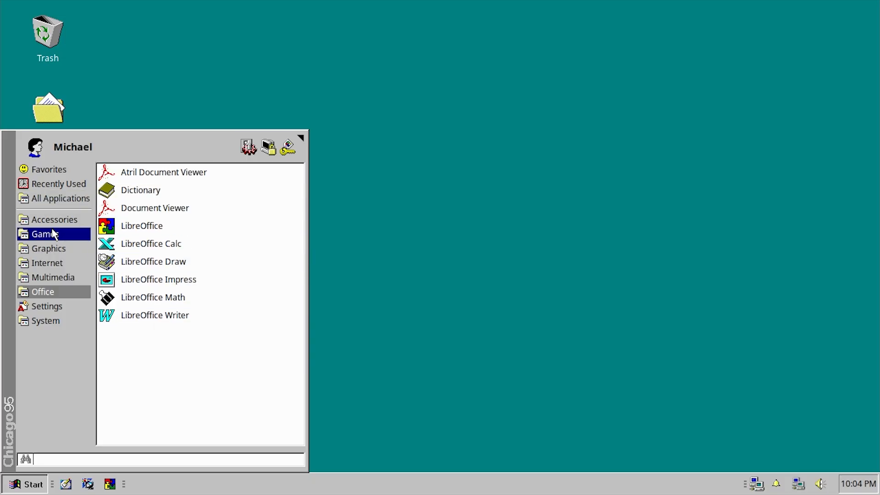
left_click(44, 234)
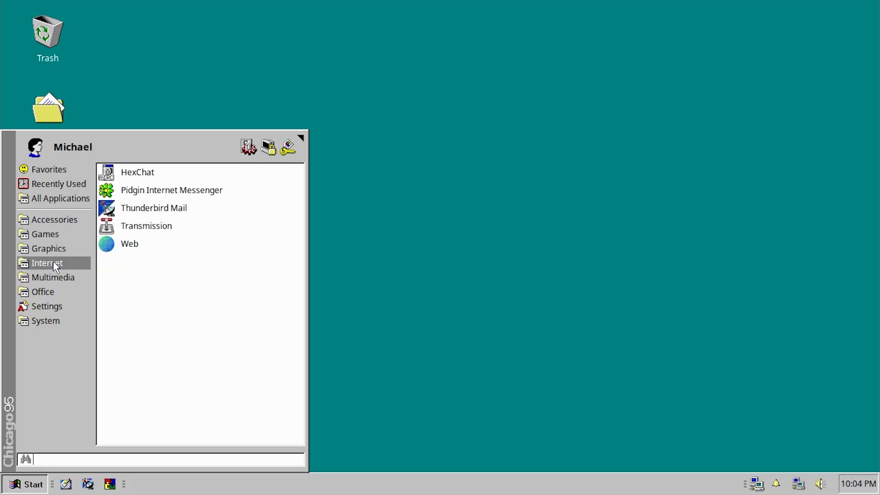
left_click(42, 291)
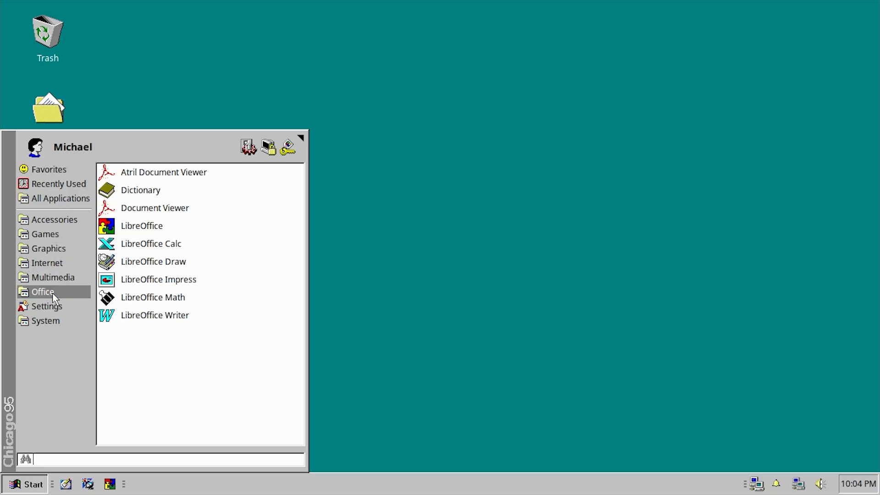
mouse_move(54, 219)
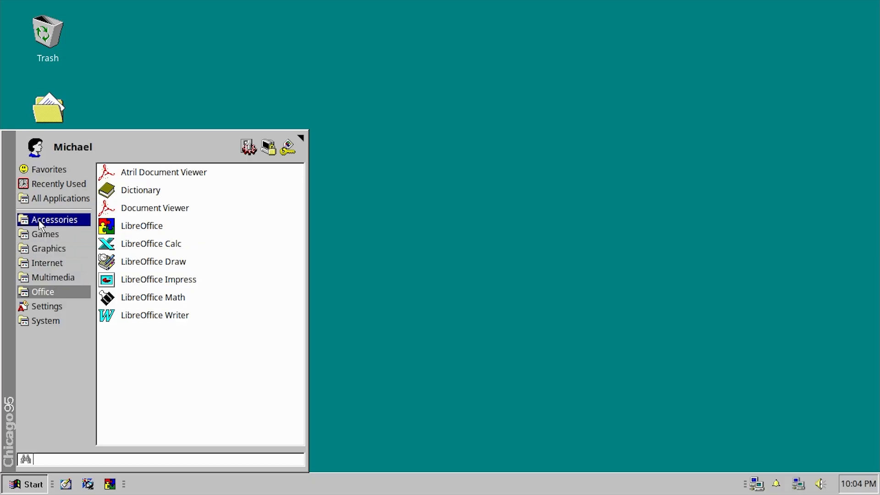
left_click(155, 315)
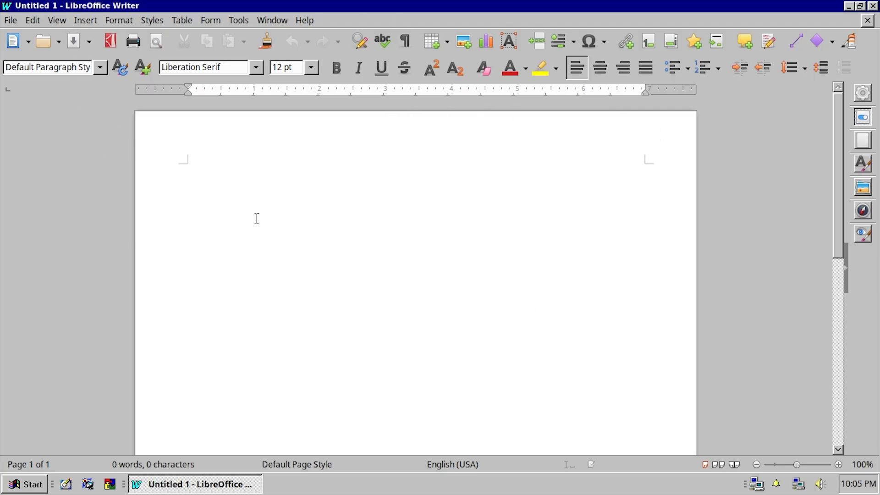
Step: Close the blank LibreOffice Writer window
left_click(850, 6)
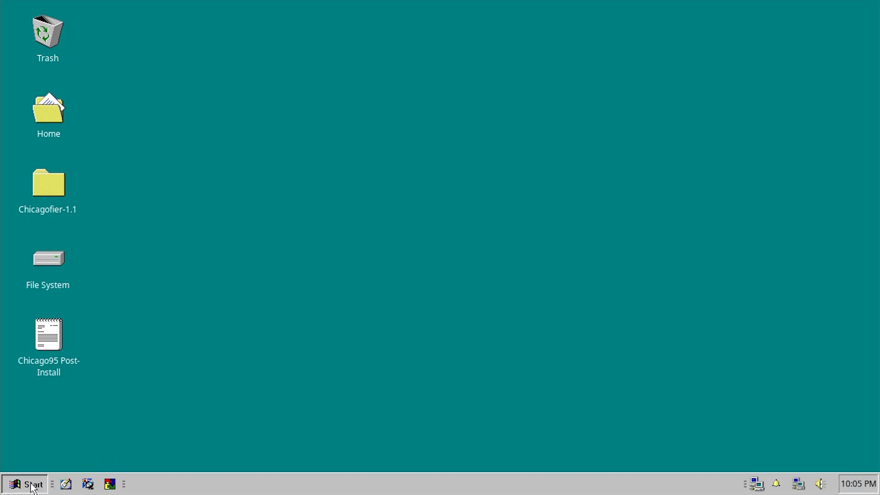
Step: Search the application menu for 'plus' and launch Chicago95 Plus!
left_click(27, 484)
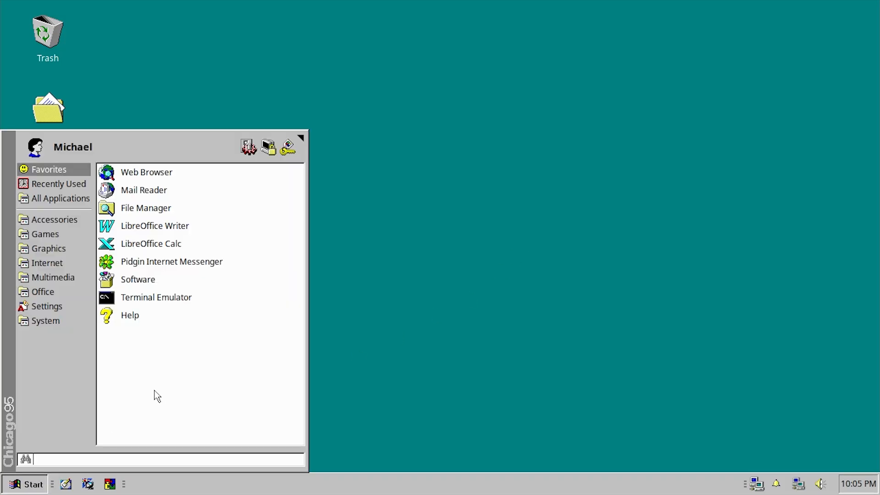
type("plus")
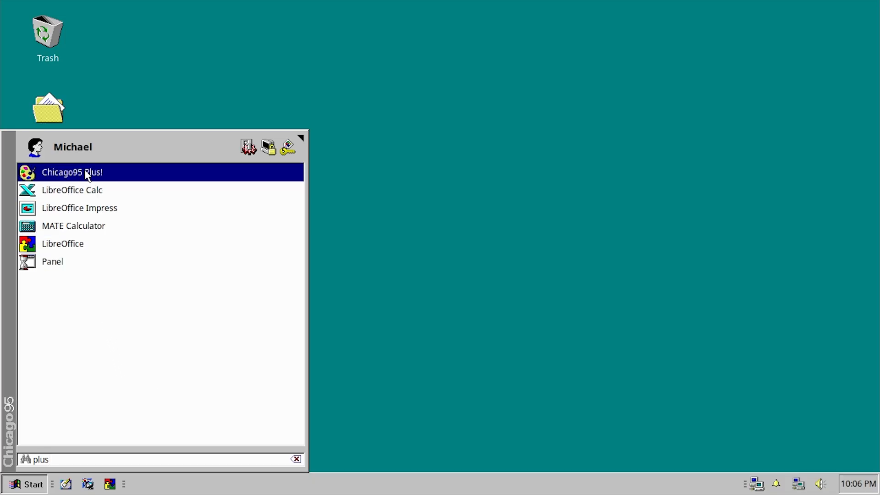
double_click(72, 173)
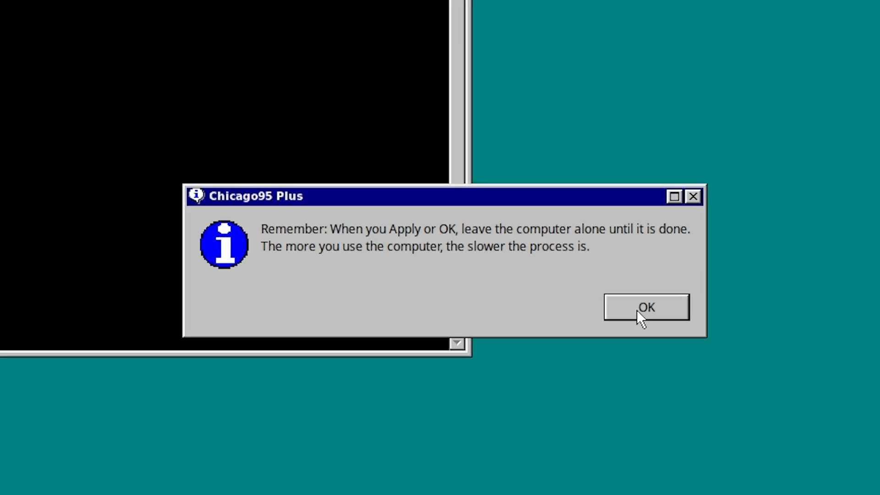
Step: Dismiss the leave-the-computer-alone reminder with OK
left_click(645, 307)
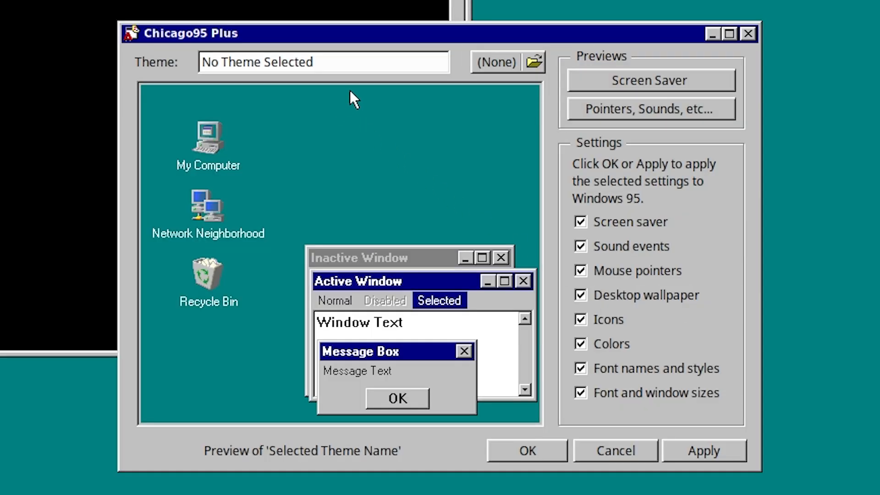
mouse_move(199, 329)
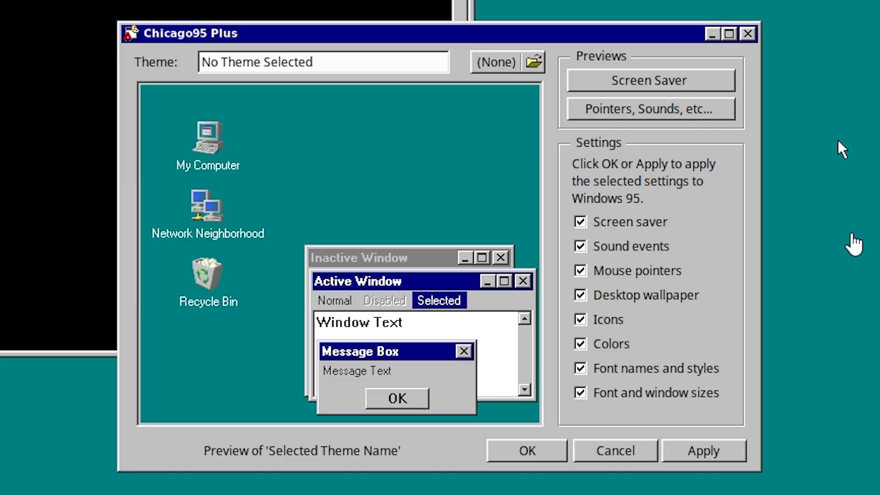
mouse_move(865, 242)
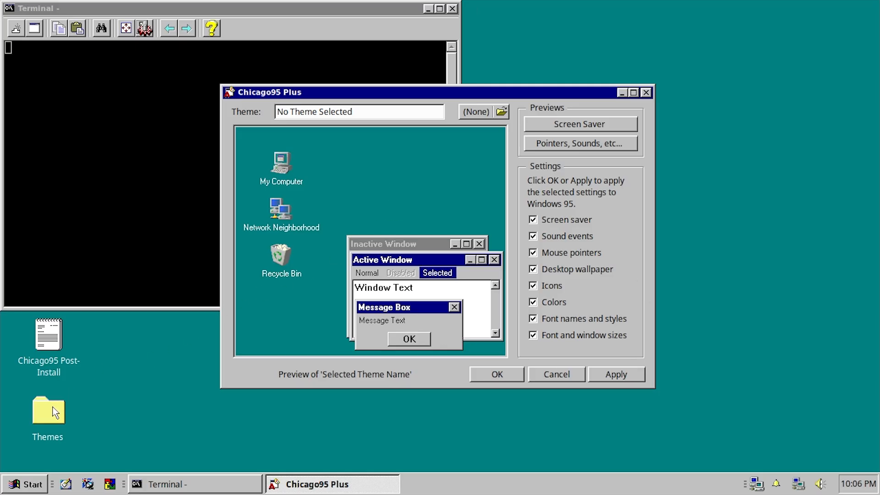
mouse_move(501, 115)
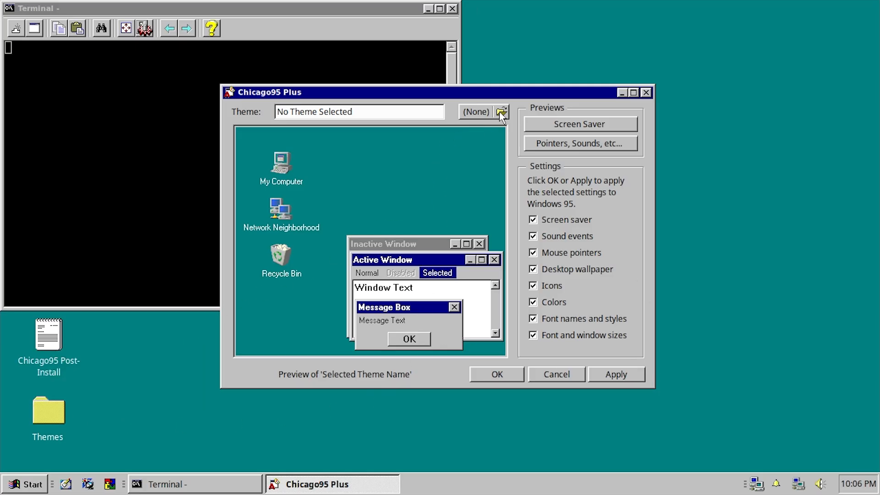
Step: Load 'Inside your Computer (high color).theme' from Desktop/Themes into Chicago95 Plus
left_click(502, 112)
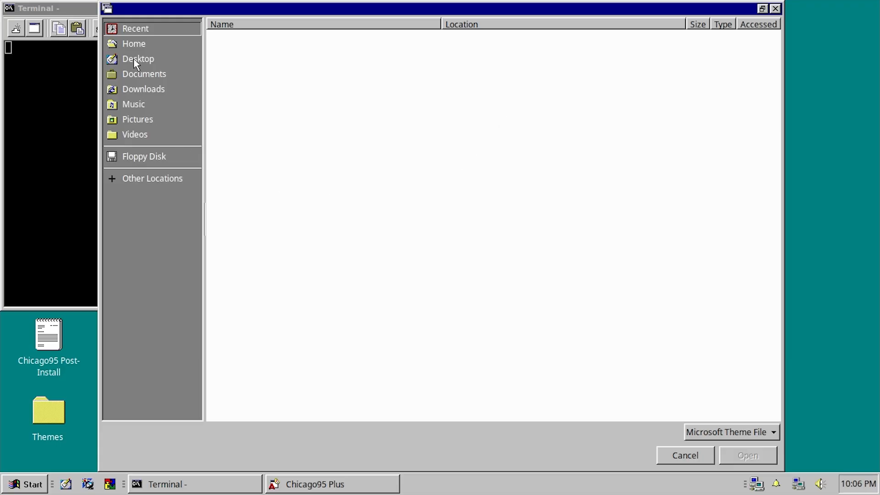
left_click(137, 58)
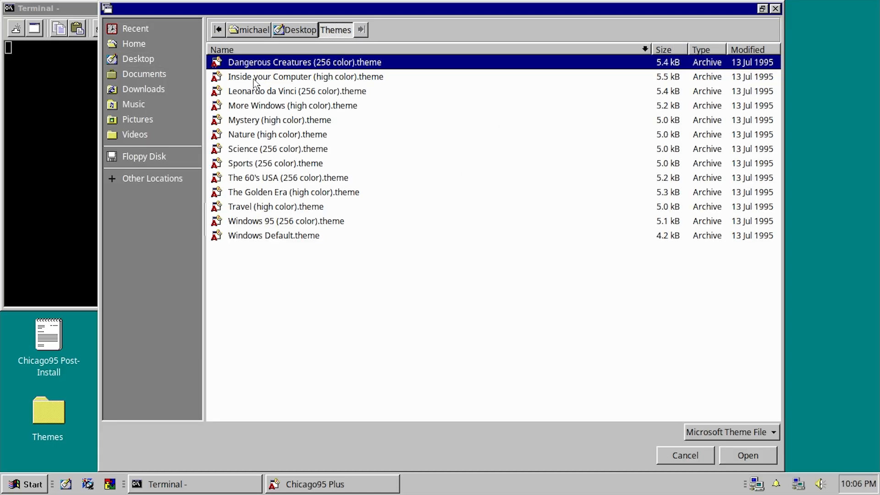
mouse_move(282, 383)
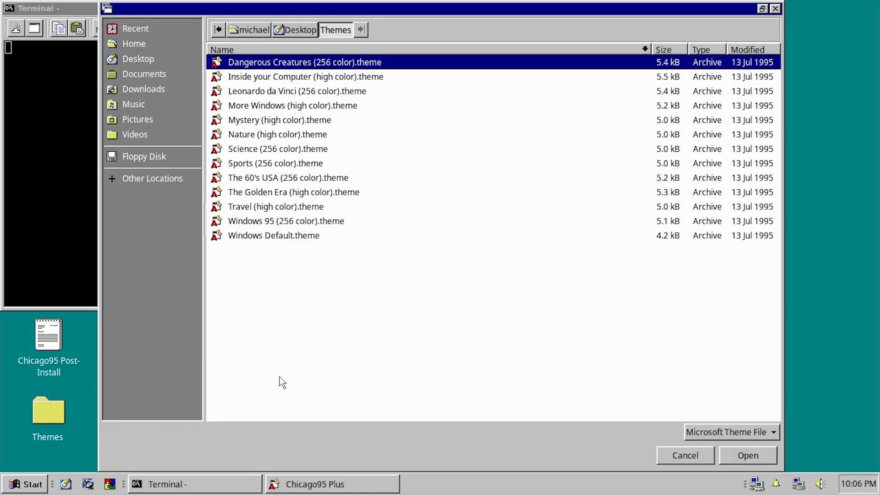
left_click(305, 77)
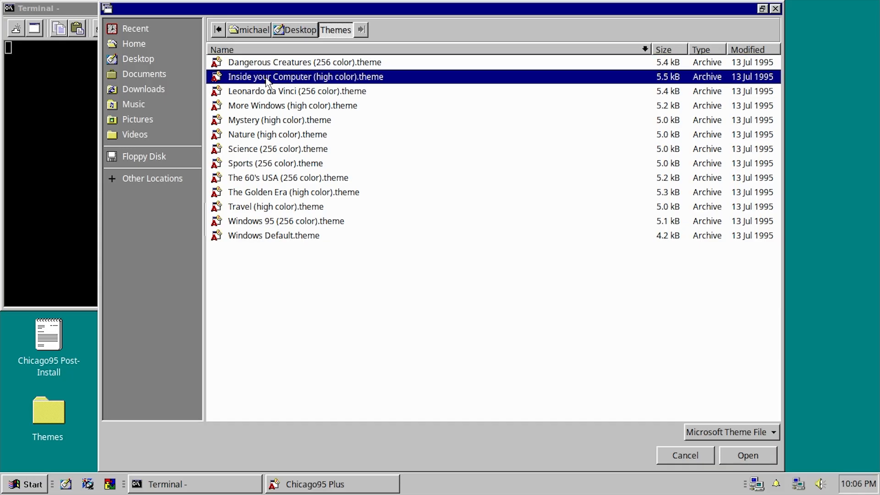
mouse_move(768, 470)
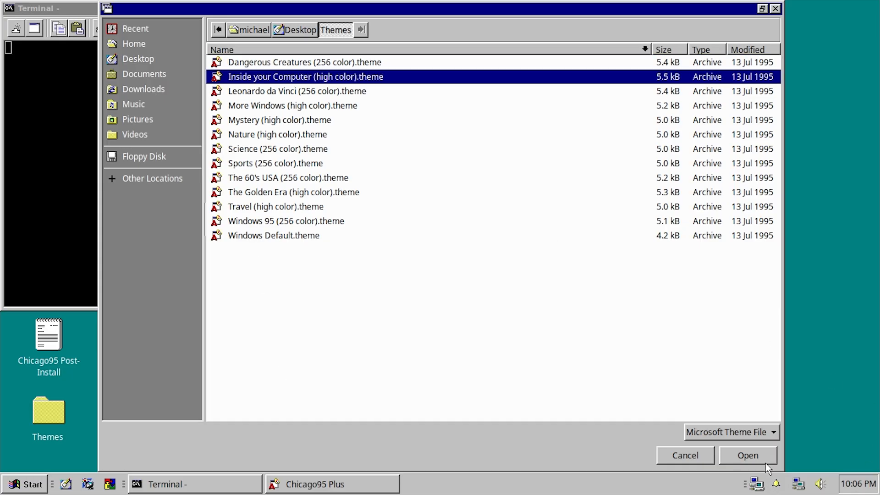
left_click(747, 455)
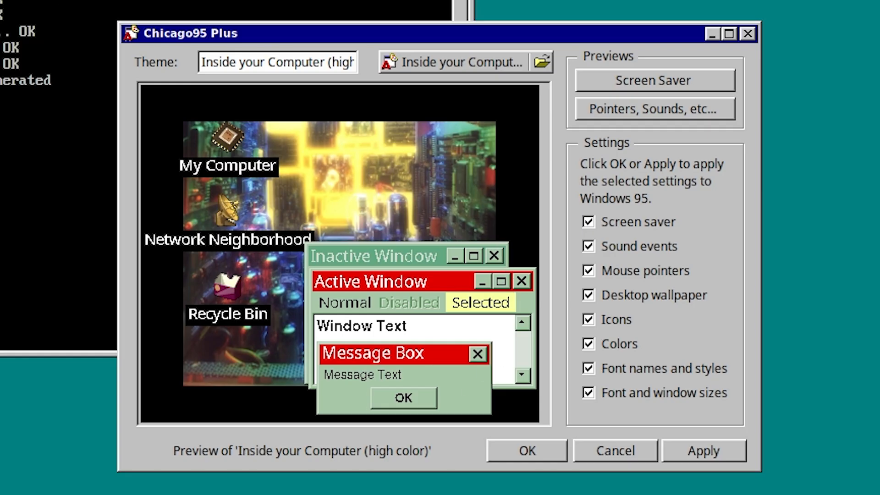
Step: Apply the Inside your Computer theme and dismiss the leave-the-computer-alone reminder
left_click(703, 450)
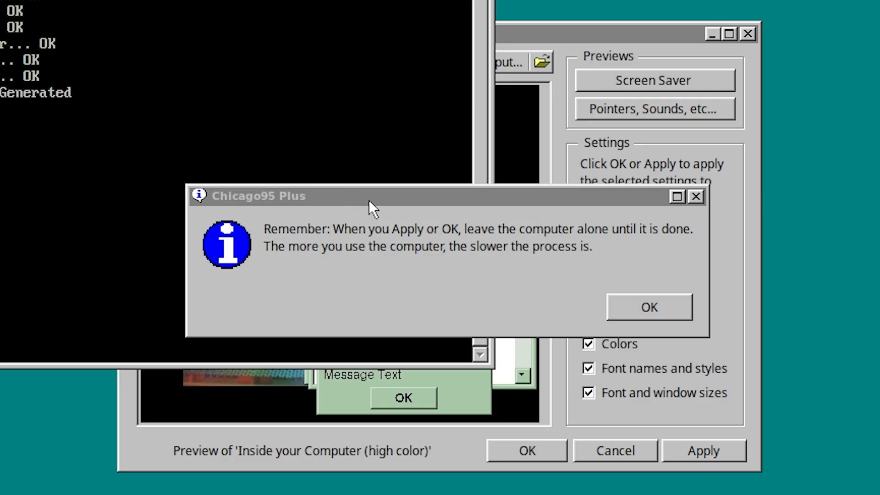
mouse_move(284, 235)
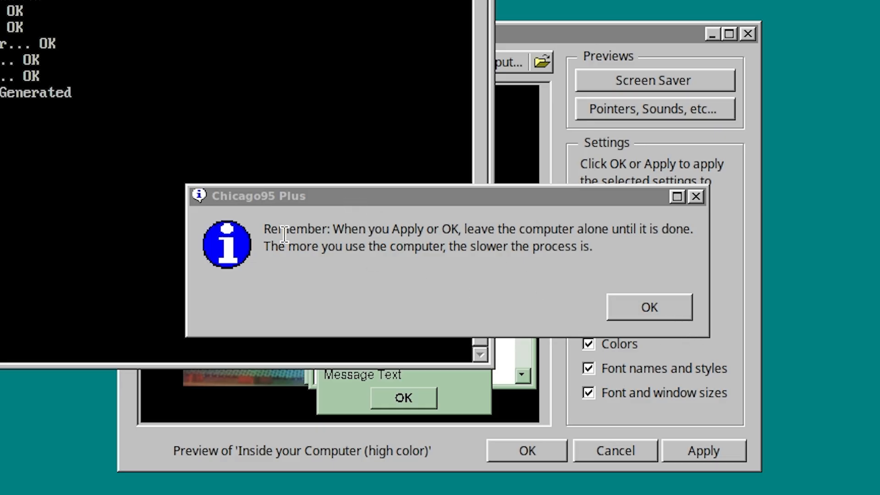
mouse_move(387, 246)
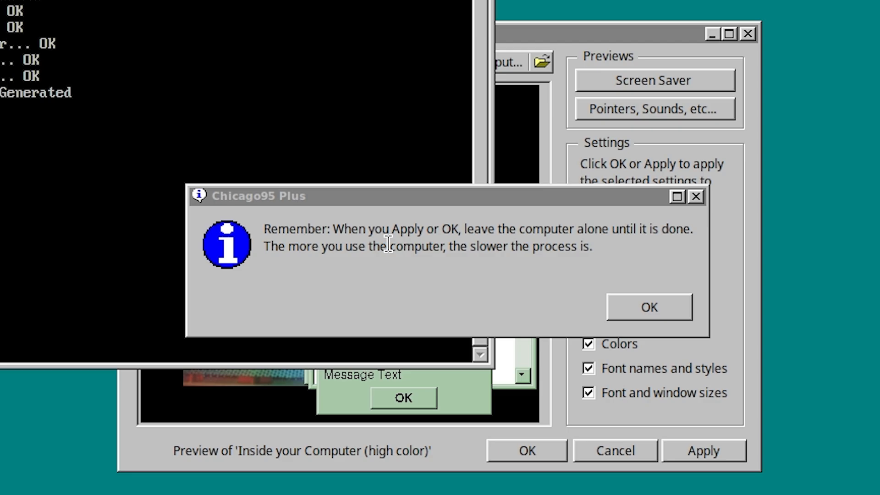
mouse_move(331, 252)
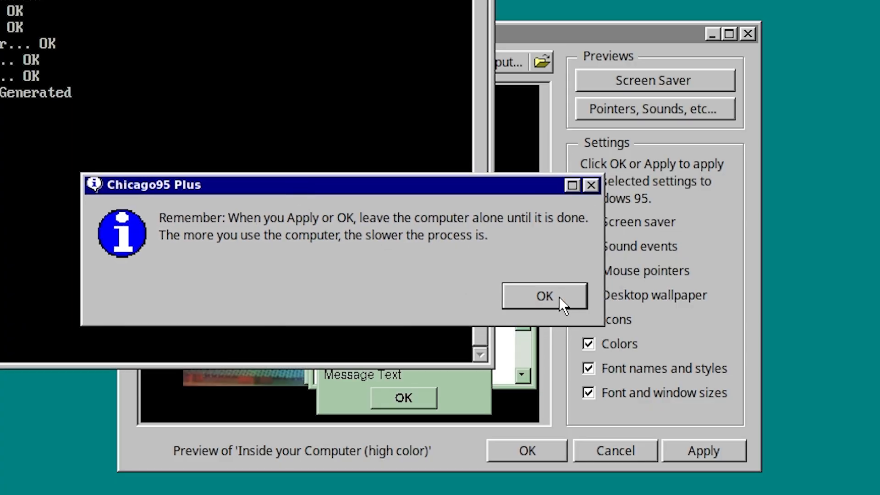
left_click(544, 296)
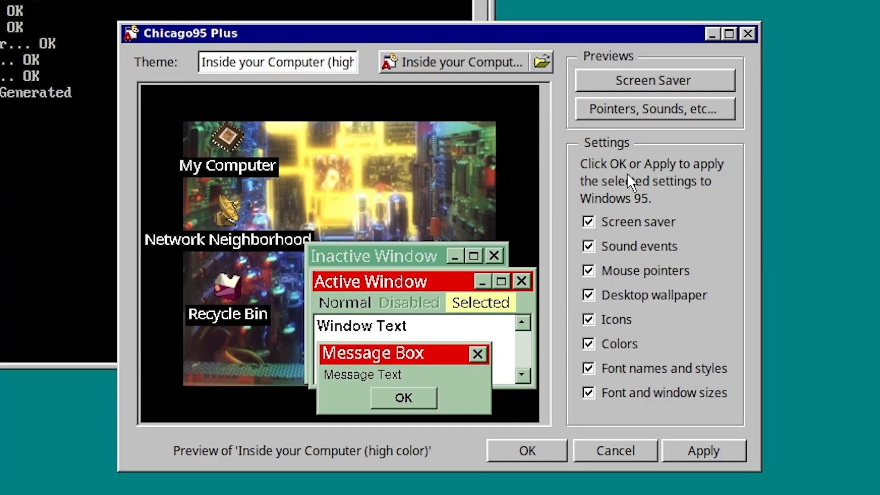
mouse_move(626, 331)
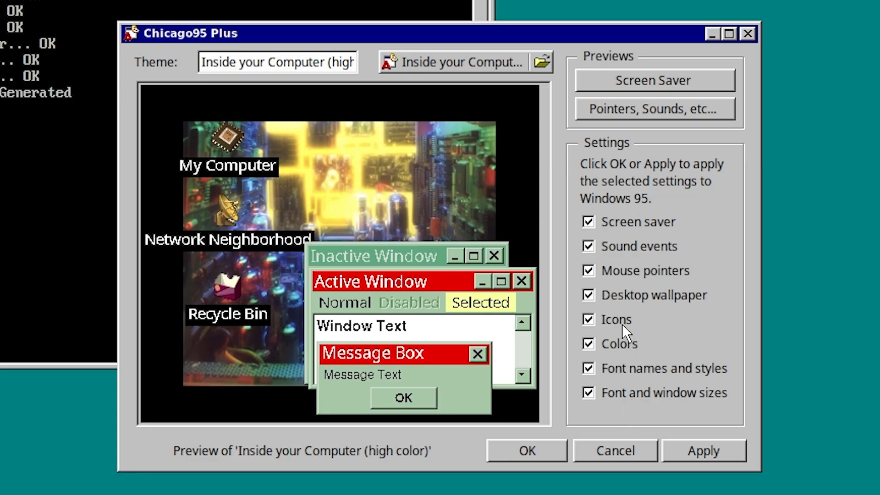
mouse_move(624, 346)
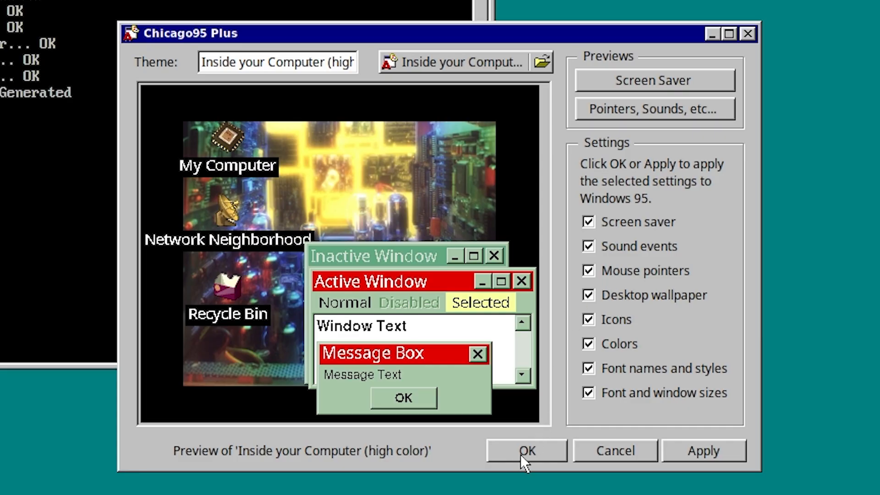
Step: Close Chicago95 Plus and check the Whisker Menu's new green colours and circuit-board wallpaper
left_click(526, 450)
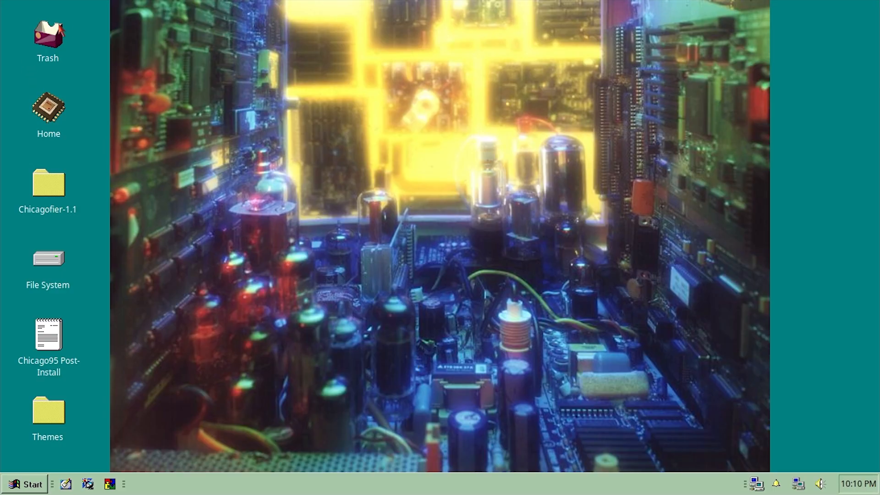
left_click(27, 485)
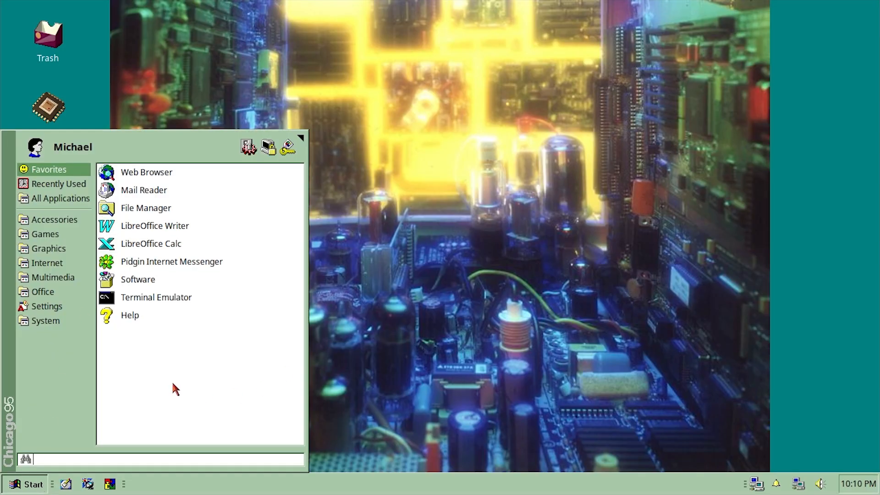
mouse_move(188, 145)
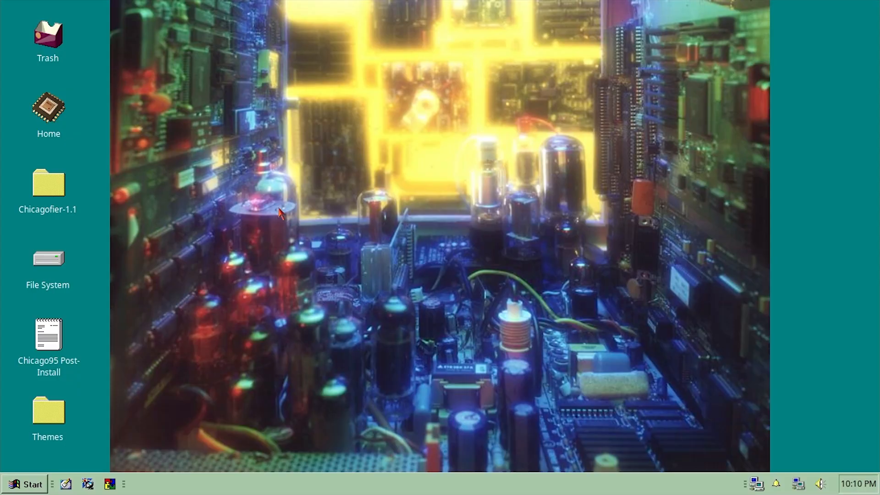
mouse_move(160, 463)
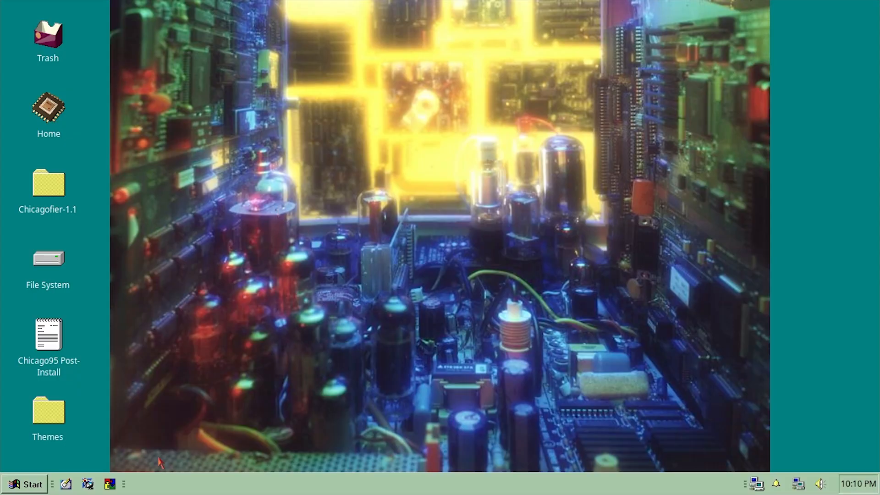
left_click(25, 484)
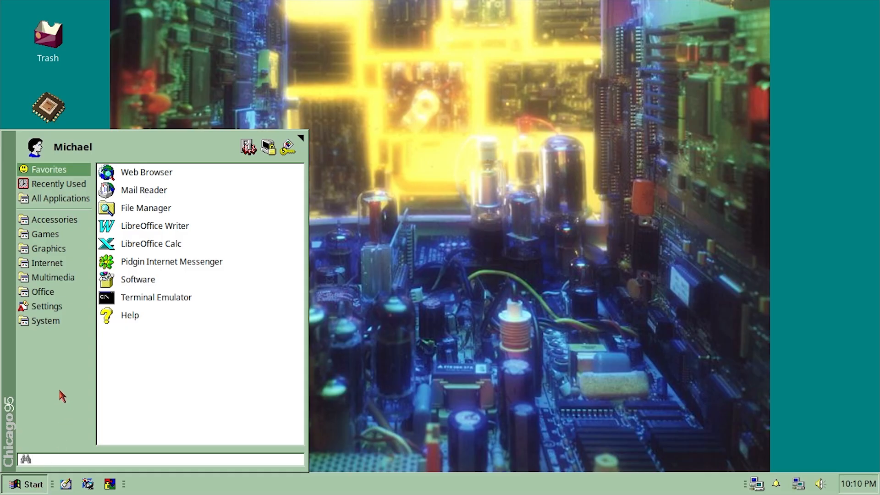
left_click(168, 459)
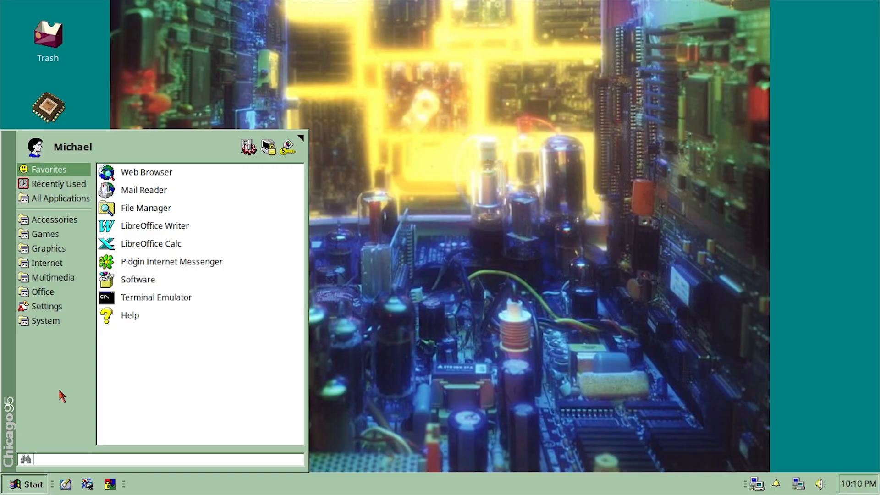
left_click(578, 342)
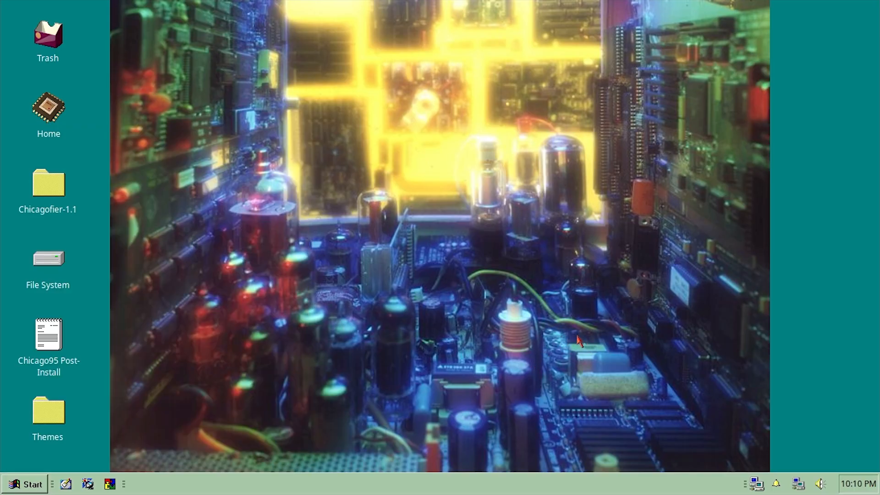